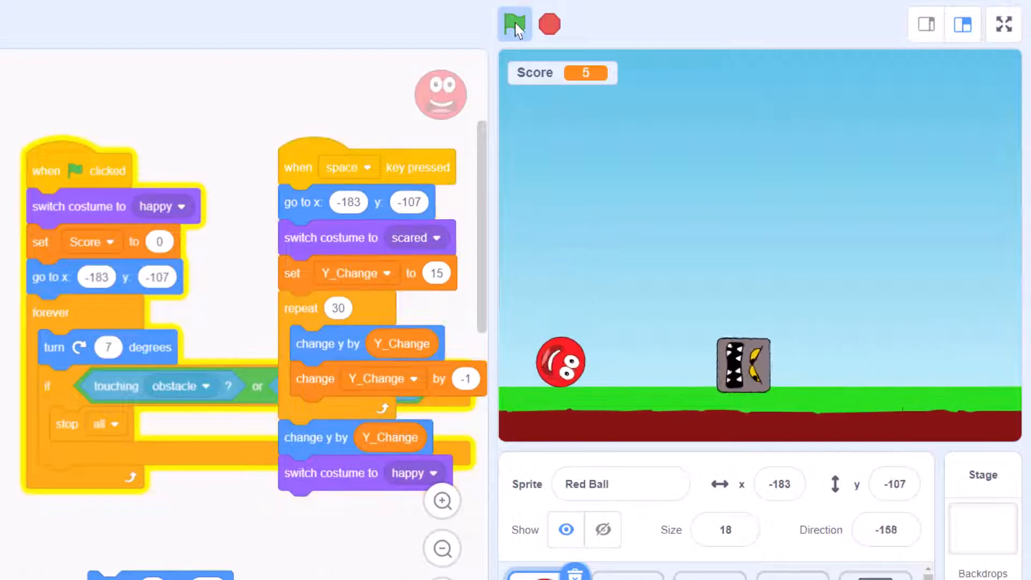
- Play the red ball and Trampoline demo games, ending in the Trampoline editor's File menu
{"action": "left_click", "coordinate": [516, 24]}
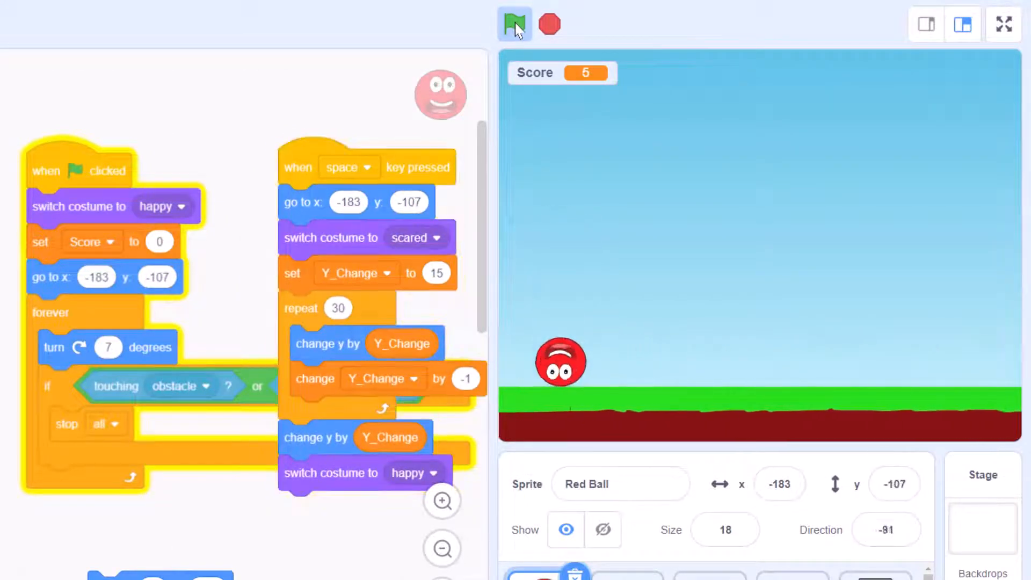
{"action": "left_click", "coordinate": [1003, 25]}
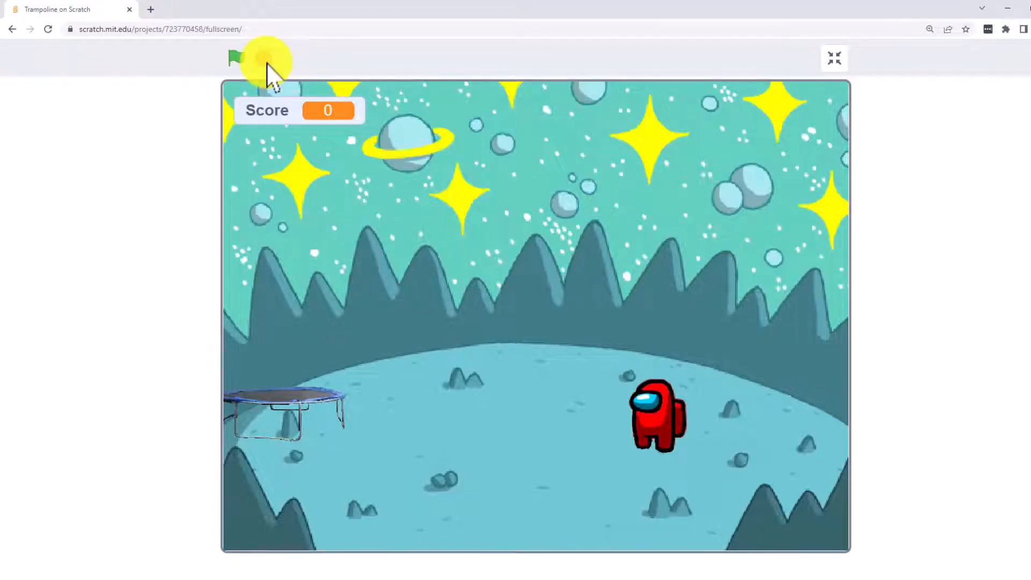
{"action": "left_click", "coordinate": [237, 59]}
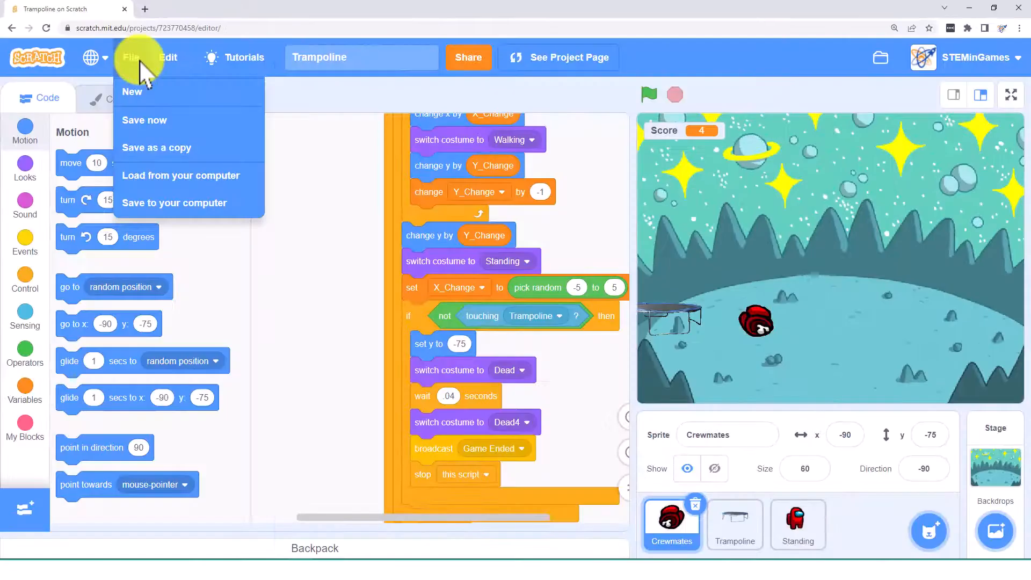
- Create a blank project, Untitled-17, from the File menu
{"action": "left_click", "coordinate": [145, 120]}
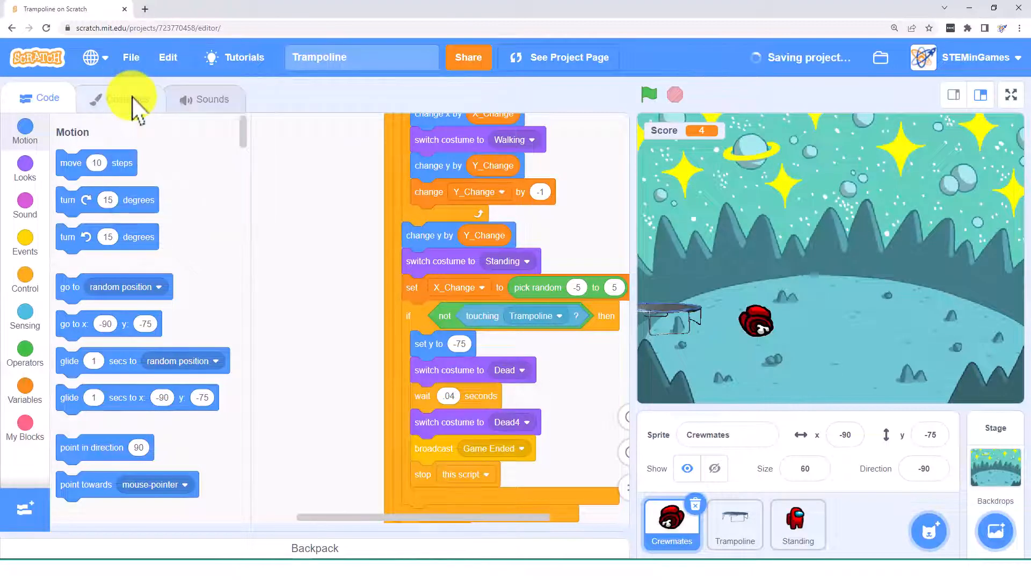
{"action": "left_click", "coordinate": [130, 58]}
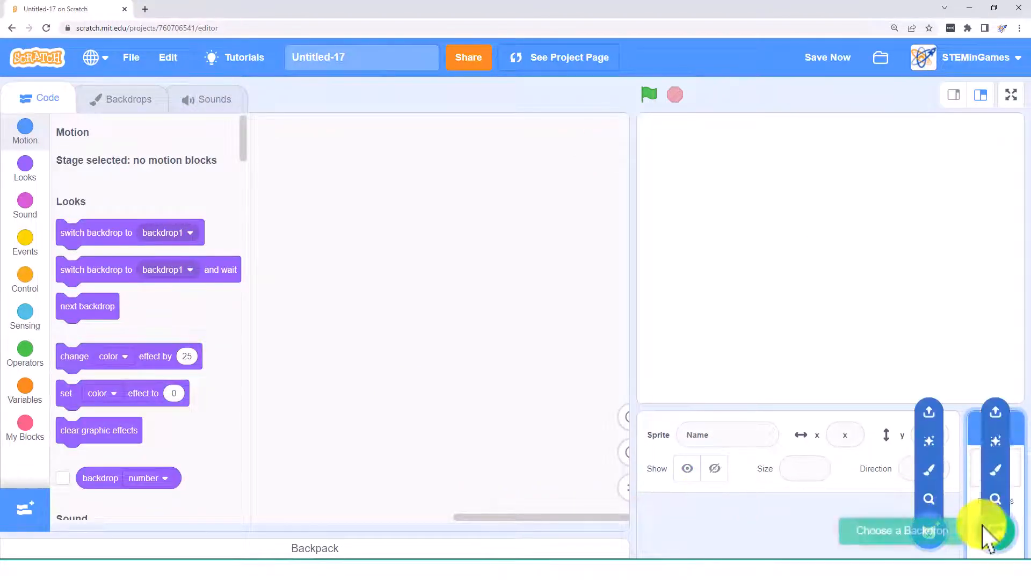
- Pick the Space backdrop from the backdrop library for the stage
{"action": "left_click", "coordinate": [900, 531]}
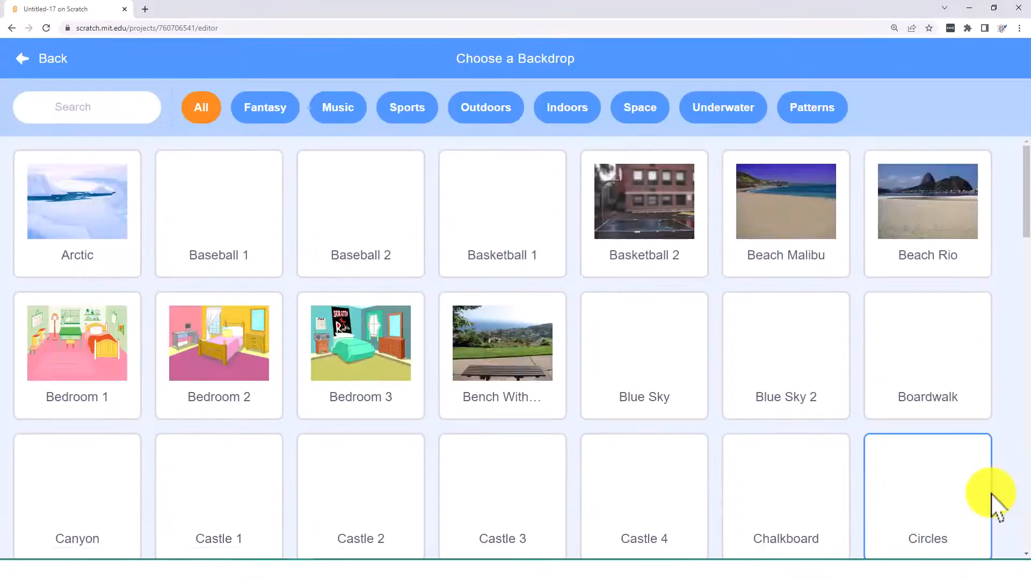
{"action": "scroll", "scroll_direction": "down", "scroll_amount": 3}
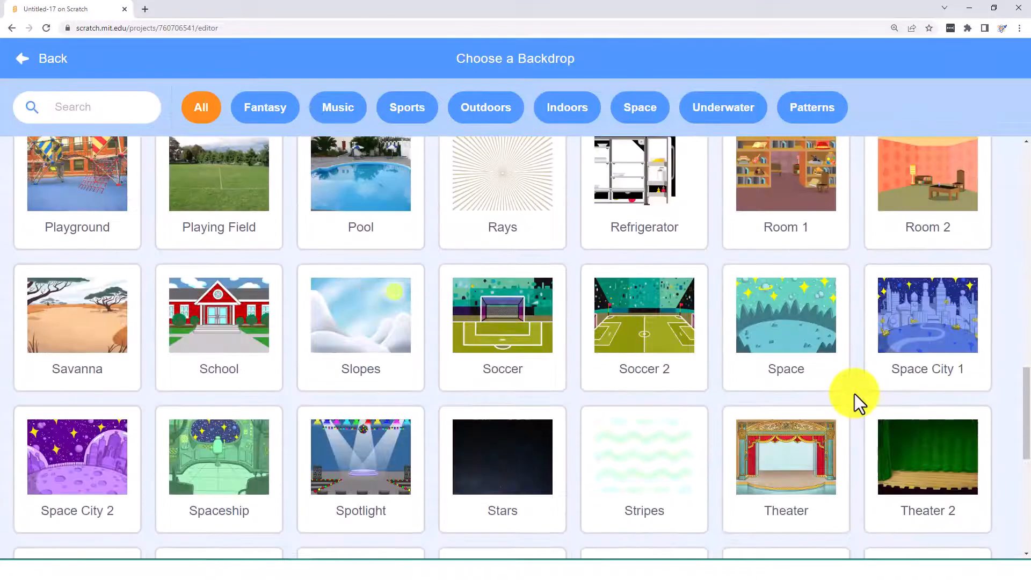
{"action": "left_click", "coordinate": [785, 314]}
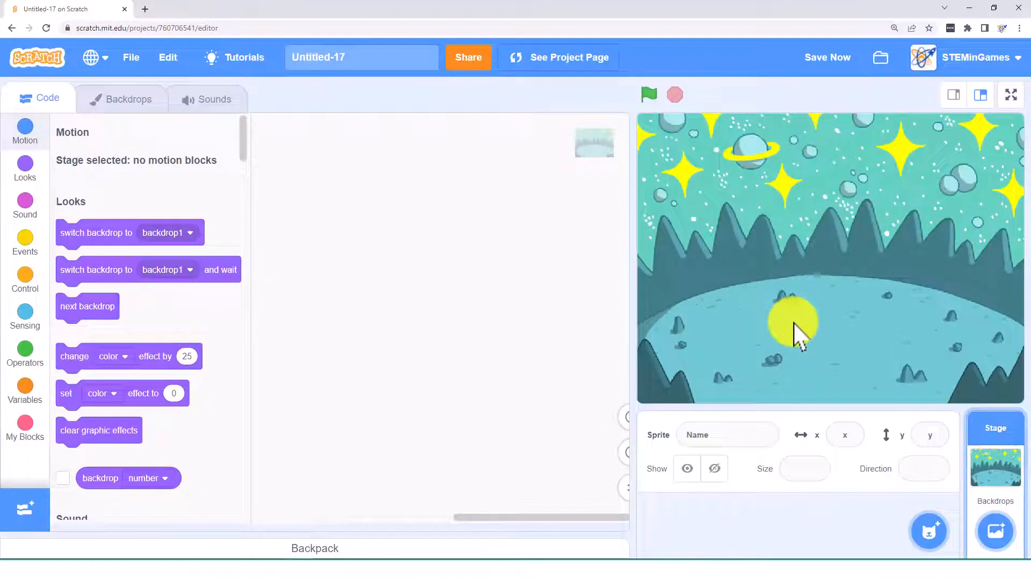
{"action": "left_click", "coordinate": [24, 387]}
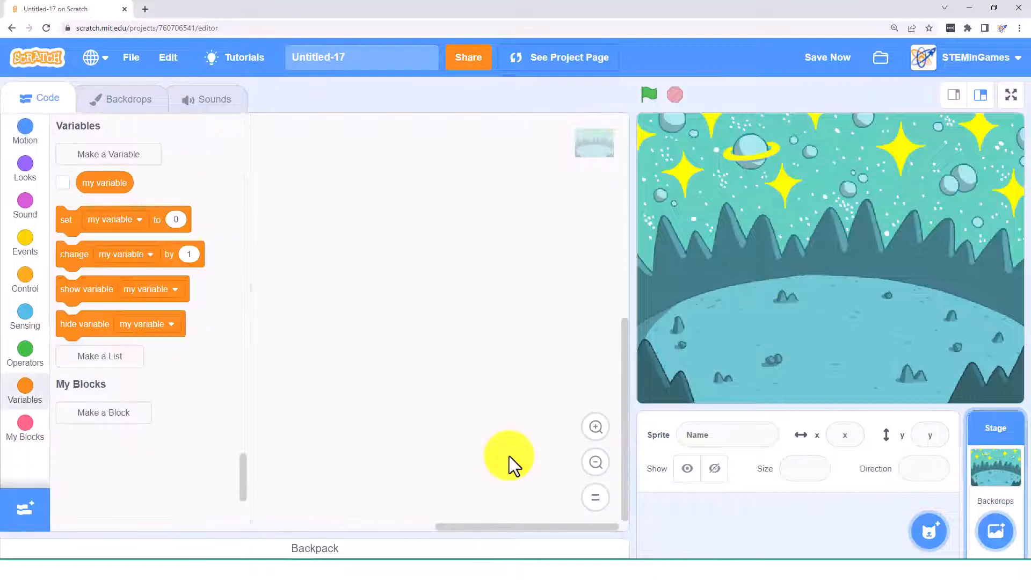
{"action": "mouse_move", "coordinate": [930, 531]}
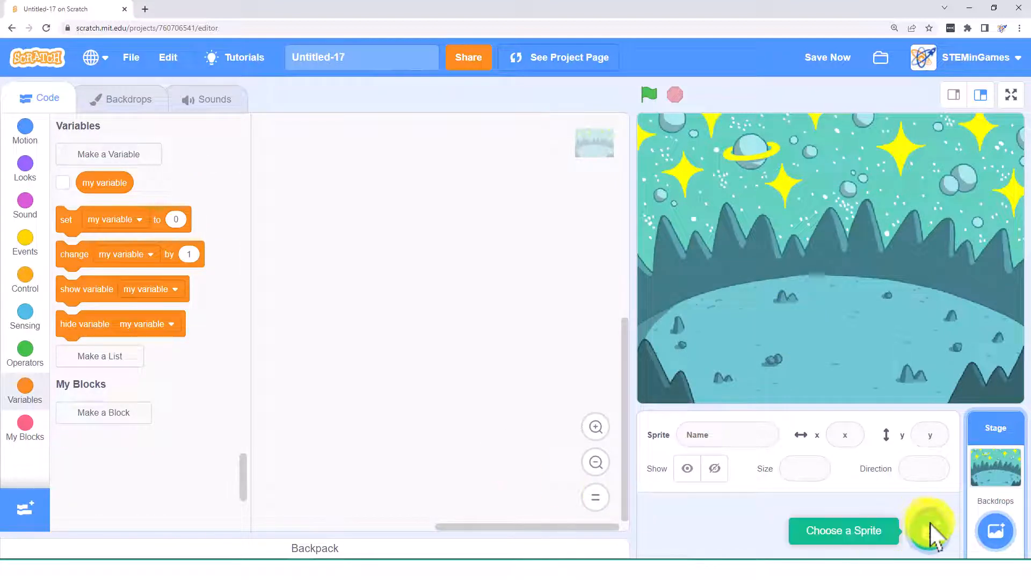
- Upload Walking.png as a new crewmate sprite named Walking
{"action": "left_click", "coordinate": [930, 531]}
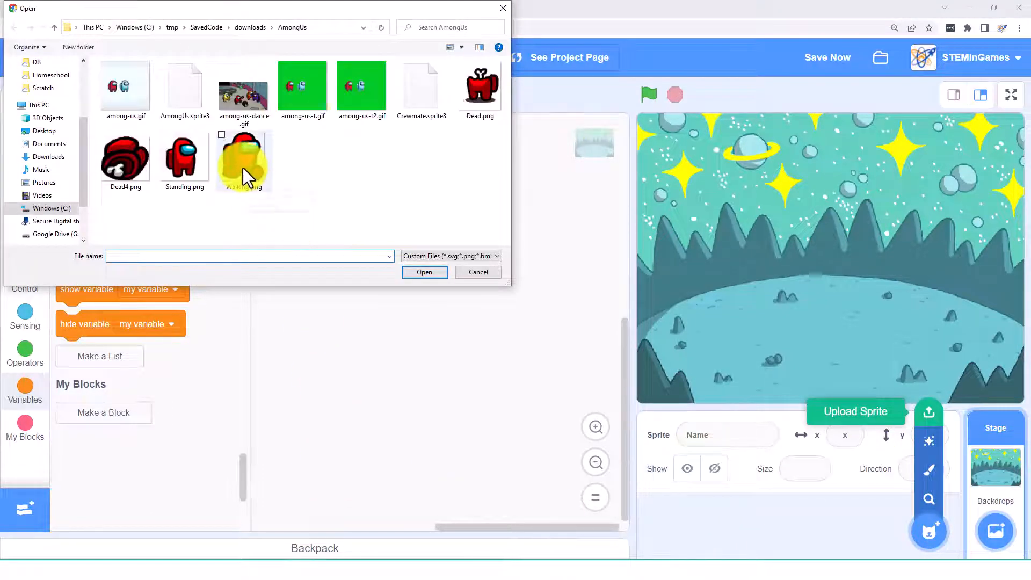
{"action": "left_click", "coordinate": [244, 158]}
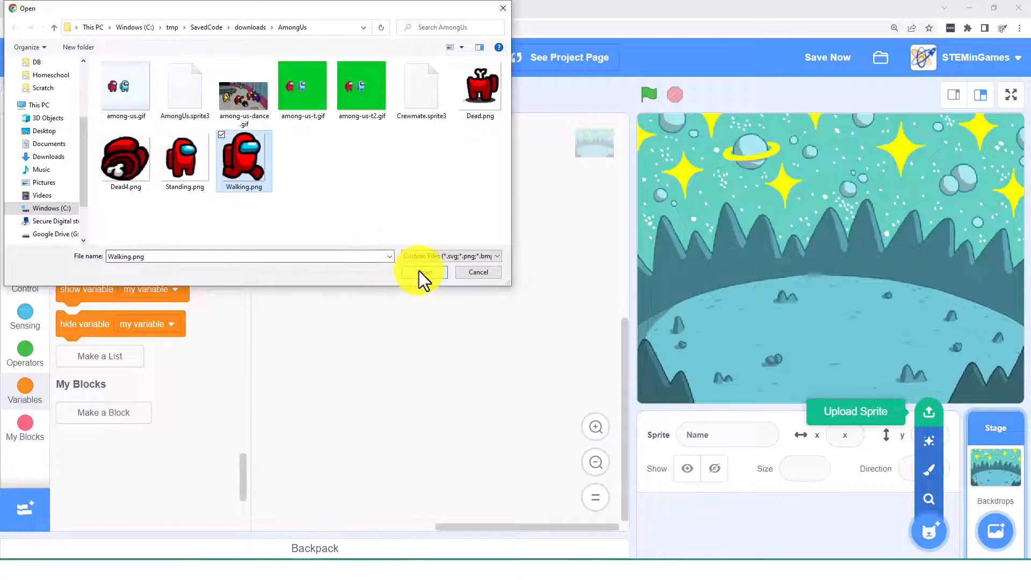
{"action": "left_click", "coordinate": [424, 272]}
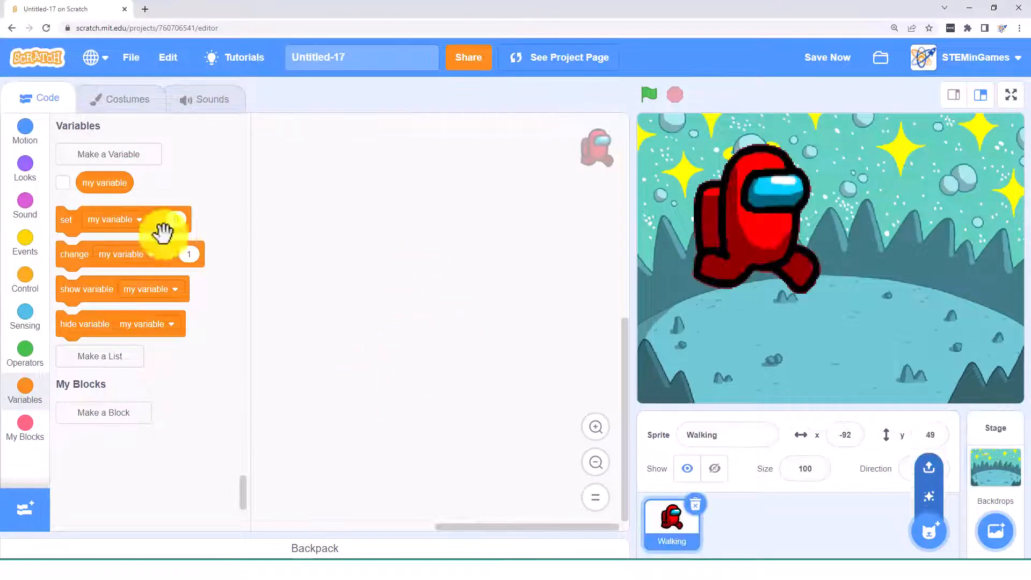
{"action": "left_click", "coordinate": [126, 98]}
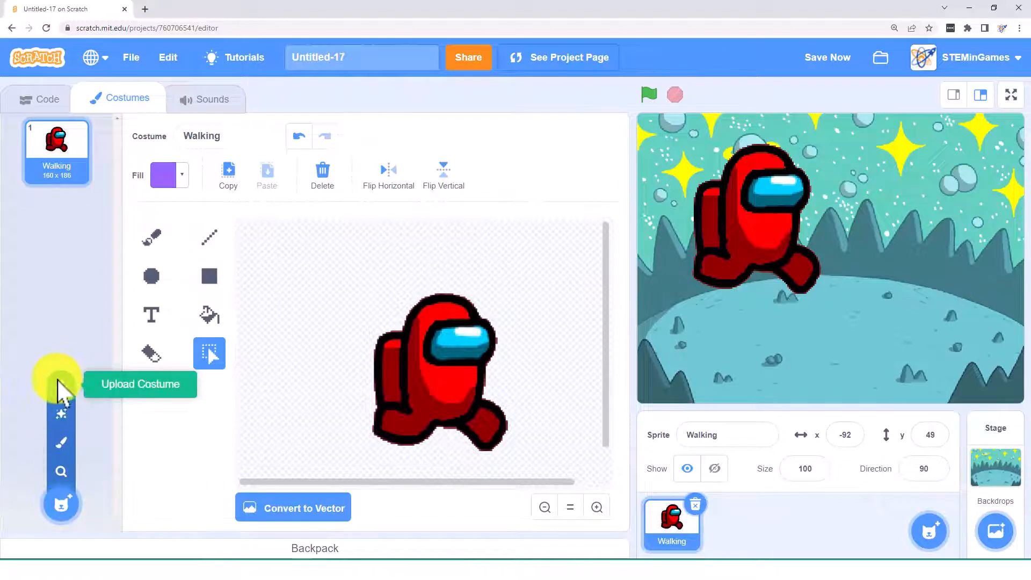
- Upload Dead.png, Dead4.png and Standing.png as costumes for the Walking sprite
{"action": "left_click", "coordinate": [140, 384]}
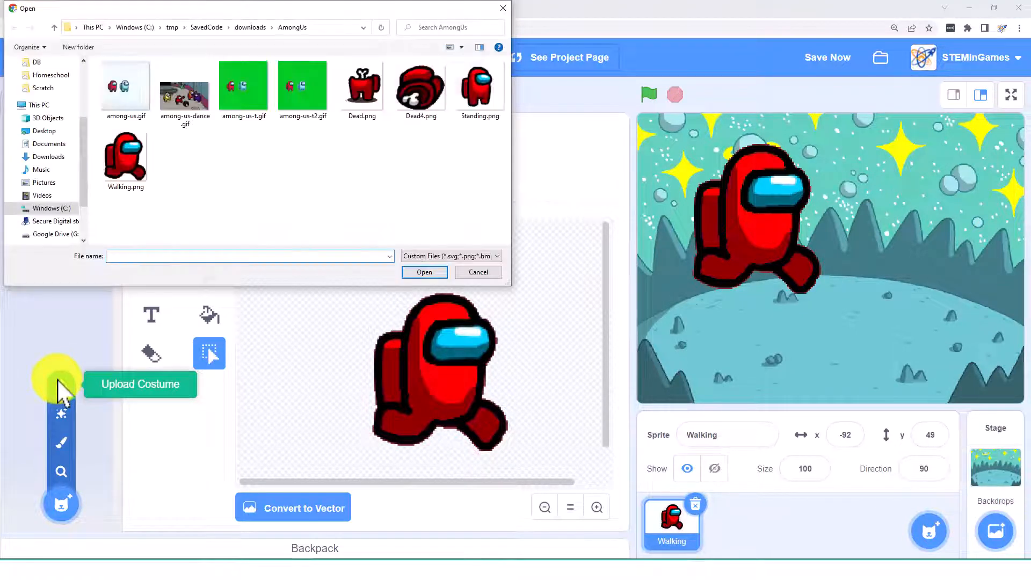
{"action": "left_click", "coordinate": [362, 84]}
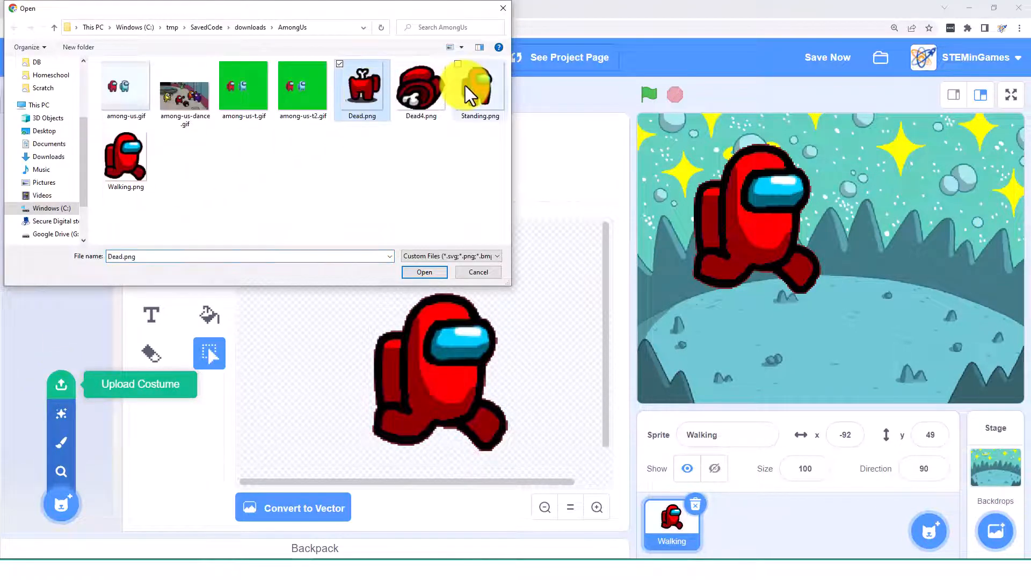
{"action": "left_click", "coordinate": [480, 85]}
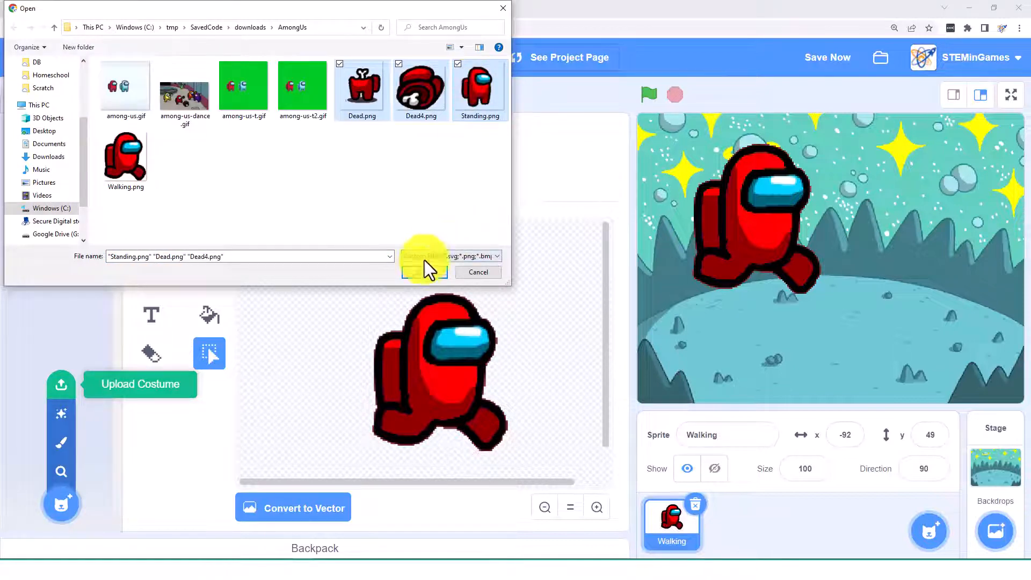
{"action": "left_click", "coordinate": [424, 257]}
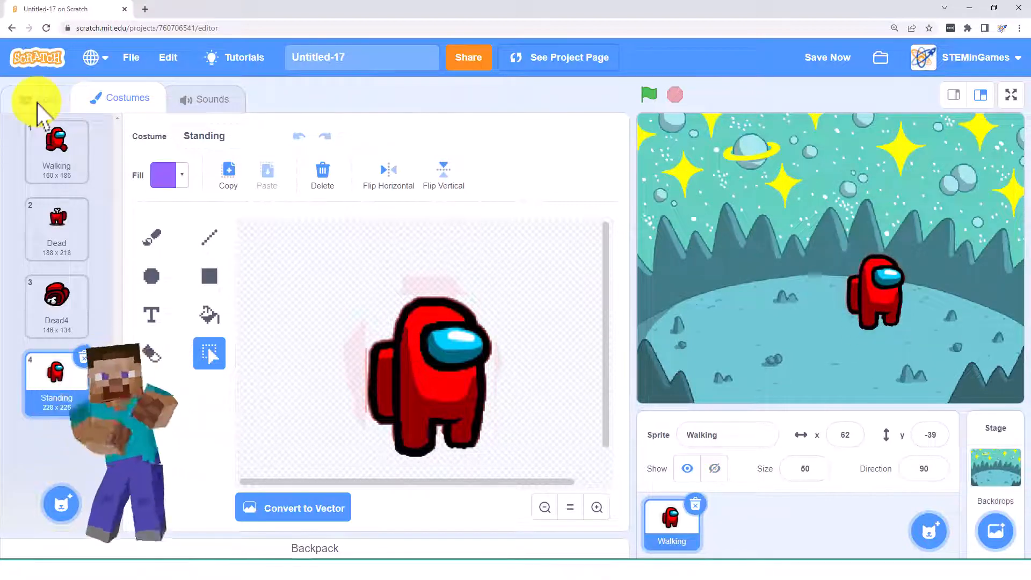
{"action": "left_click", "coordinate": [38, 97]}
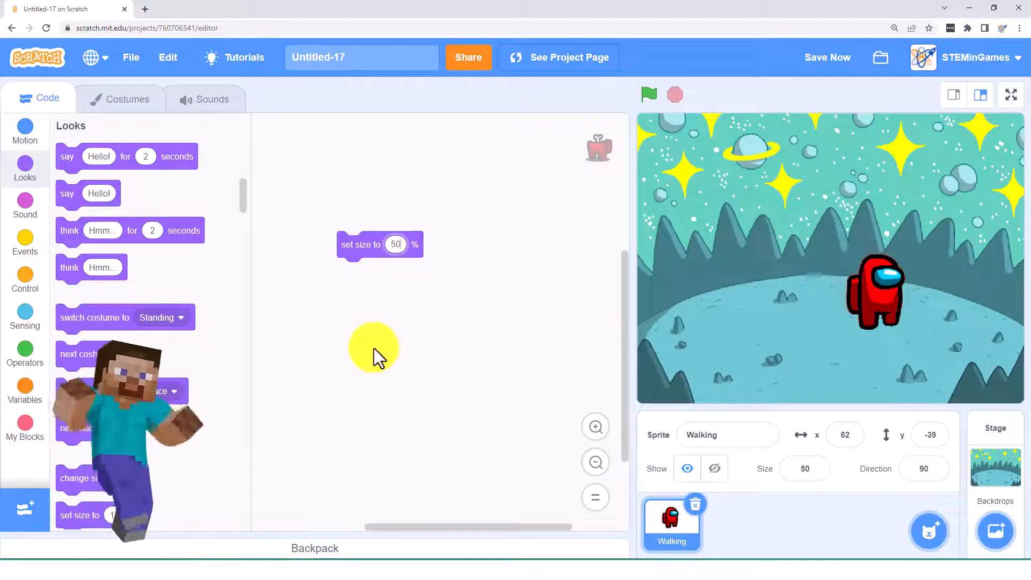
- Stack 'set size to 50%' and 'set y to -40' blocks in the Walking script
{"action": "left_click", "coordinate": [24, 132]}
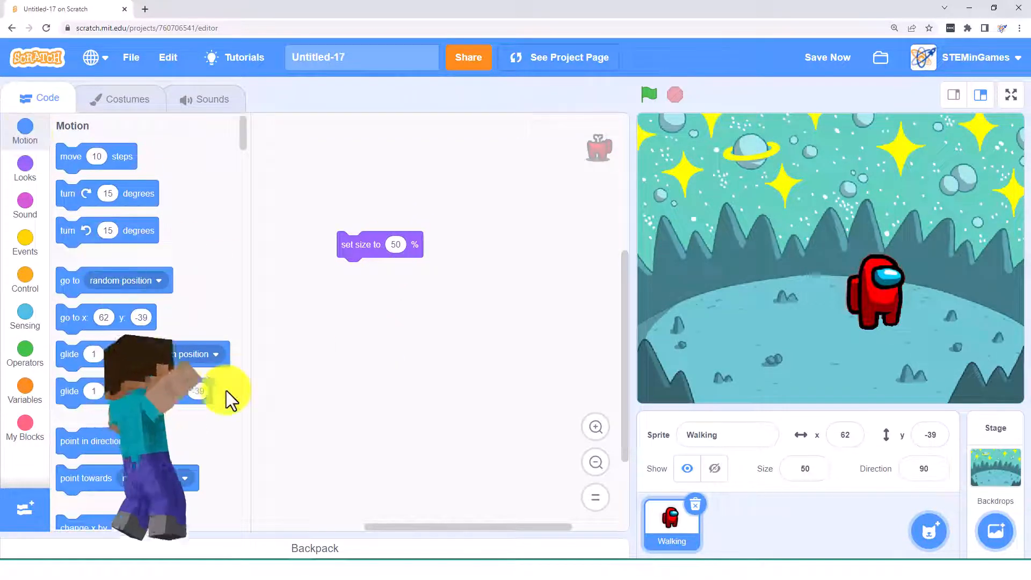
{"action": "scroll", "scroll_direction": "down", "scroll_amount": 3}
{"action": "type", "text": "-40"}
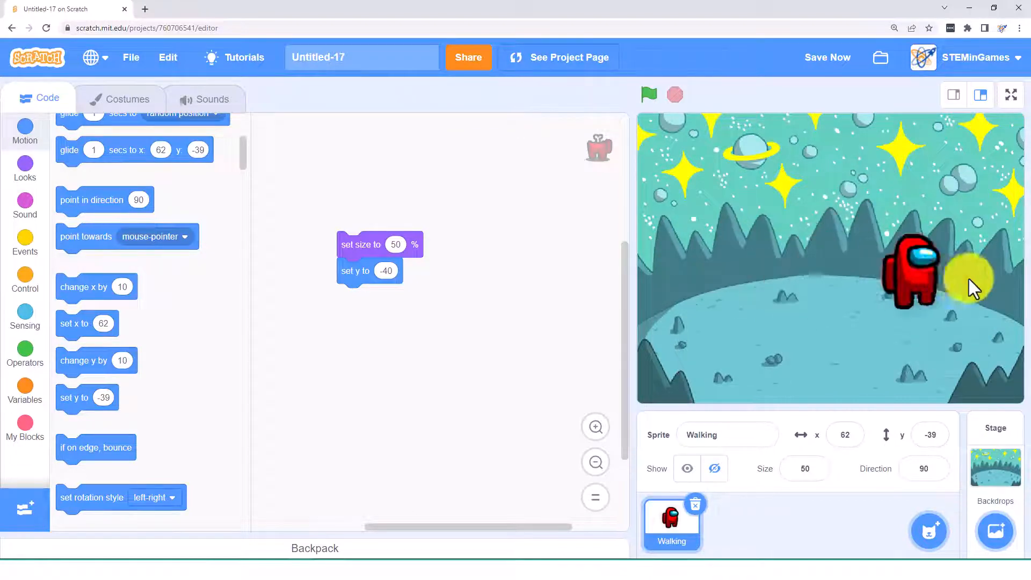
{"action": "mouse_move", "coordinate": [904, 185]}
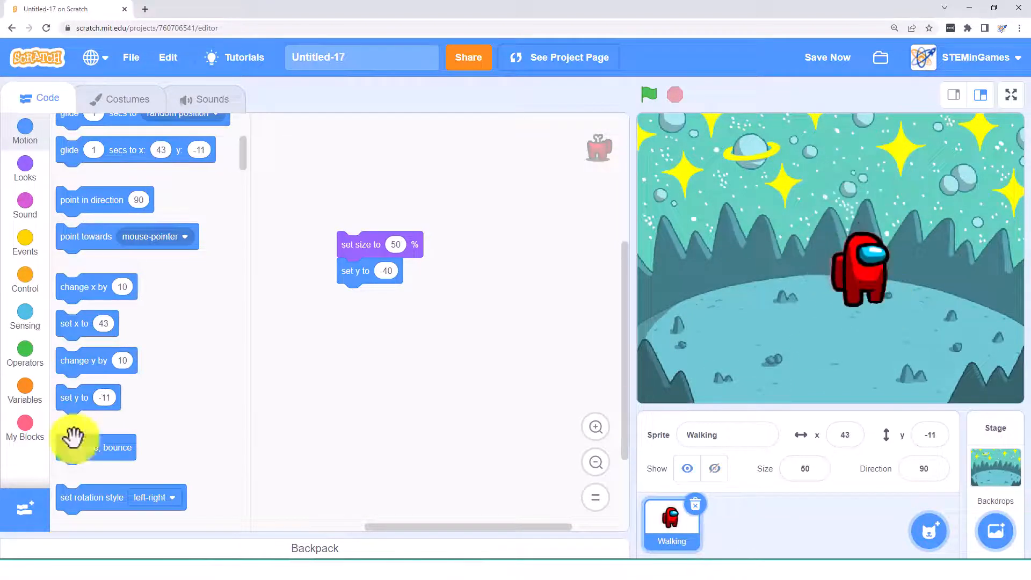
- Drag a repeat loop from Control into the crewmate's script area
{"action": "left_click", "coordinate": [25, 280]}
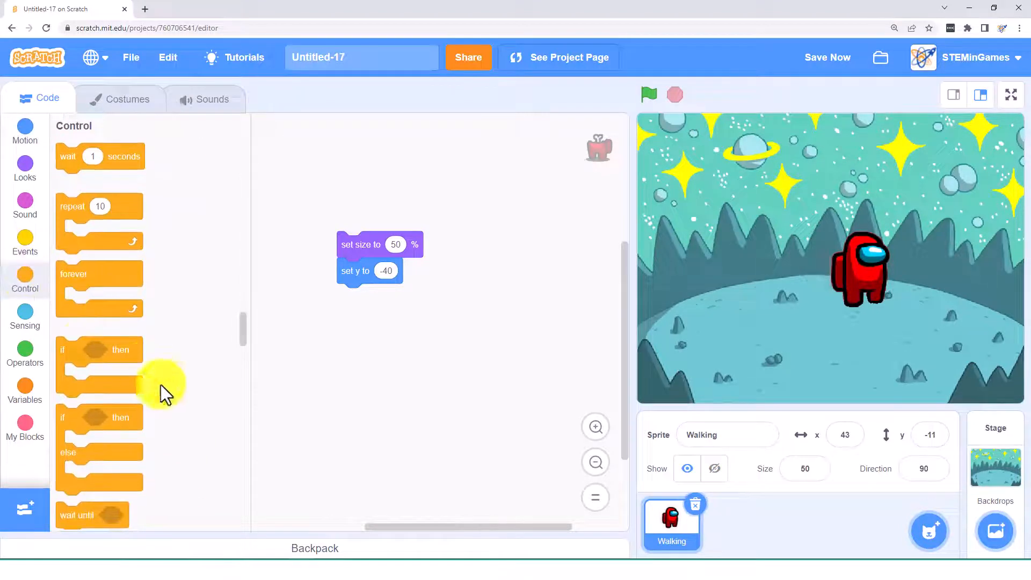
{"action": "left_click_drag", "start_coordinate": [98, 205], "coordinate": [418, 369]}
{"action": "type", "text": "S"}
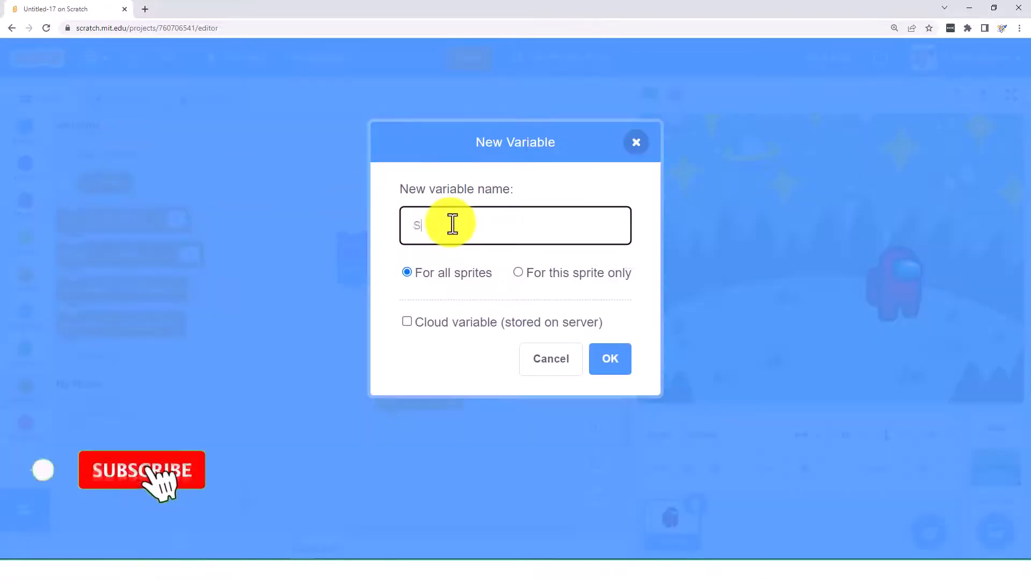
- Create the Y_Change and X_Change variables for all sprites
{"action": "key", "text": "Backspace"}
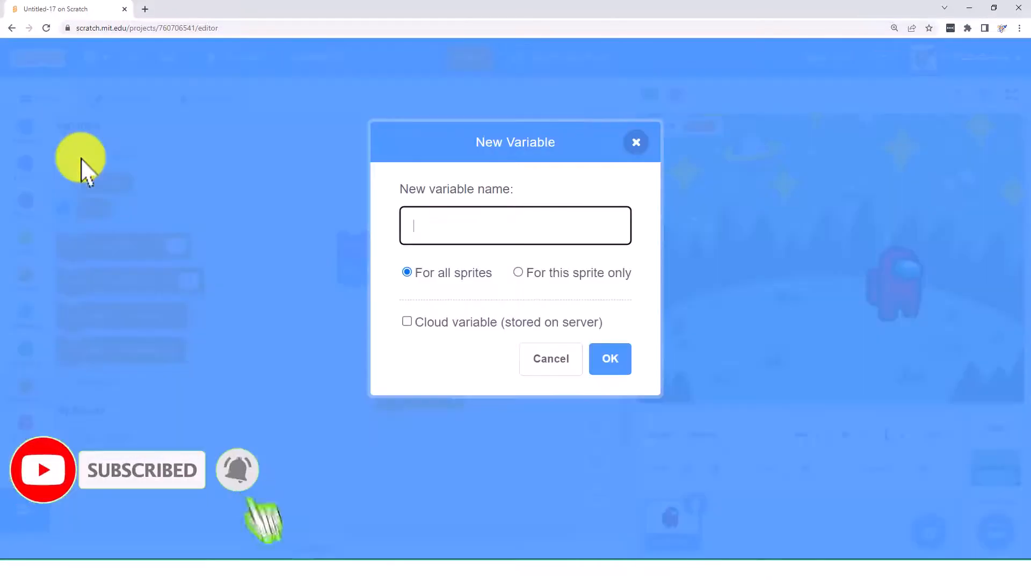
{"action": "type", "text": "Y_Change"}
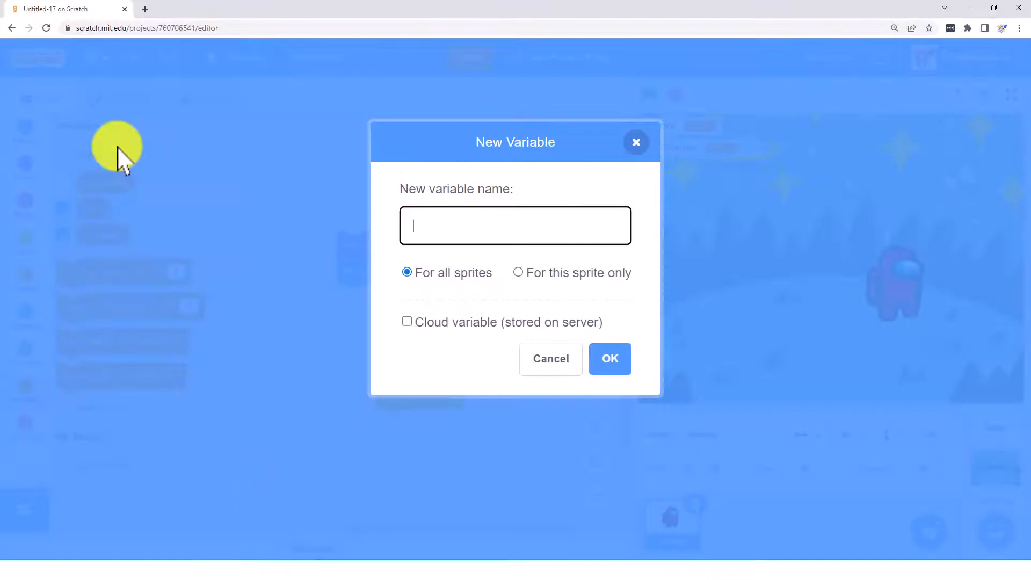
{"action": "type", "text": "X_Change"}
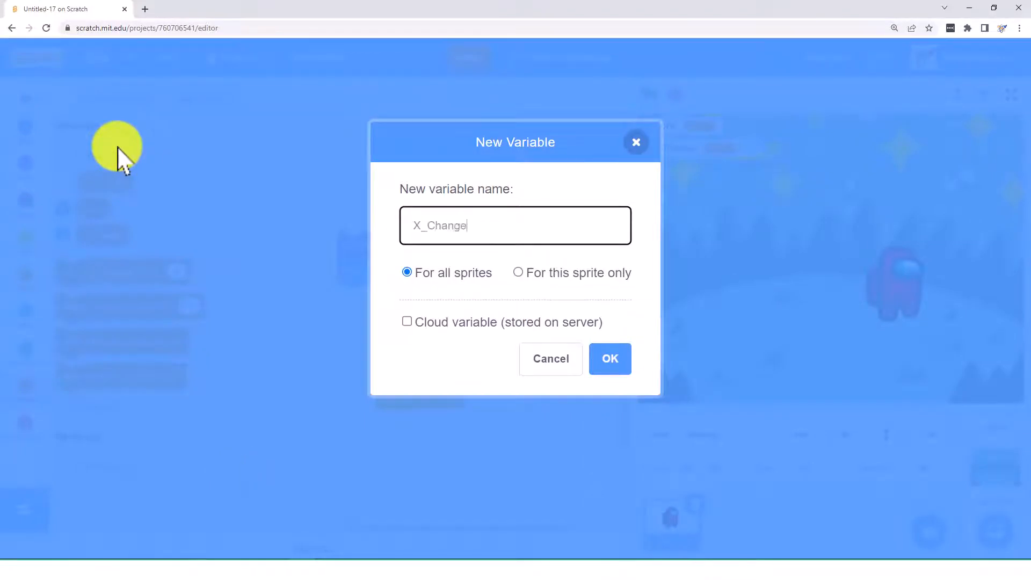
{"action": "left_click", "coordinate": [609, 359]}
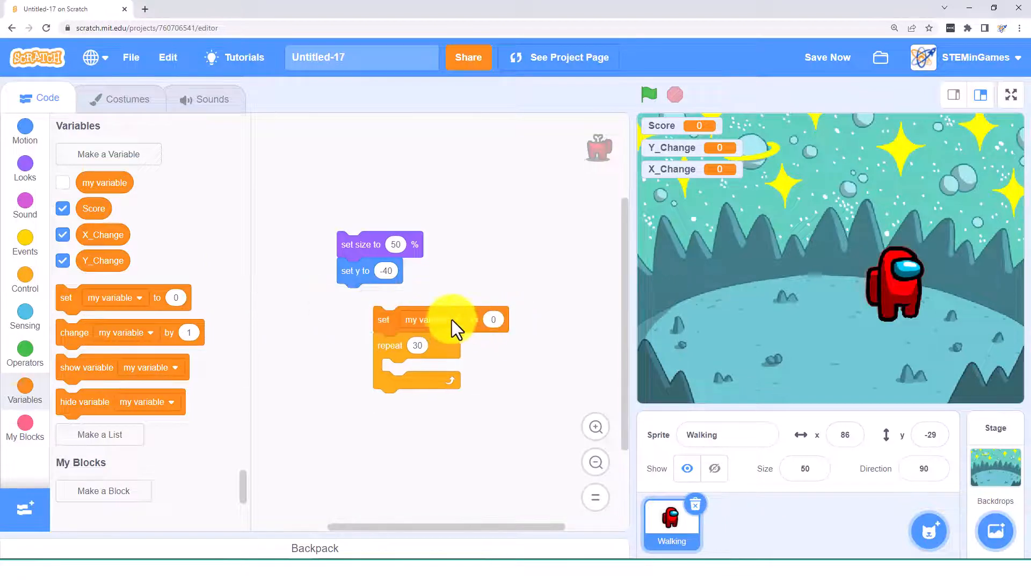
- Set Y_Change to 15 before the loop and change Y_Change by -1 inside it
{"action": "left_click", "coordinate": [426, 319]}
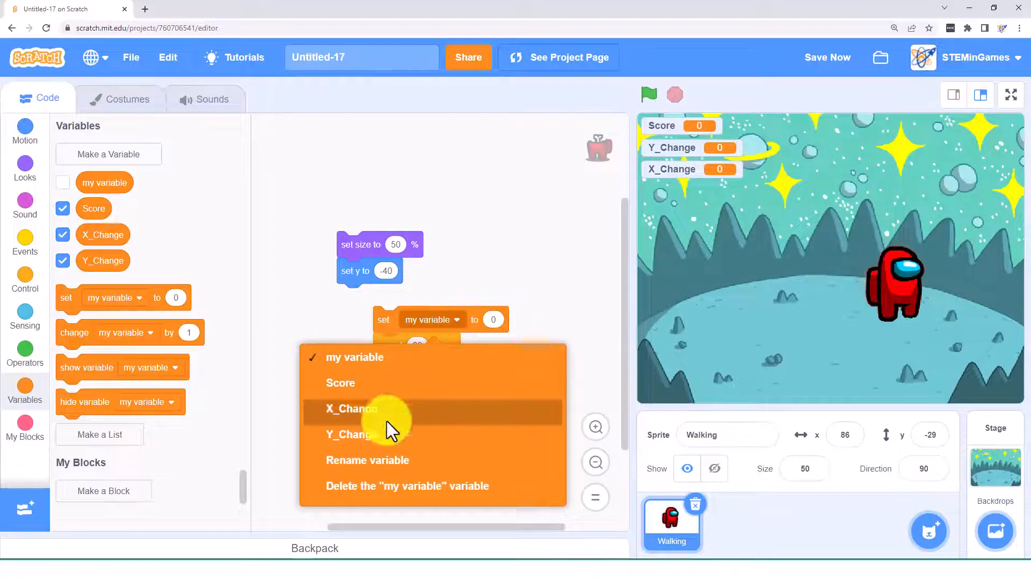
{"action": "left_click", "coordinate": [352, 434]}
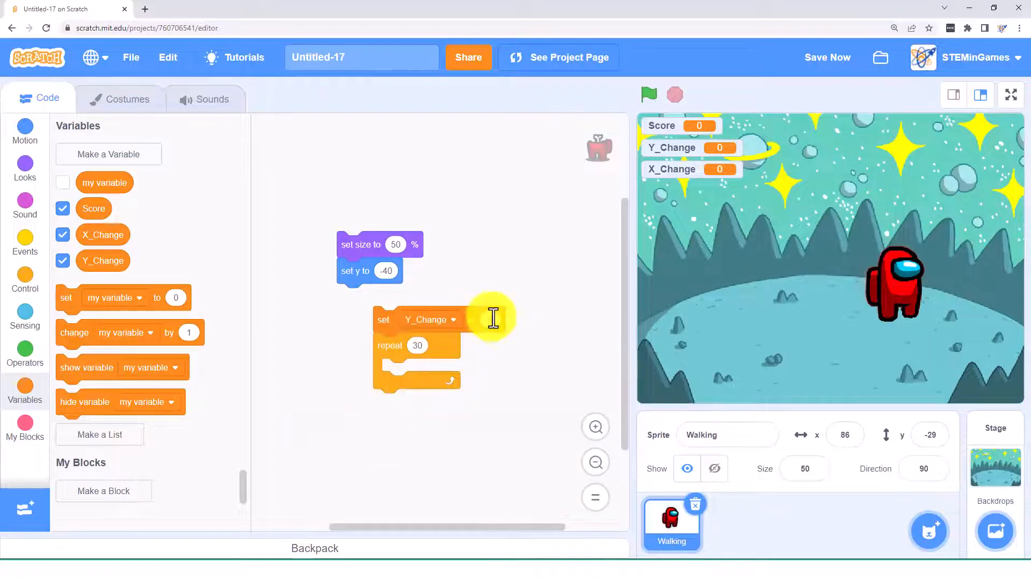
{"action": "type", "text": "15"}
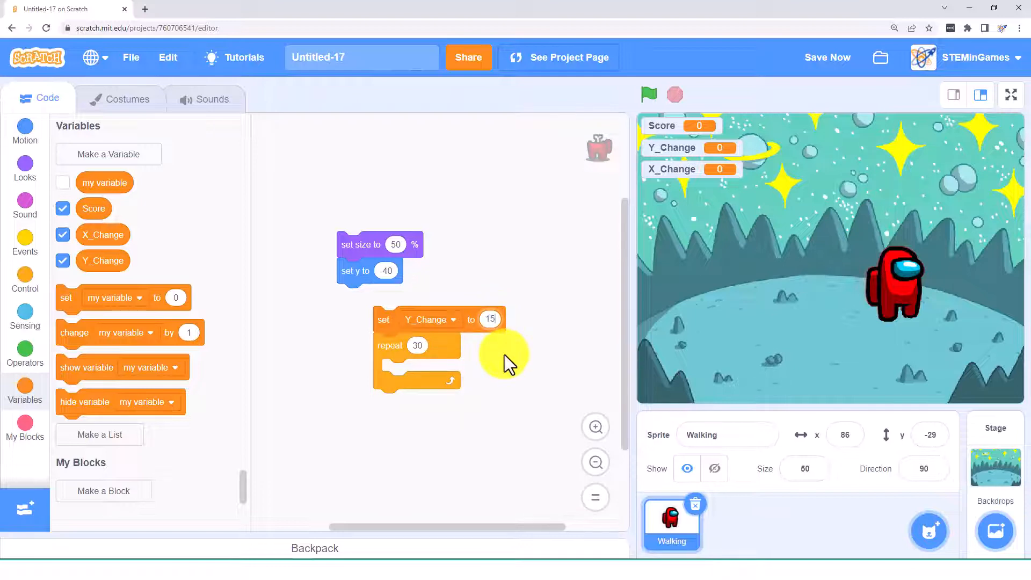
{"action": "mouse_move", "coordinate": [885, 234]}
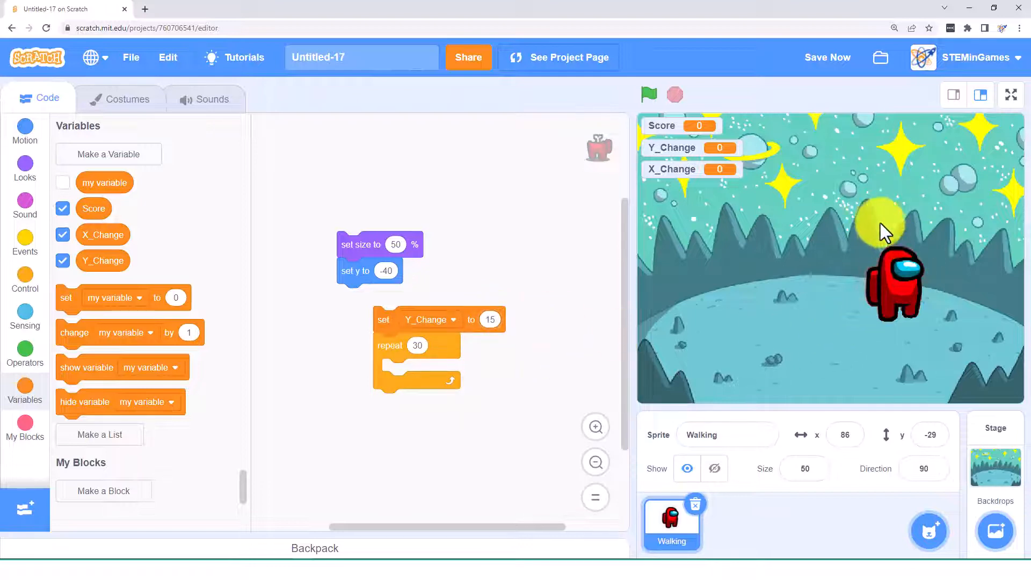
{"action": "mouse_move", "coordinate": [894, 153]}
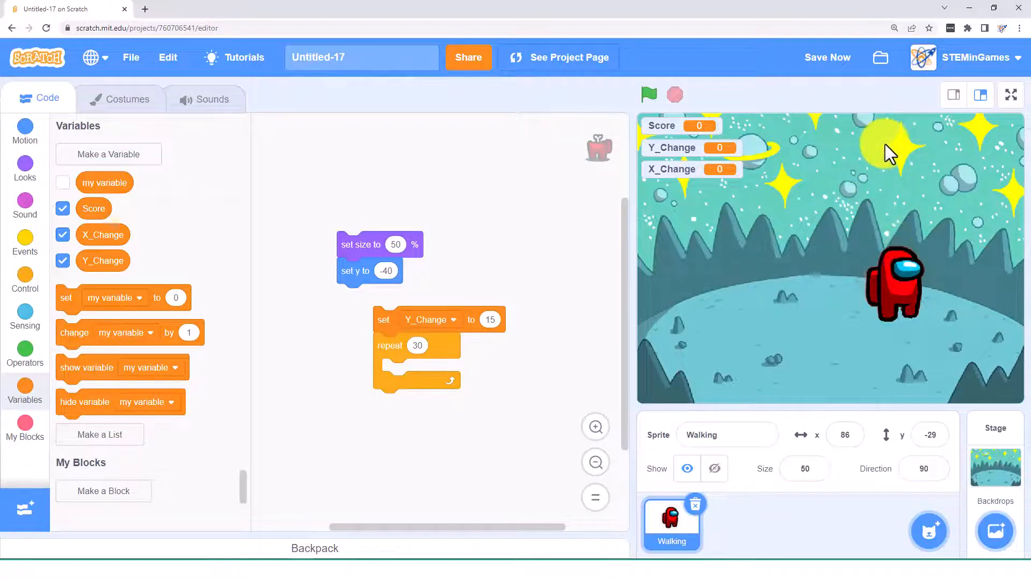
{"action": "mouse_move", "coordinate": [407, 431]}
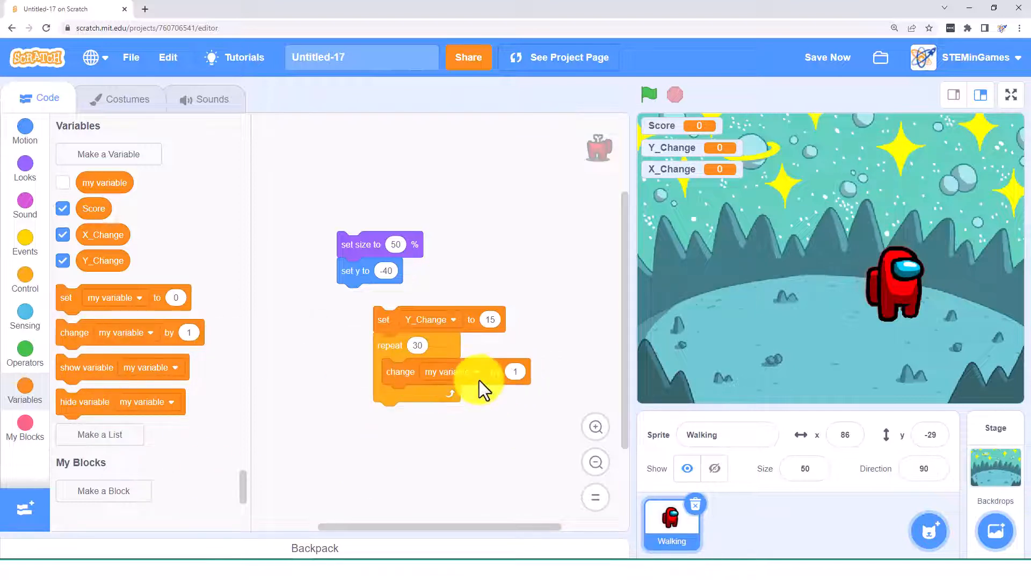
{"action": "left_click", "coordinate": [452, 371]}
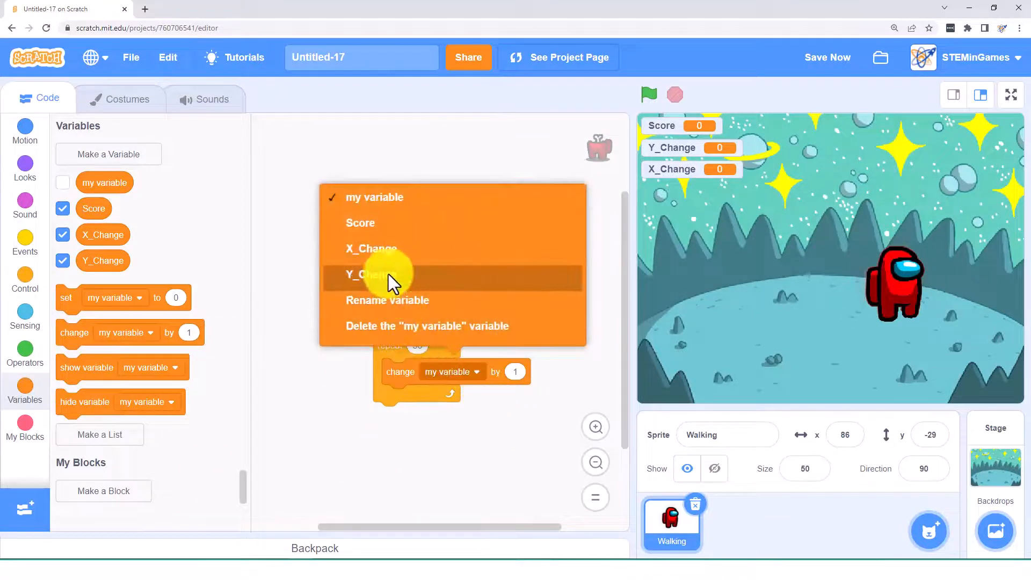
{"action": "left_click", "coordinate": [370, 275]}
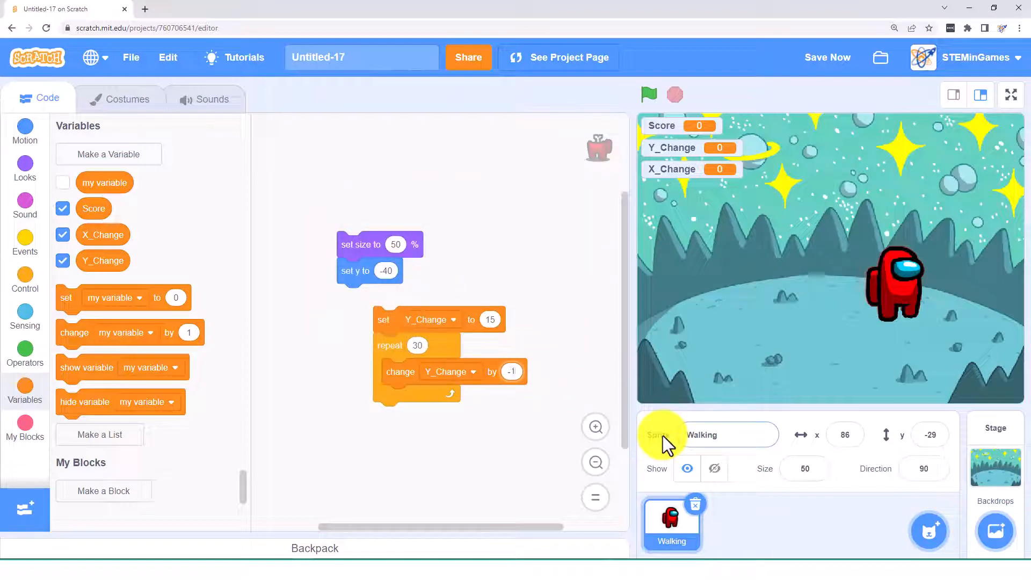
{"action": "mouse_move", "coordinate": [541, 284]}
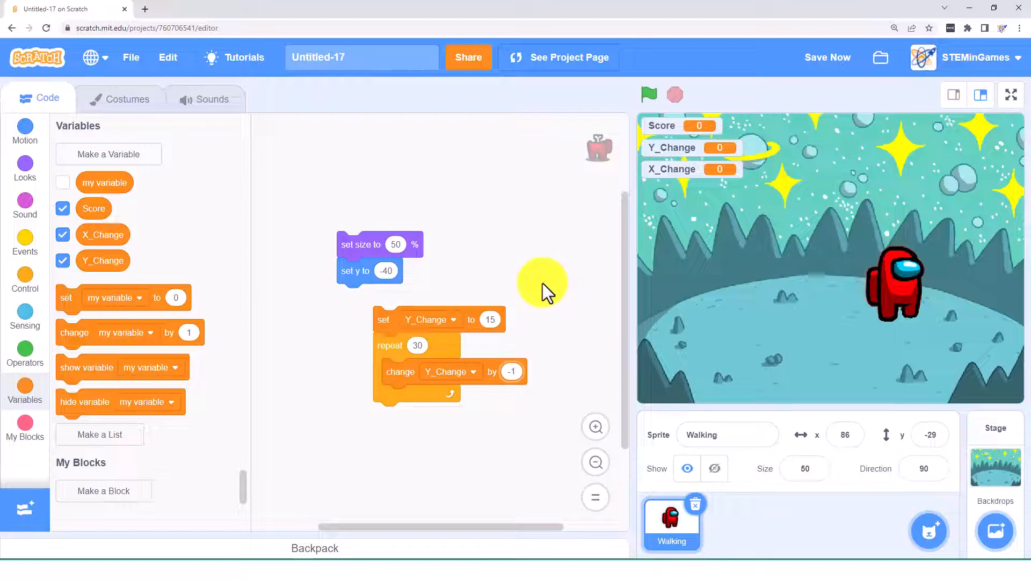
{"action": "mouse_move", "coordinate": [564, 308]}
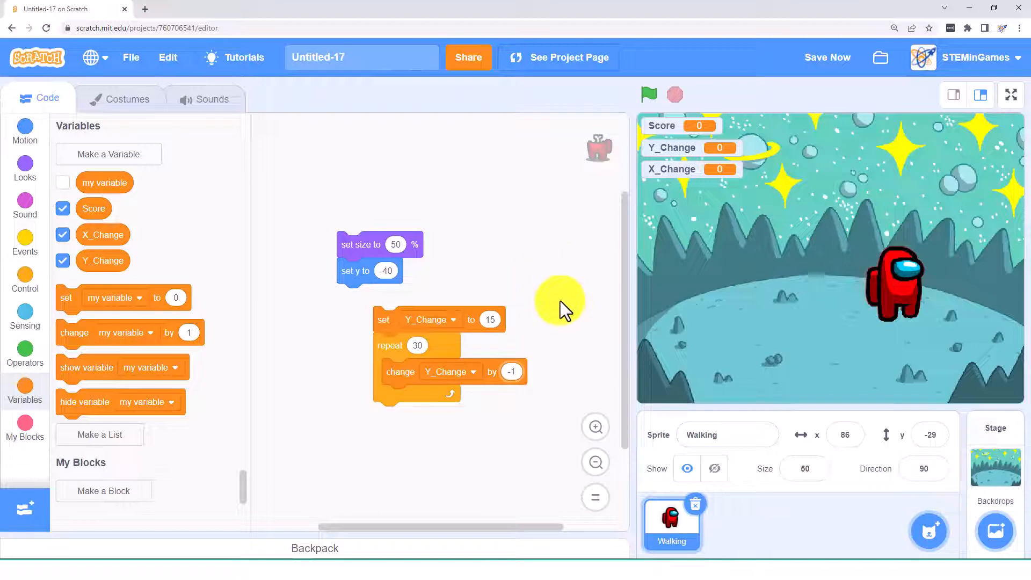
- Add 'change y by Y_Change' to the repeat-30 loop, test the jump, and reposition 'set y to -40'
{"action": "left_click", "coordinate": [24, 132]}
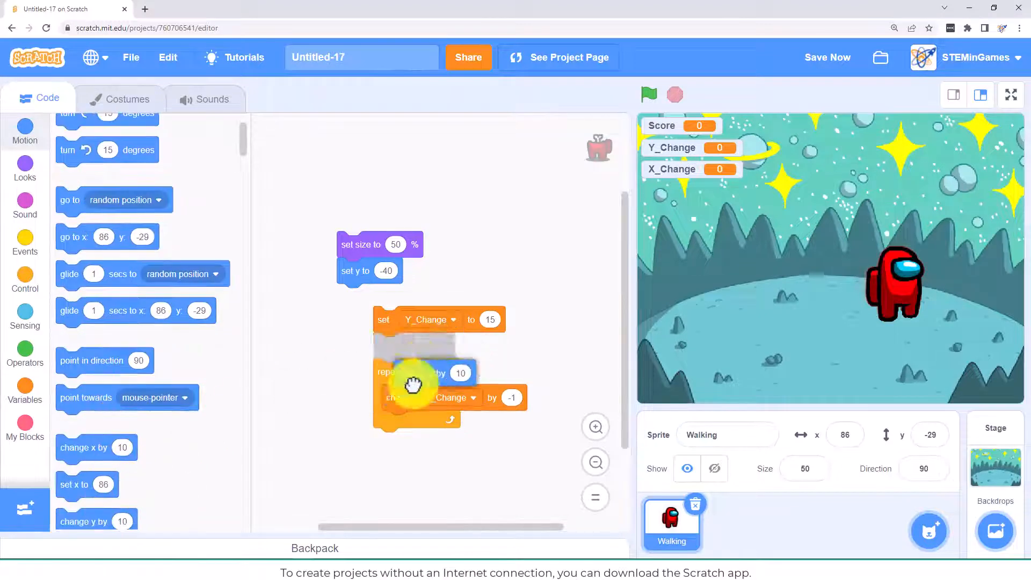
{"action": "left_click", "coordinate": [24, 387]}
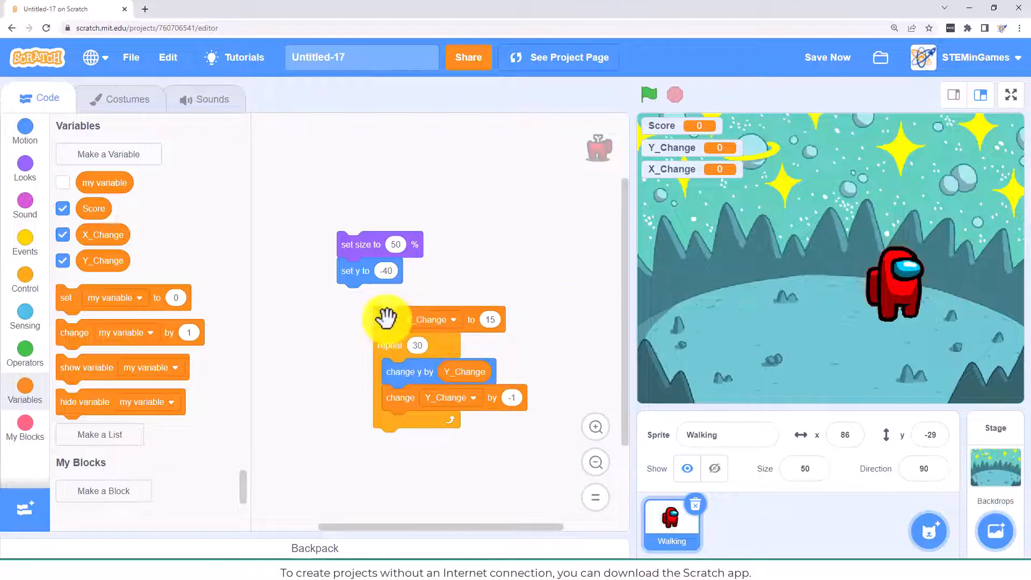
{"action": "left_click", "coordinate": [648, 95]}
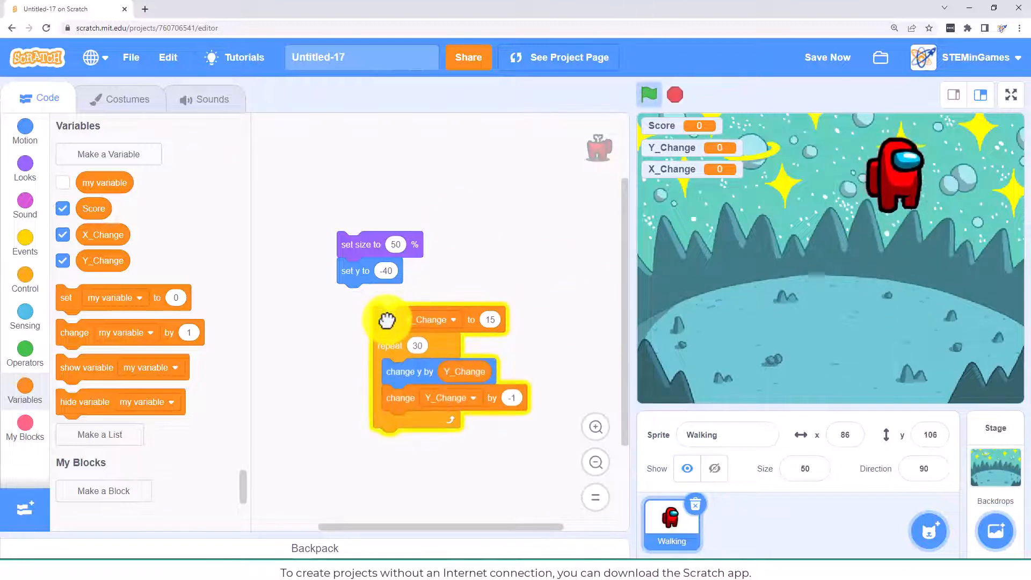
{"action": "left_click", "coordinate": [648, 95]}
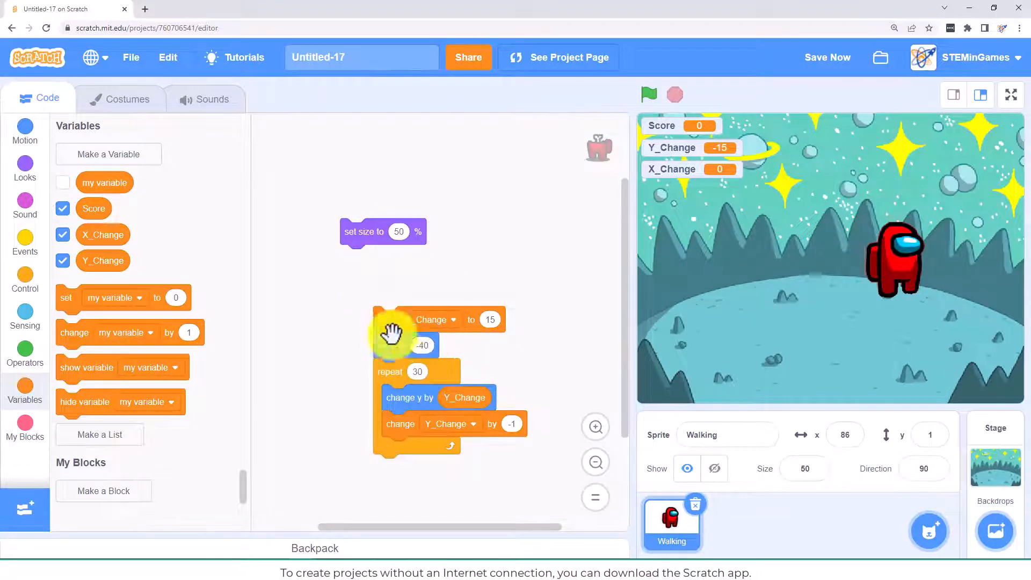
- Attach set y to -40 under the setup and run the script to watch the crewmate jump
{"action": "left_click", "coordinate": [394, 345]}
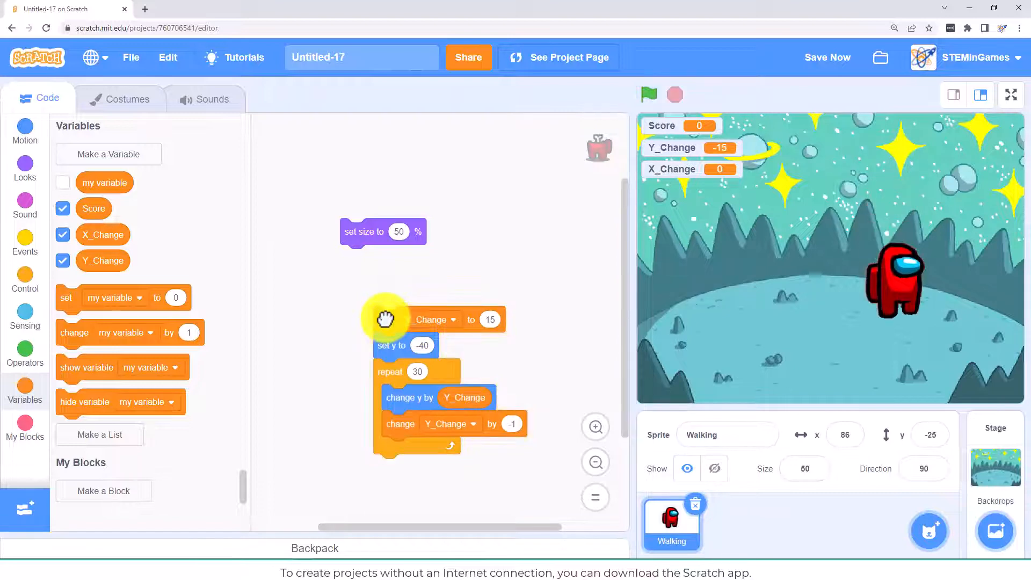
{"action": "left_click", "coordinate": [648, 94]}
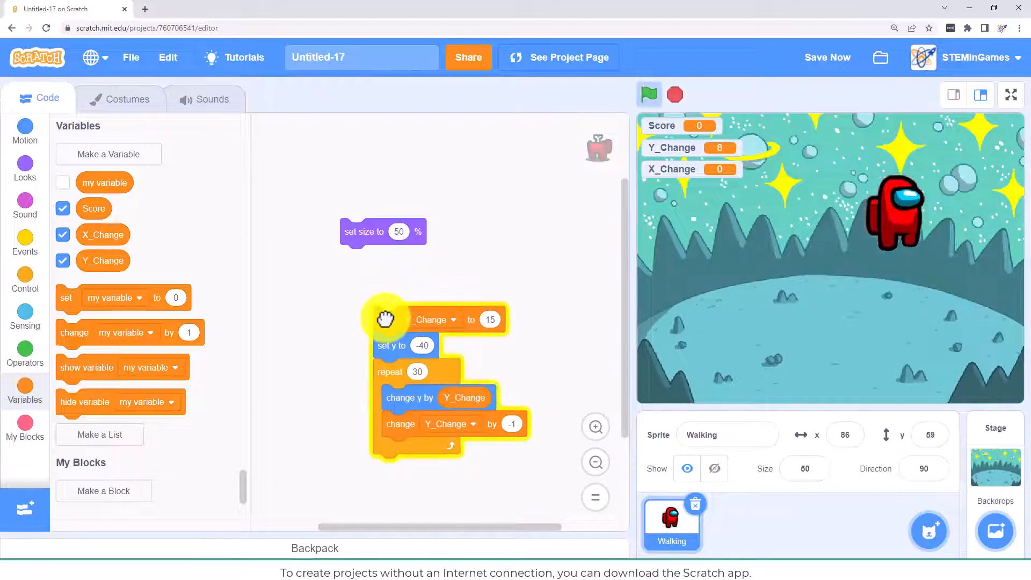
{"action": "left_click", "coordinate": [649, 95]}
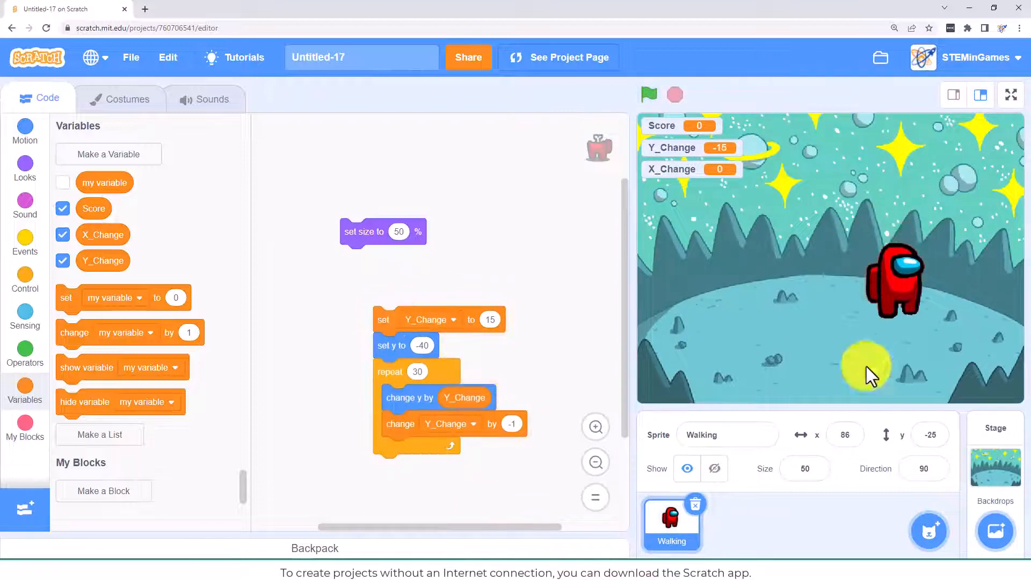
{"action": "mouse_move", "coordinate": [789, 240]}
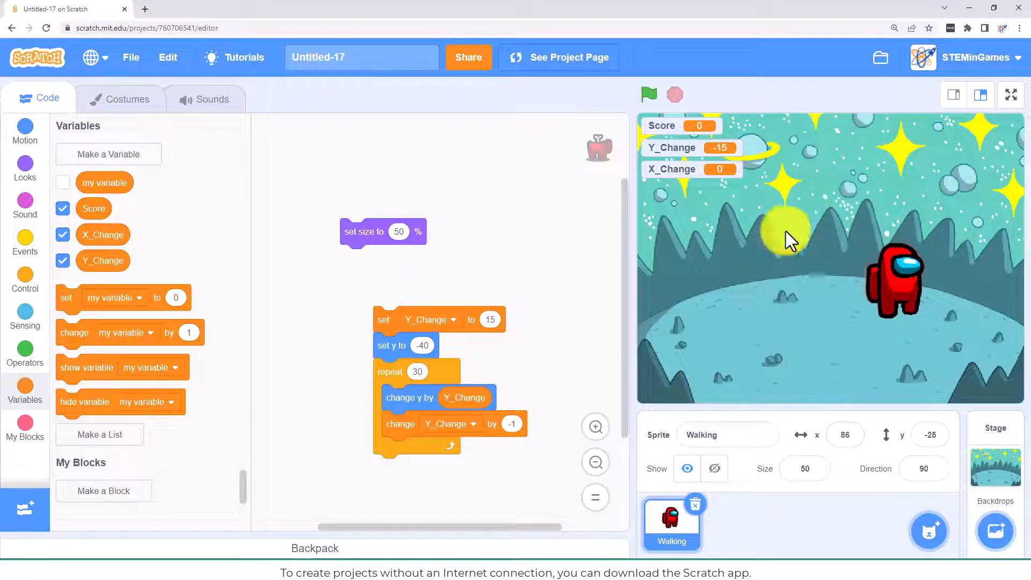
{"action": "mouse_move", "coordinate": [25, 322]}
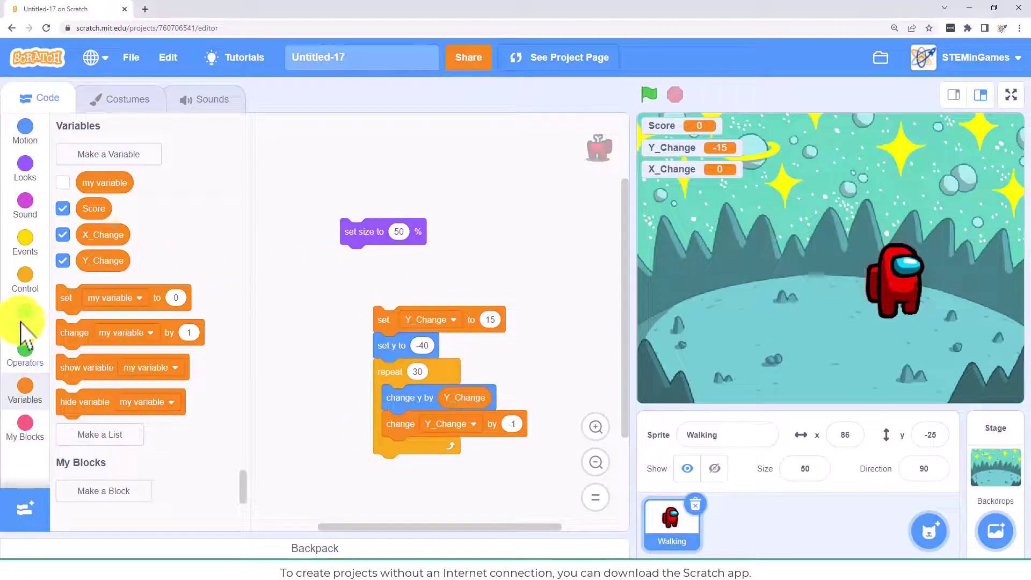
{"action": "left_click", "coordinate": [24, 279]}
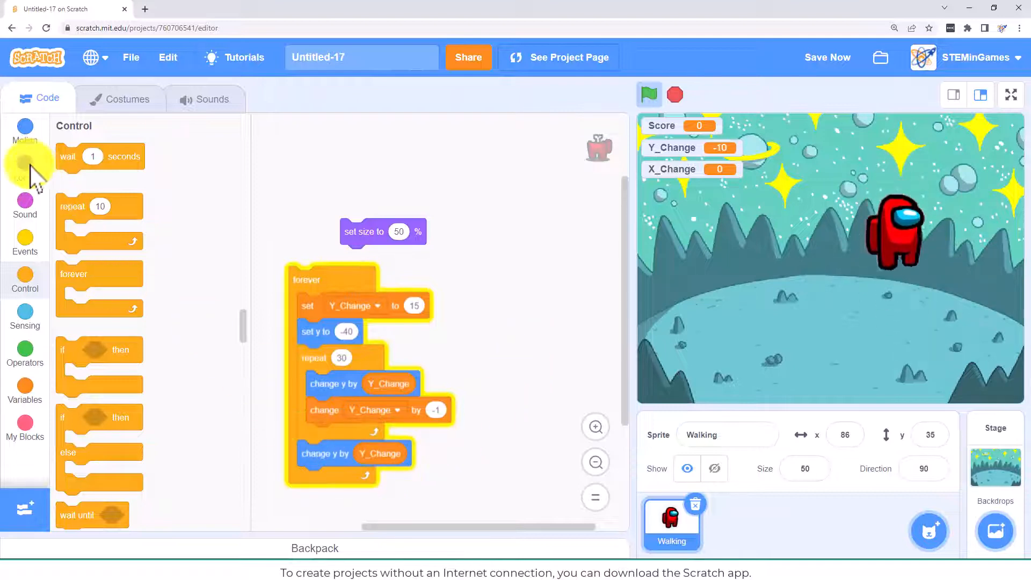
- Add Walking and Standing costume switches around the jump, then run and stop the script
{"action": "left_click", "coordinate": [25, 168]}
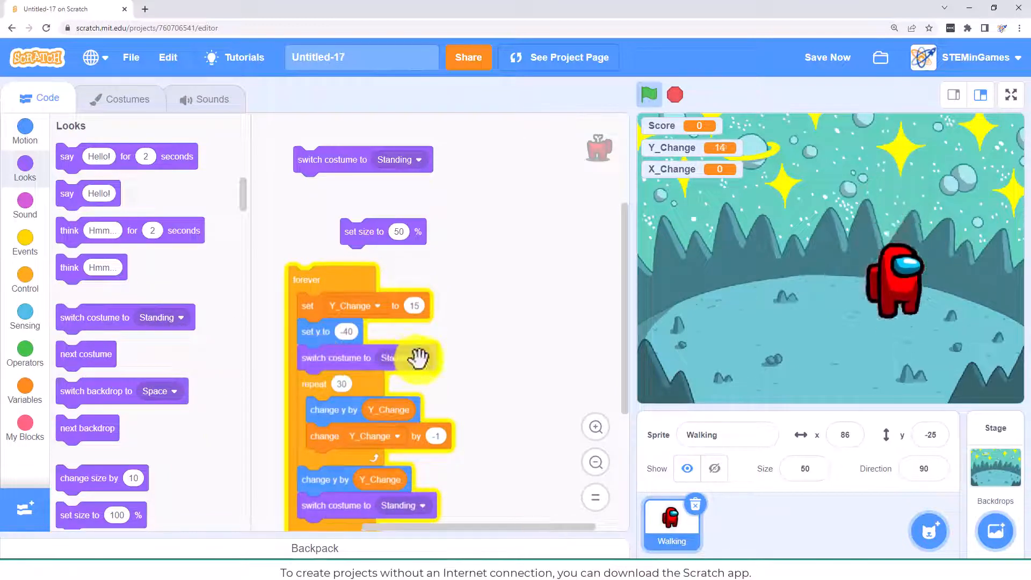
{"action": "left_click", "coordinate": [398, 358]}
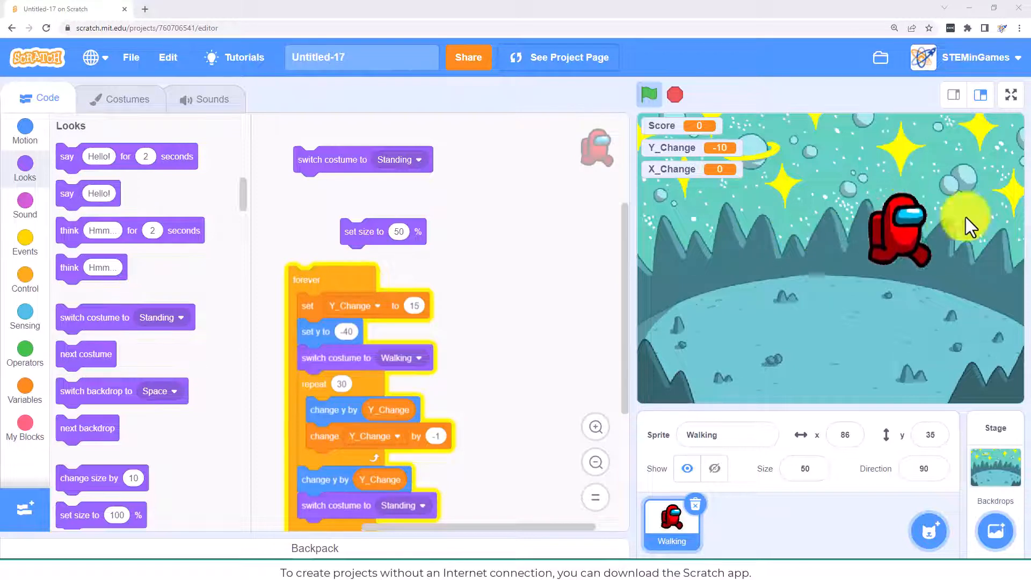
{"action": "left_click", "coordinate": [647, 96]}
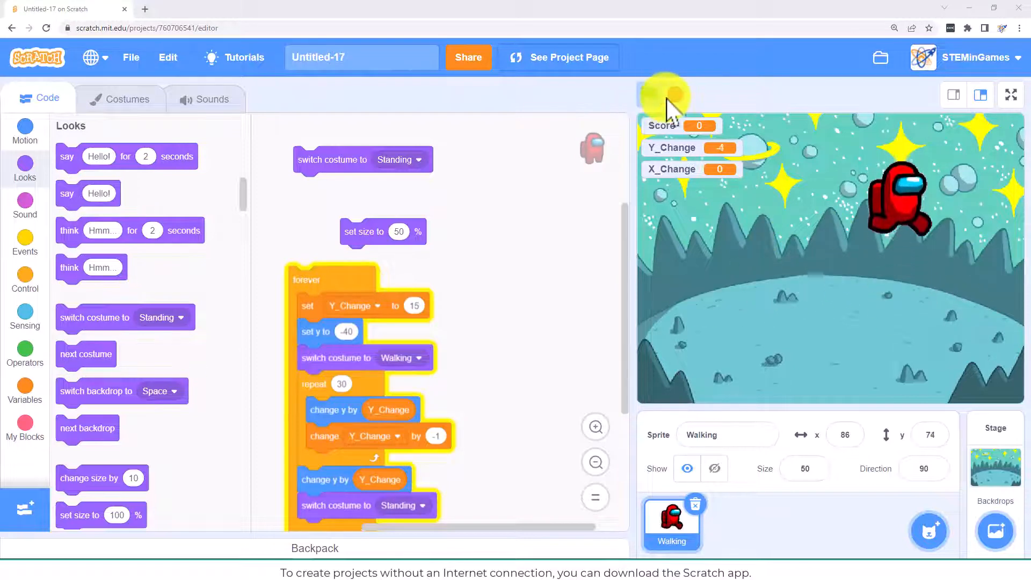
{"action": "left_click", "coordinate": [665, 95]}
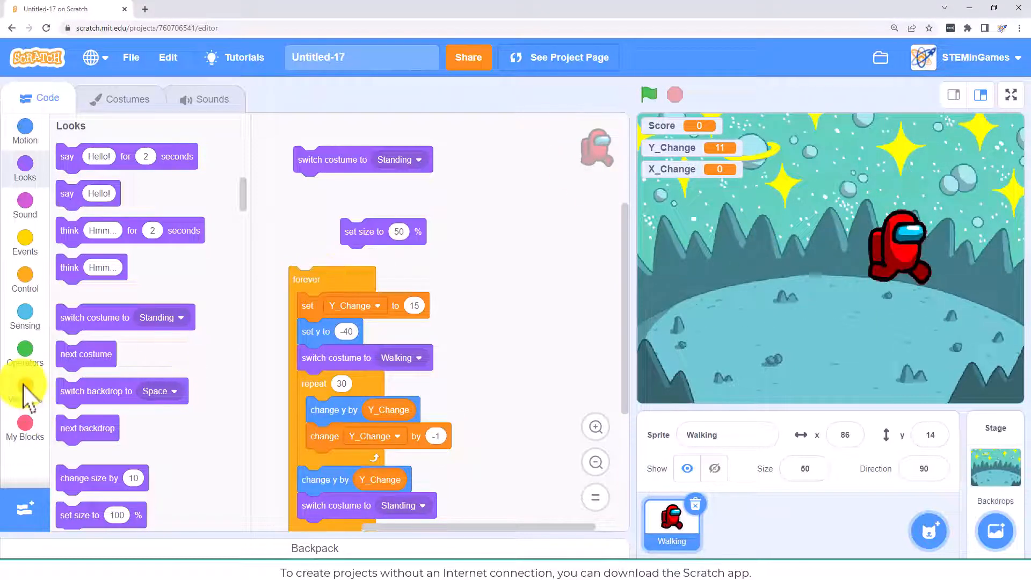
{"action": "left_click", "coordinate": [24, 388]}
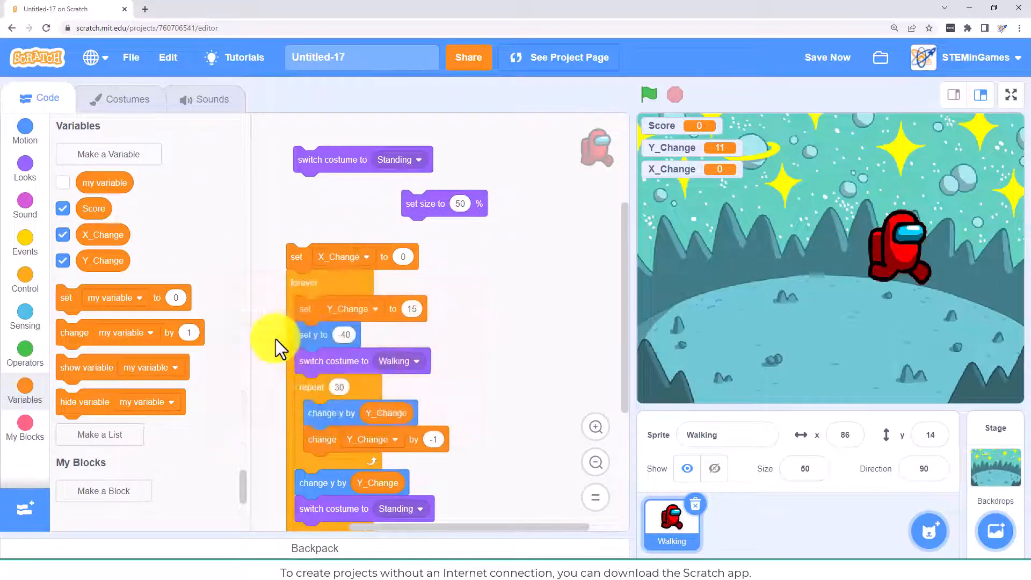
{"action": "mouse_move", "coordinate": [358, 355]}
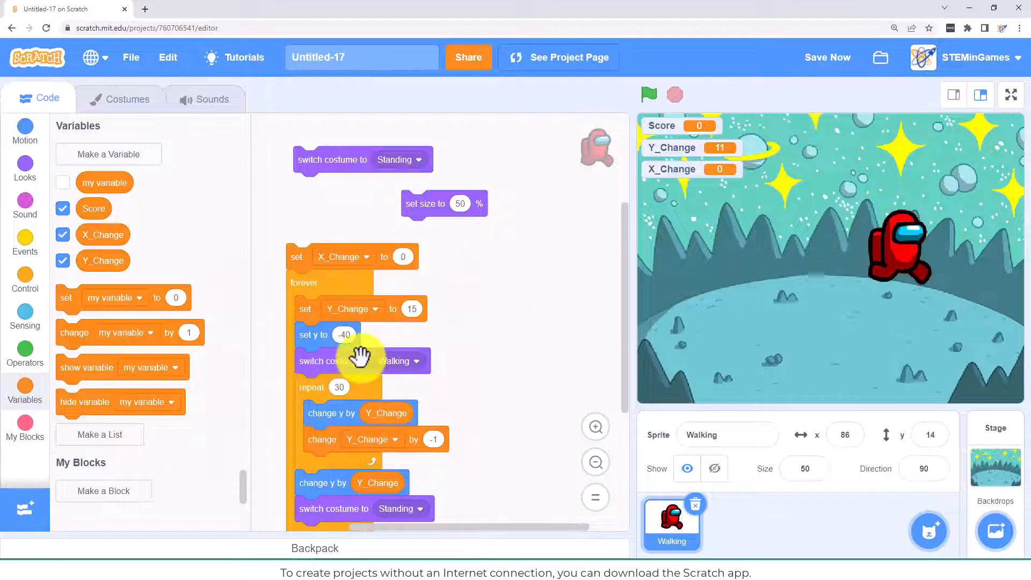
- Add change x by X_Change before change y, plus a loose set X_Change to 0 block
{"action": "left_click", "coordinate": [24, 133]}
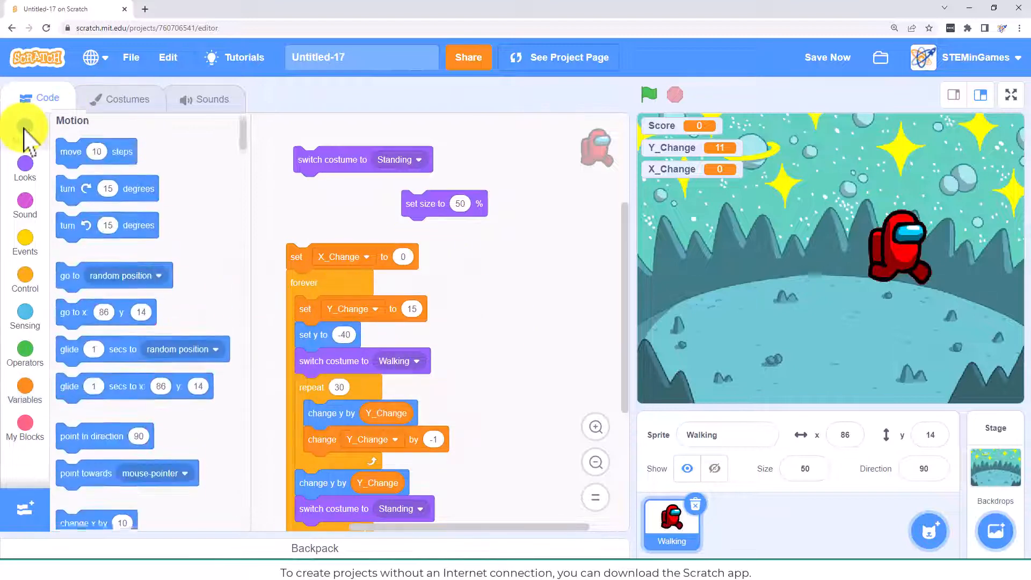
{"action": "scroll", "scroll_direction": "down", "scroll_amount": 3}
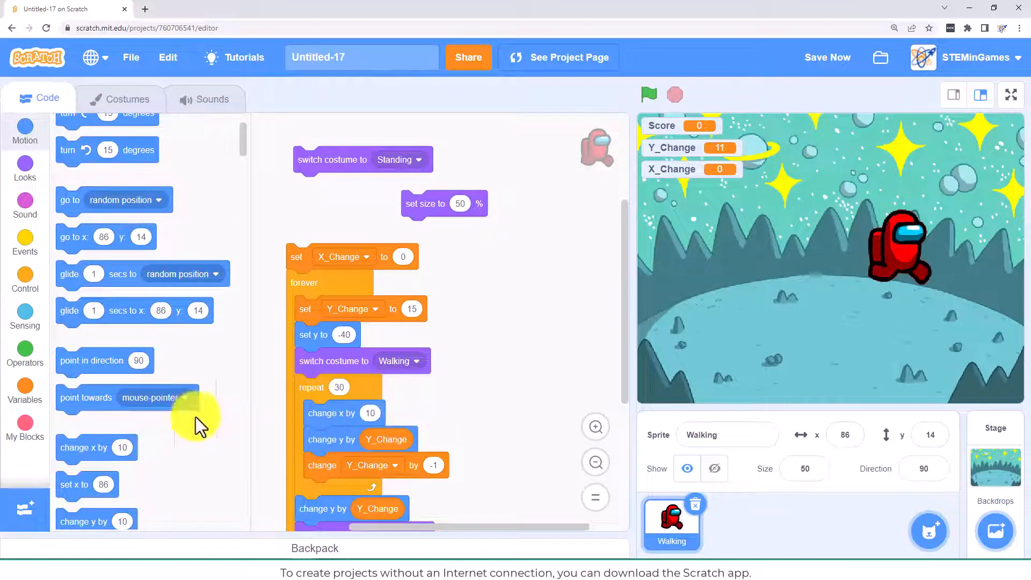
{"action": "left_click", "coordinate": [24, 388]}
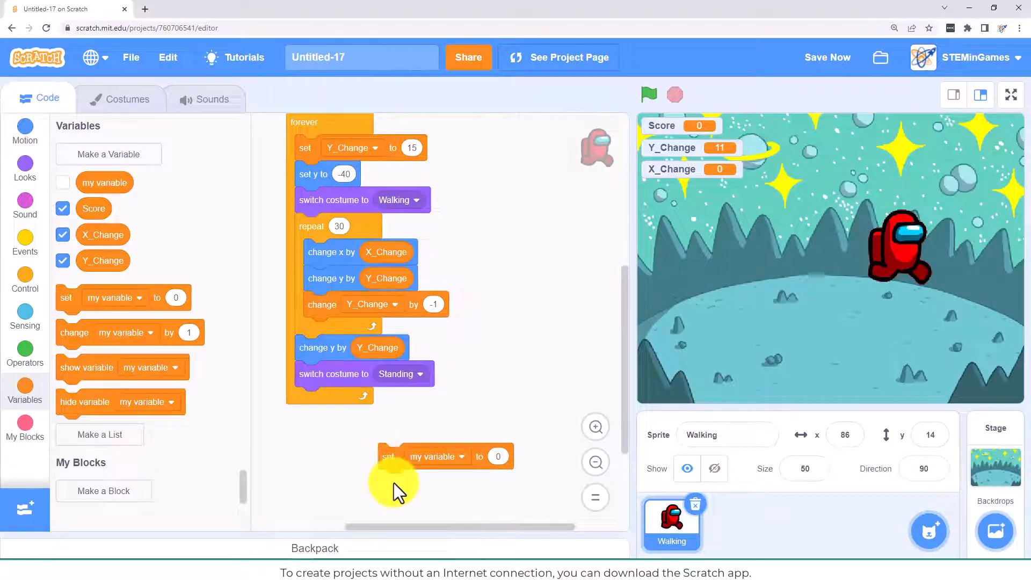
{"action": "left_click", "coordinate": [437, 457]}
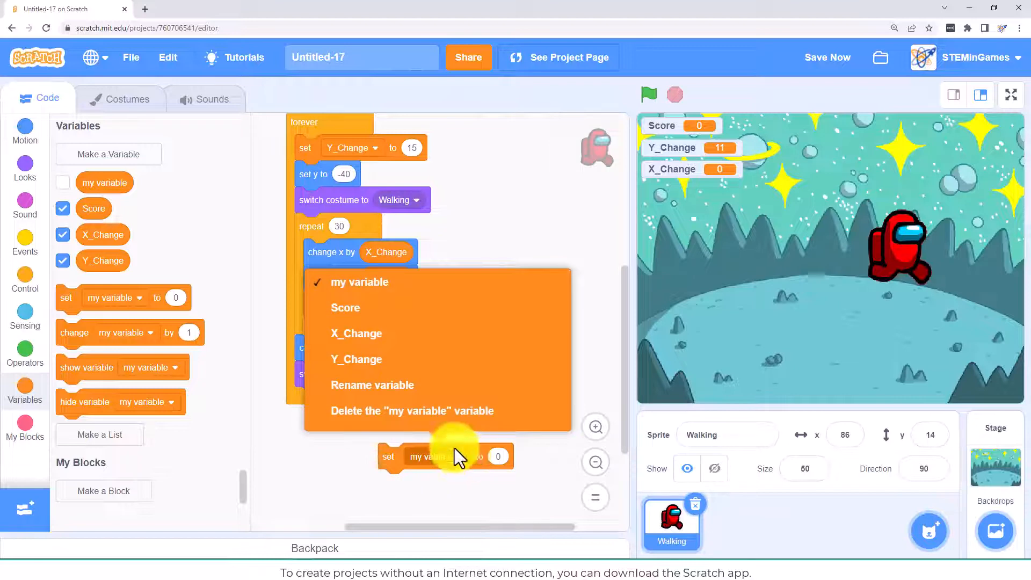
{"action": "mouse_move", "coordinate": [392, 339]}
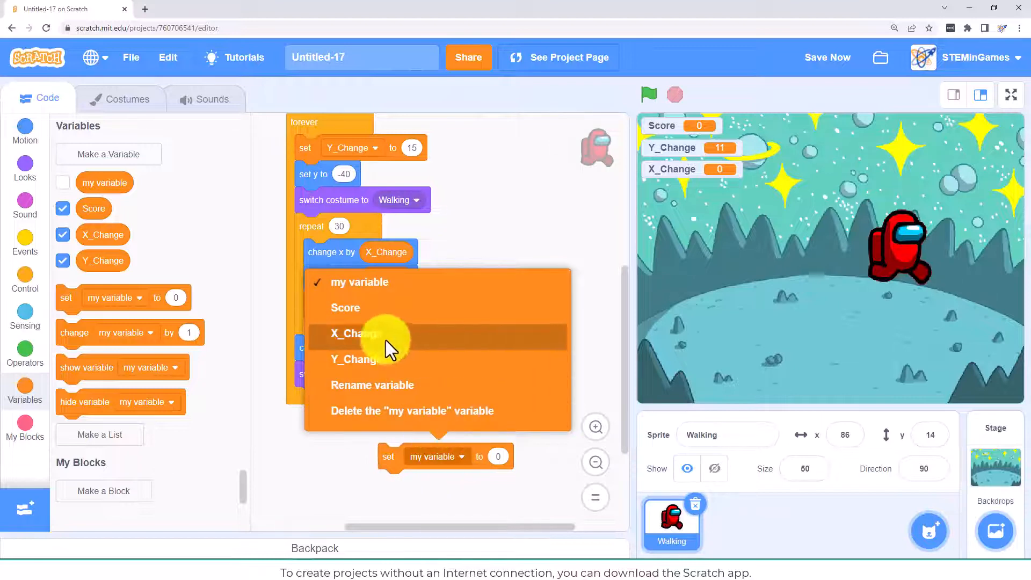
{"action": "left_click", "coordinate": [355, 333]}
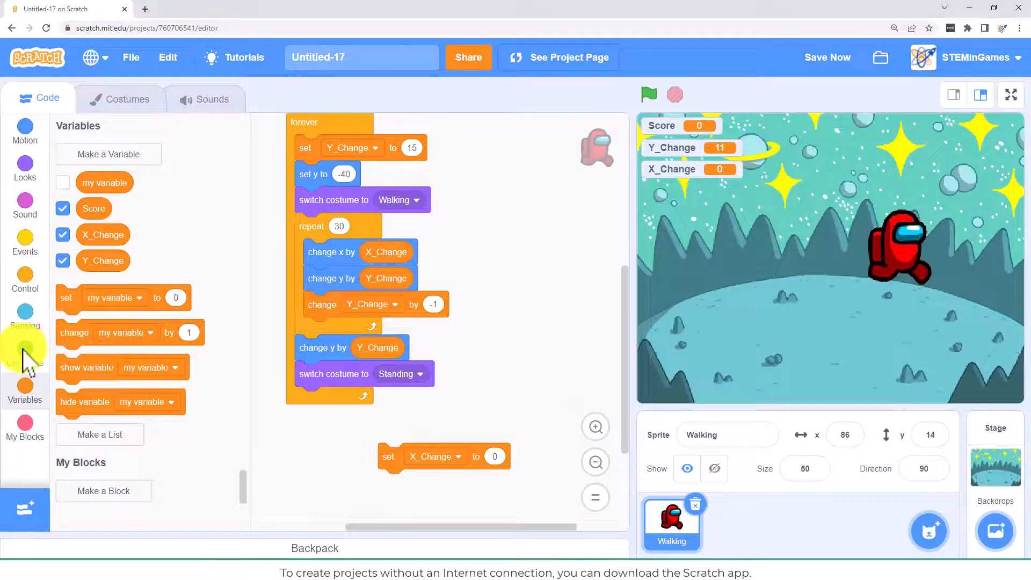
- End the forever loop with set X_Change to pick random -5 to 5, then test and stop
{"action": "left_click", "coordinate": [24, 355]}
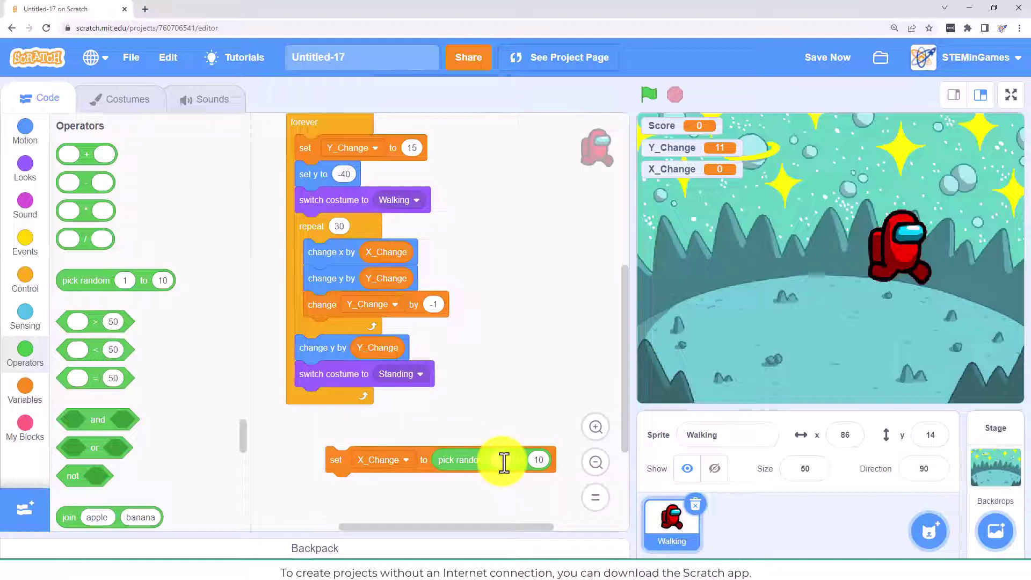
{"action": "type", "text": "-5"}
{"action": "type", "text": "5"}
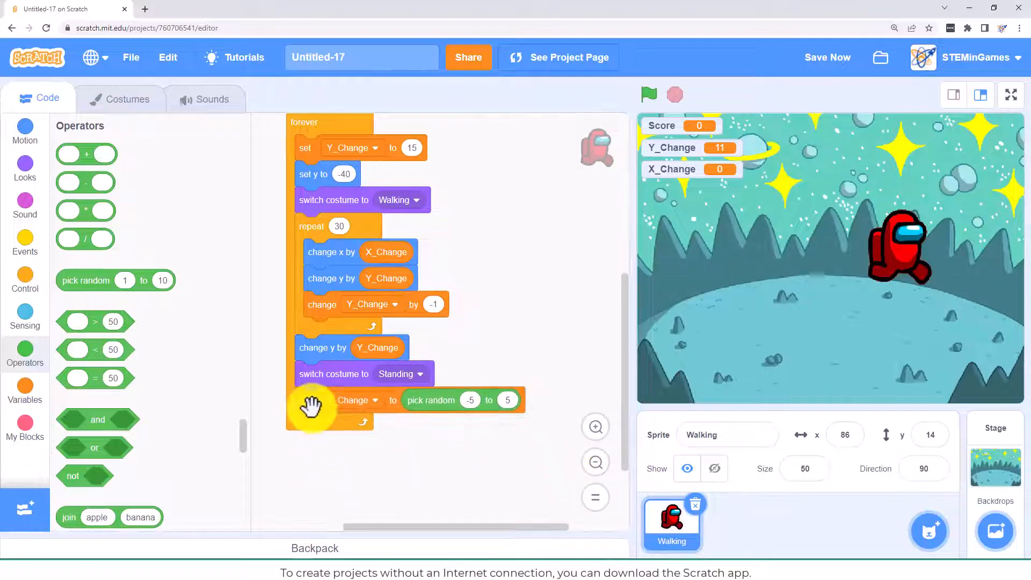
{"action": "left_click", "coordinate": [648, 95]}
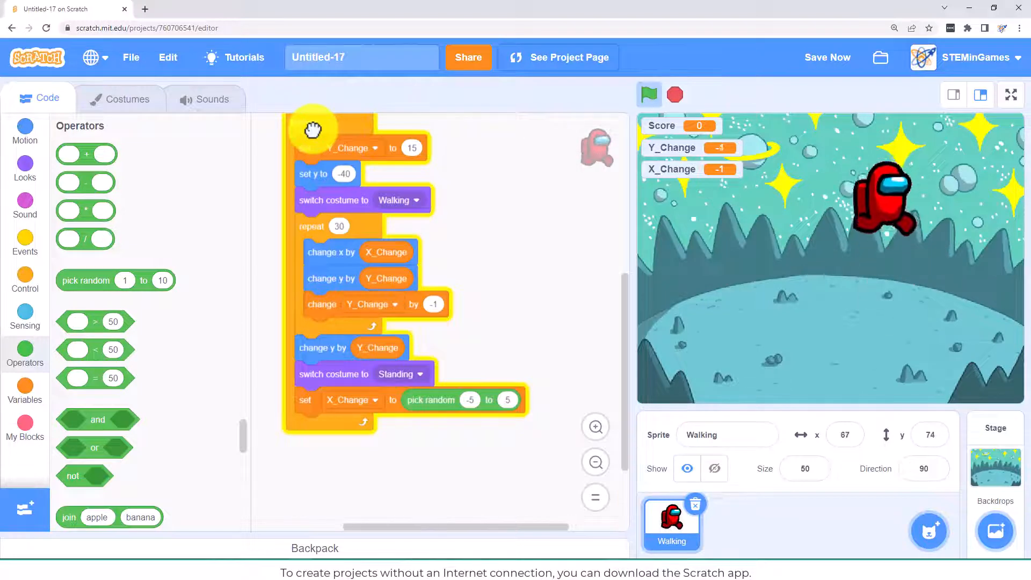
{"action": "mouse_move", "coordinate": [481, 279]}
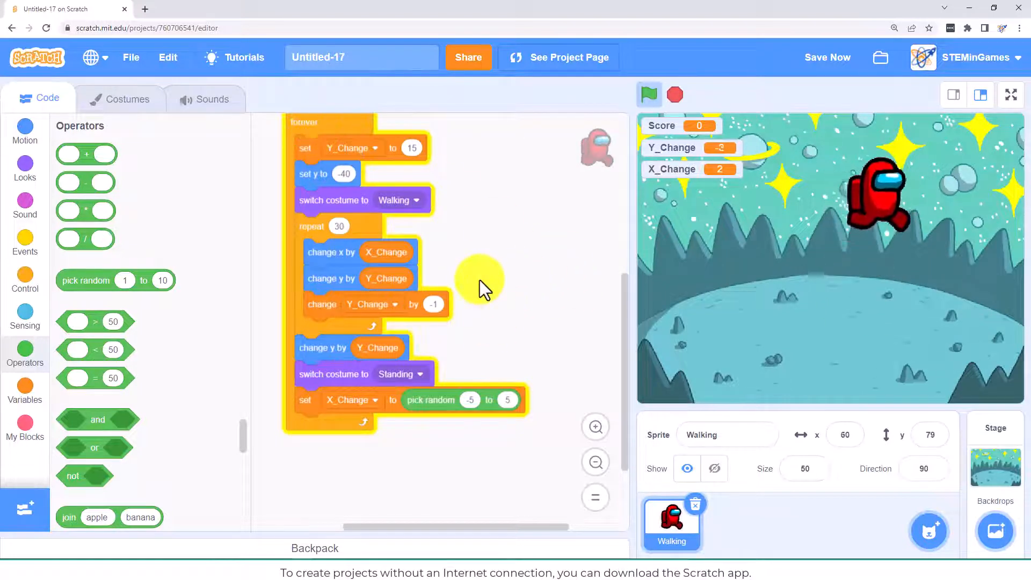
{"action": "left_click", "coordinate": [649, 95]}
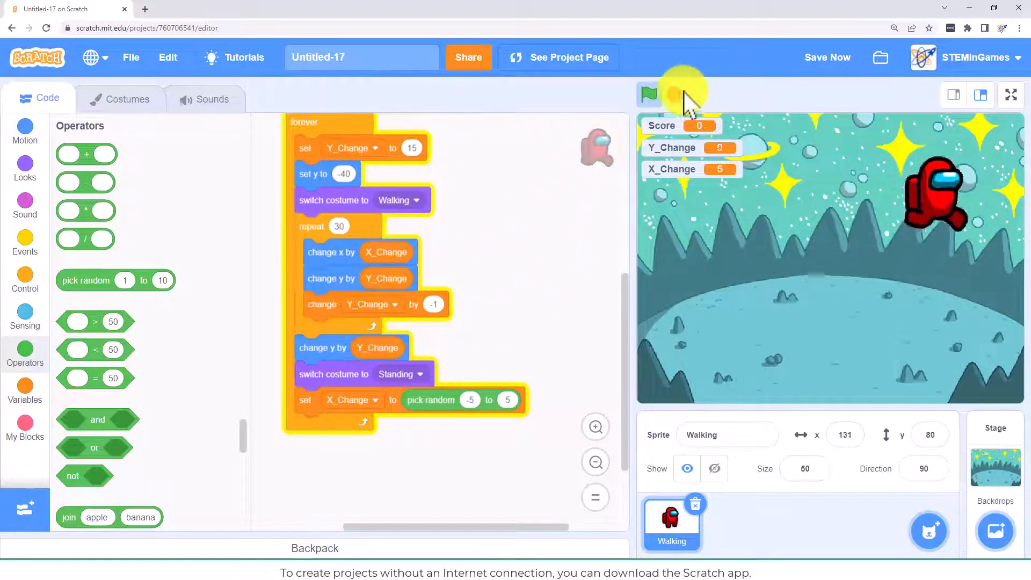
{"action": "left_click", "coordinate": [648, 94]}
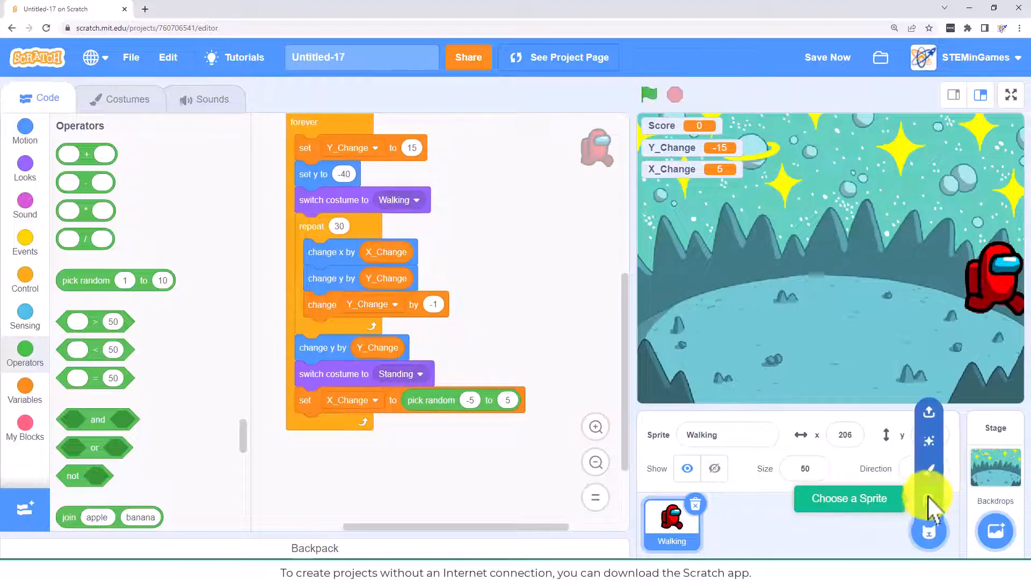
- Pick the Trampoline sprite from the sprite library so it appears on the stage
{"action": "left_click", "coordinate": [850, 499]}
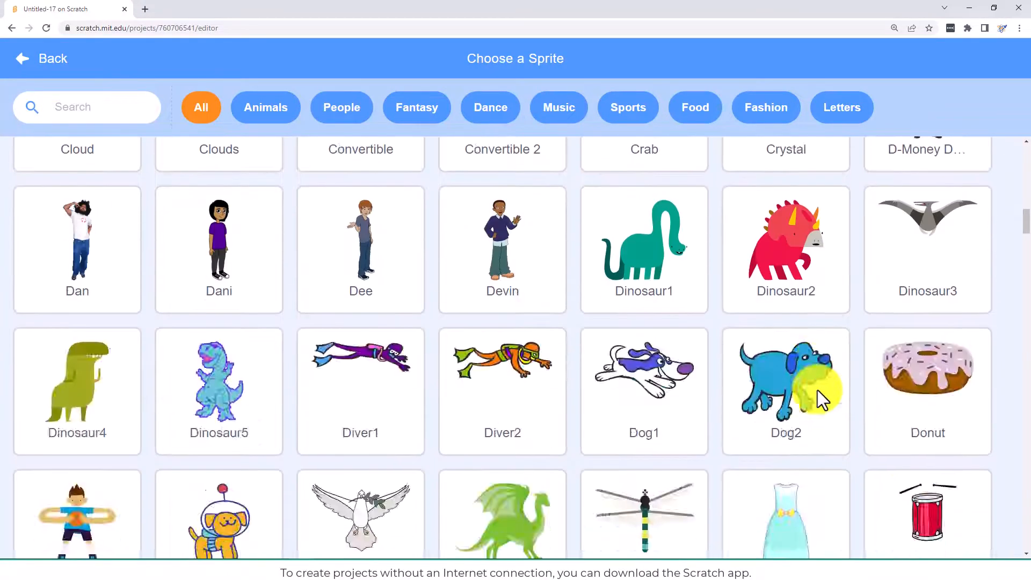
{"action": "scroll", "scroll_direction": "down", "scroll_amount": 3}
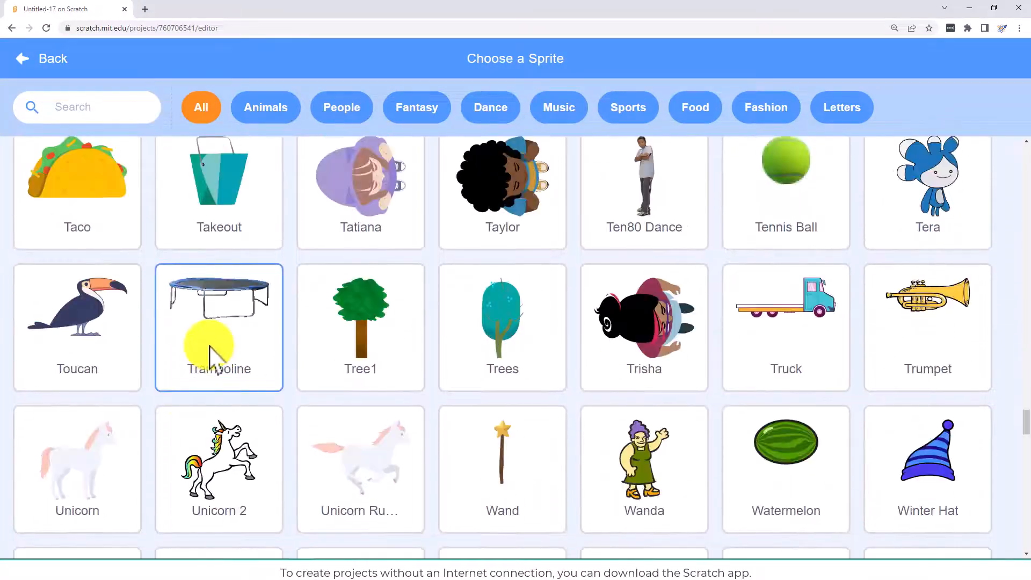
{"action": "left_click", "coordinate": [219, 328]}
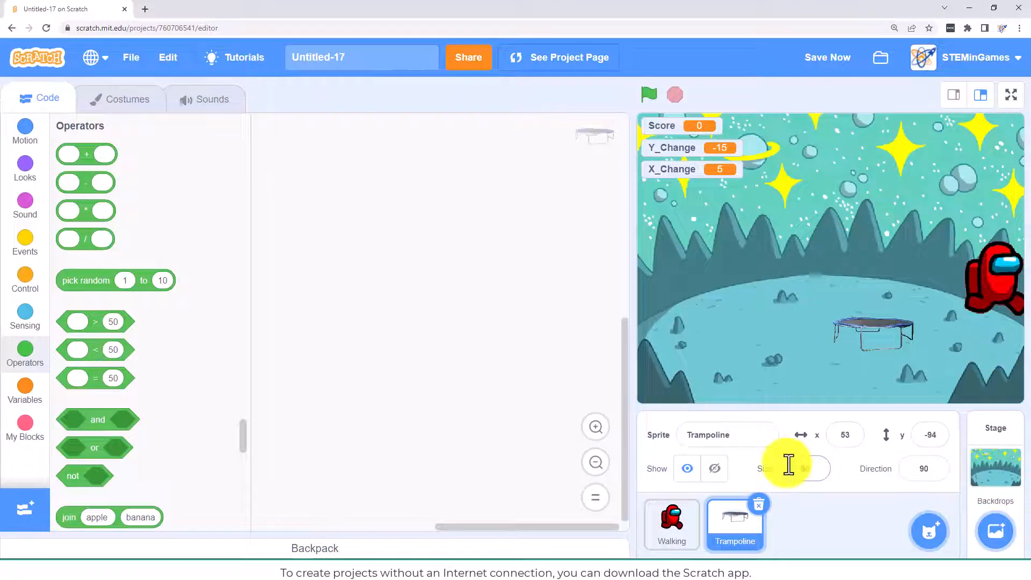
- Add set size to 50%, go to x 0 y -75, and a forever block for the Trampoline
{"action": "left_click", "coordinate": [24, 169]}
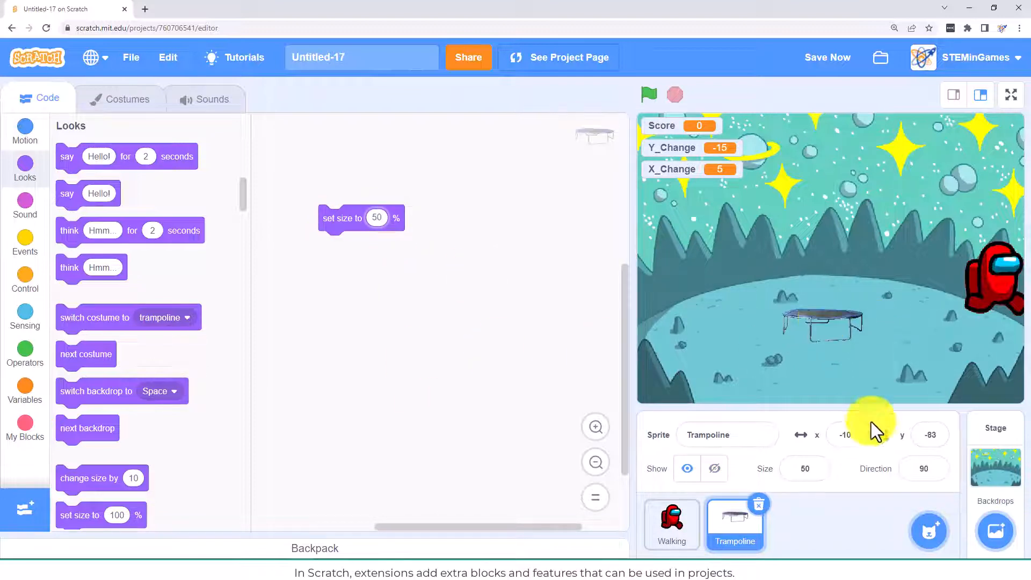
{"action": "left_click", "coordinate": [24, 131]}
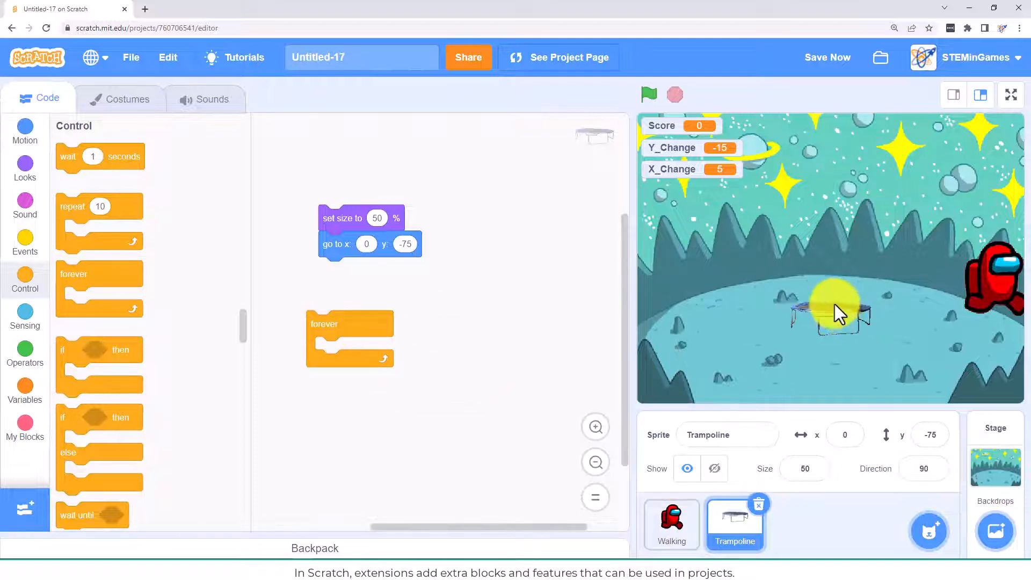
{"action": "left_click", "coordinate": [24, 132]}
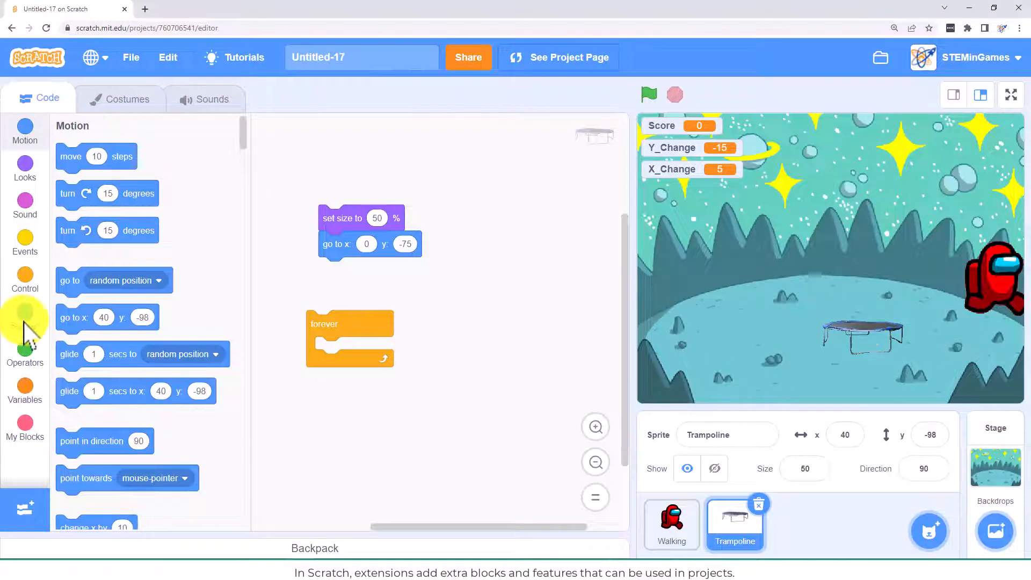
- Add a 'key left arrow pressed?' sensing block to the Trampoline's script area
{"action": "left_click", "coordinate": [25, 316]}
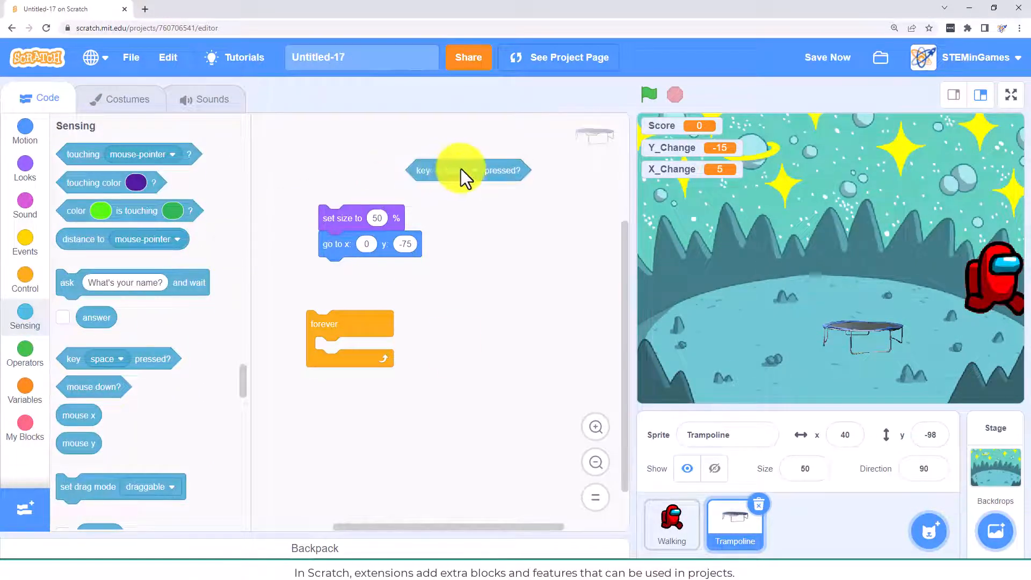
{"action": "left_click", "coordinate": [462, 170]}
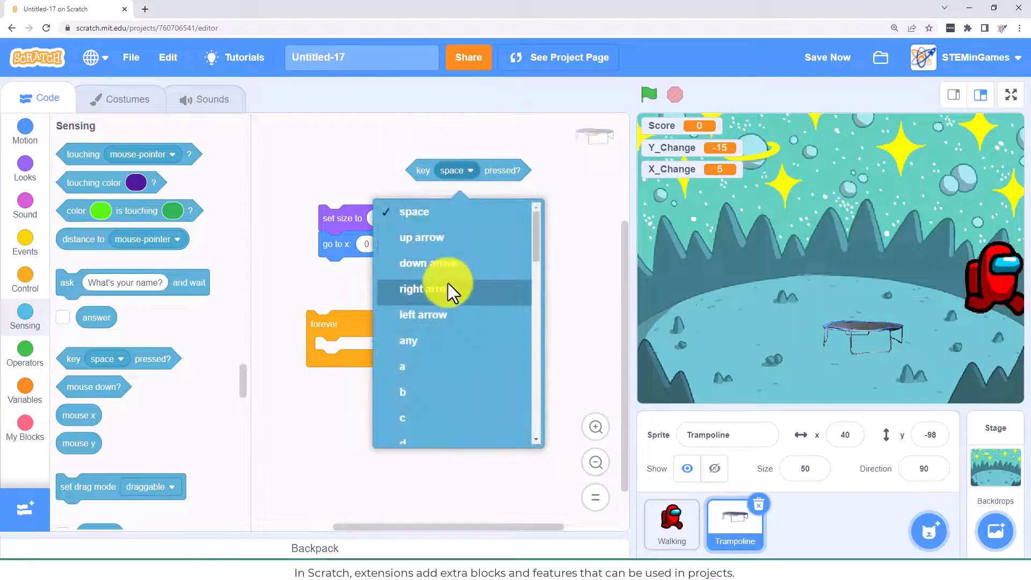
{"action": "left_click", "coordinate": [423, 314]}
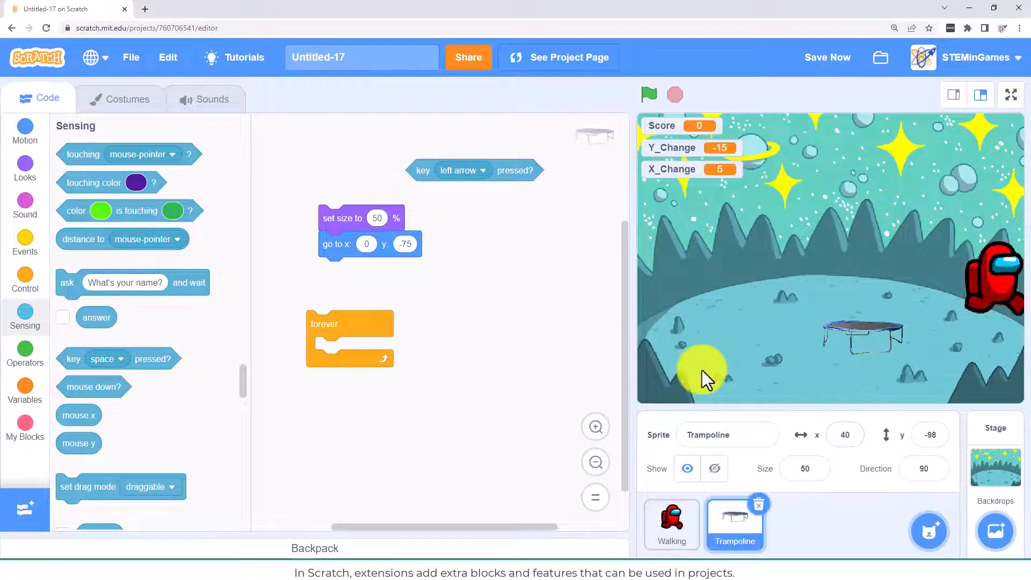
{"action": "mouse_move", "coordinate": [924, 349]}
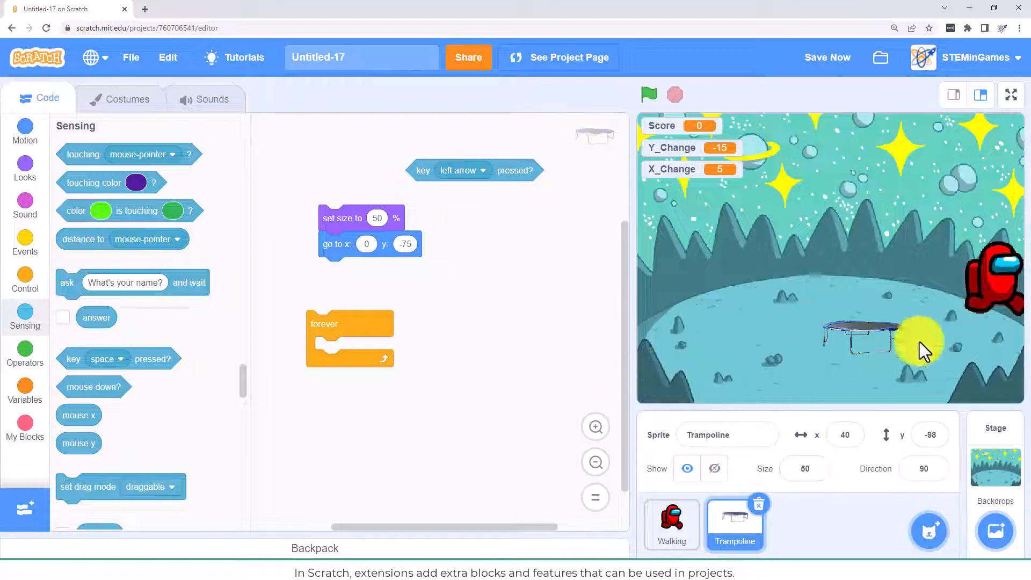
{"action": "mouse_move", "coordinate": [954, 327]}
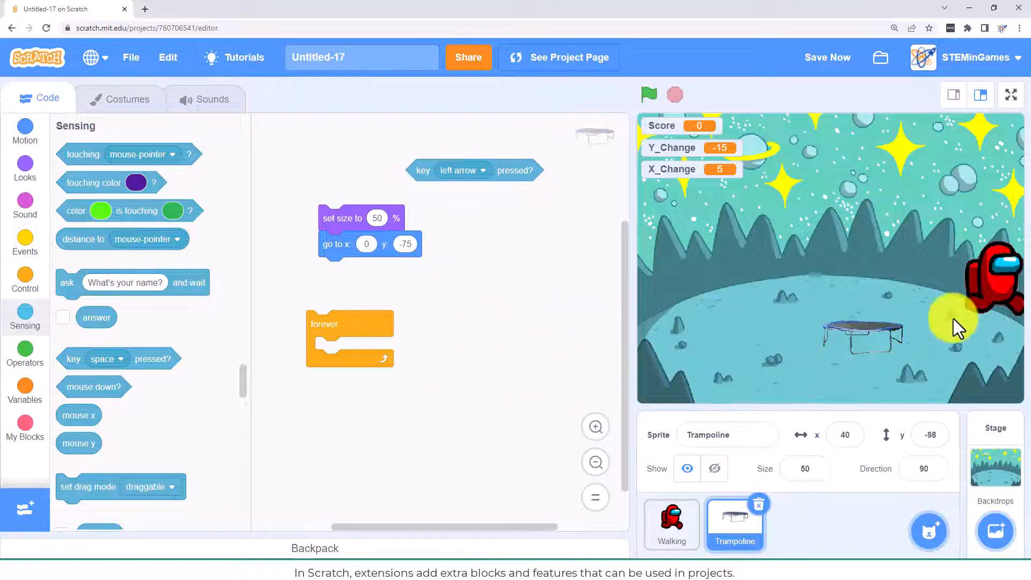
{"action": "mouse_move", "coordinate": [266, 162]}
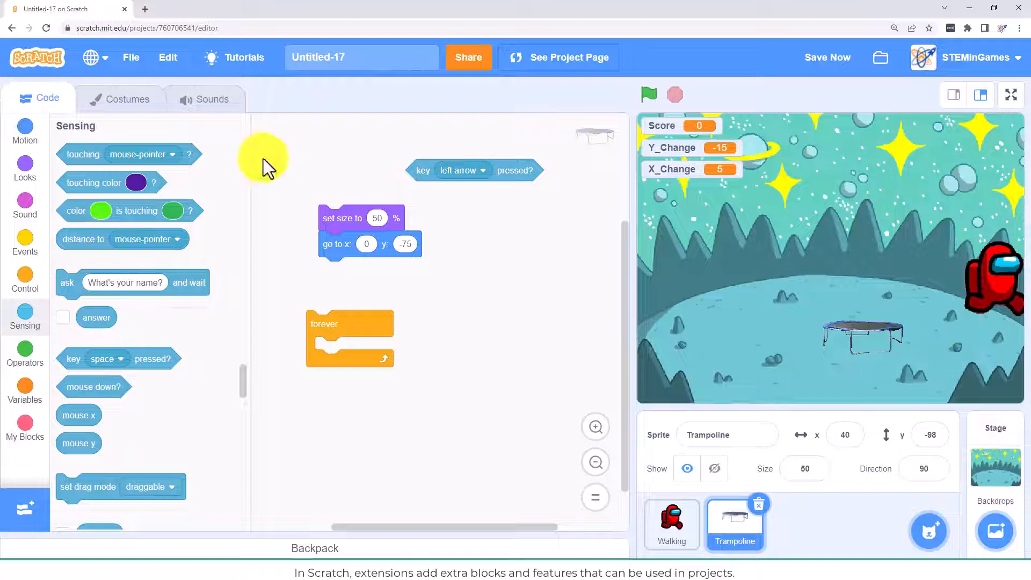
- Build an if-else testing mouse x > x position, with change x by 7 in the first branch
{"action": "left_click", "coordinate": [24, 132]}
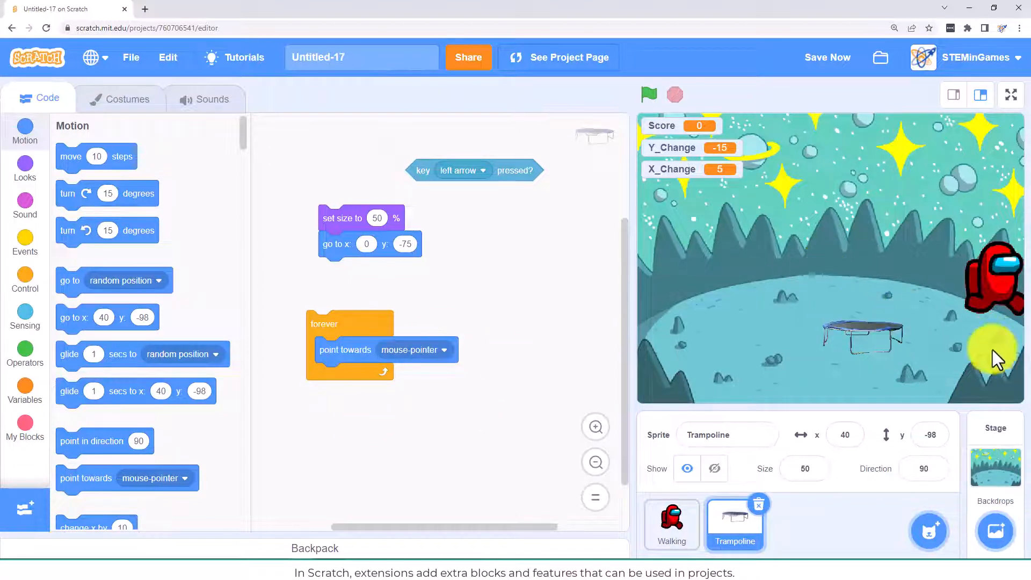
{"action": "mouse_move", "coordinate": [868, 332]}
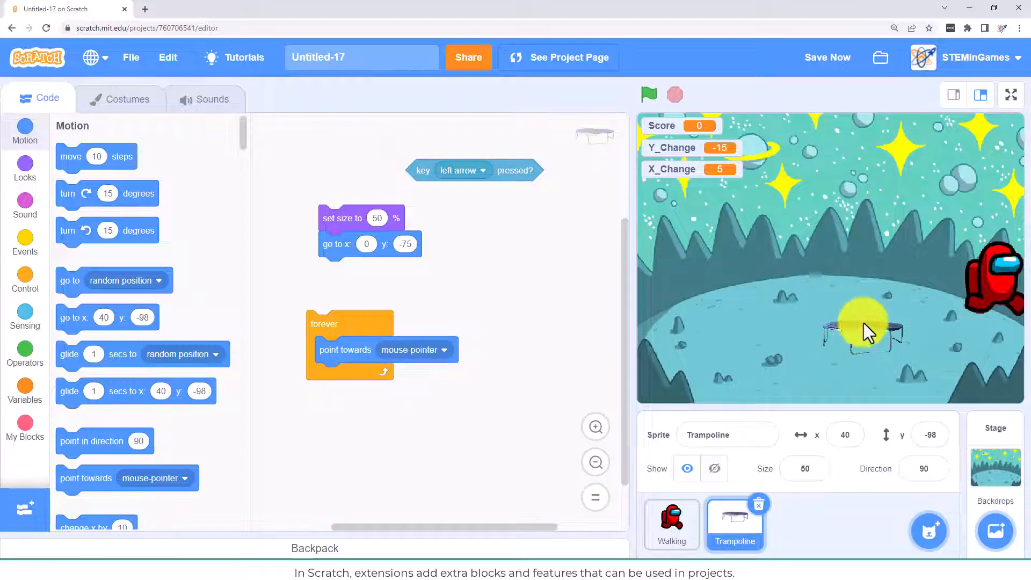
{"action": "mouse_move", "coordinate": [776, 359]}
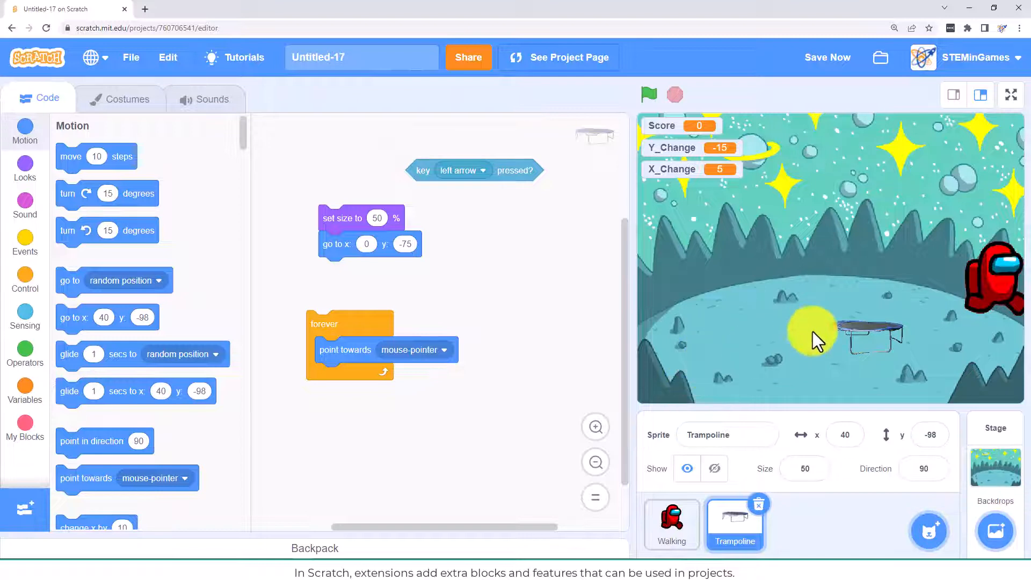
{"action": "mouse_move", "coordinate": [697, 366]}
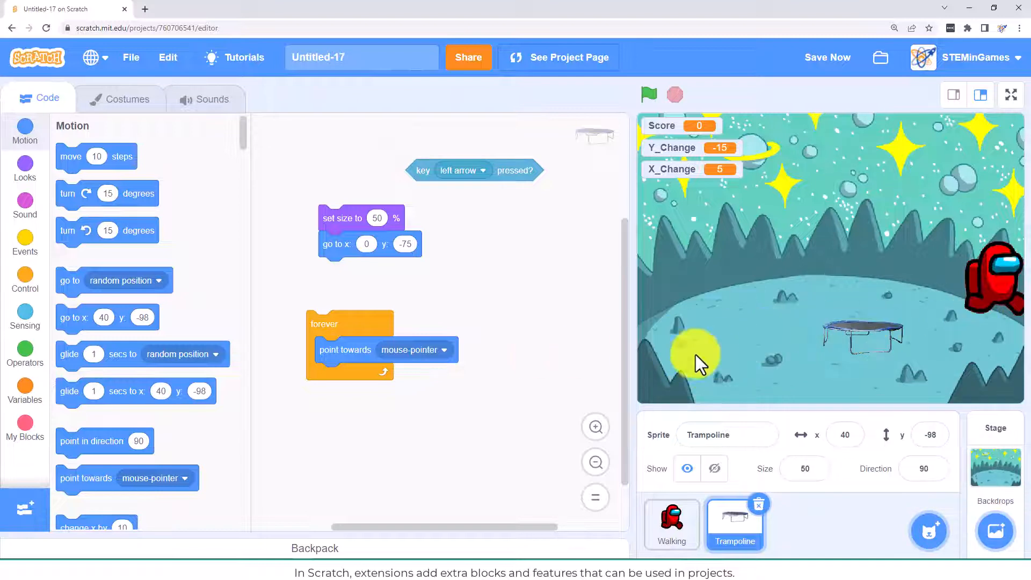
{"action": "mouse_move", "coordinate": [504, 345]}
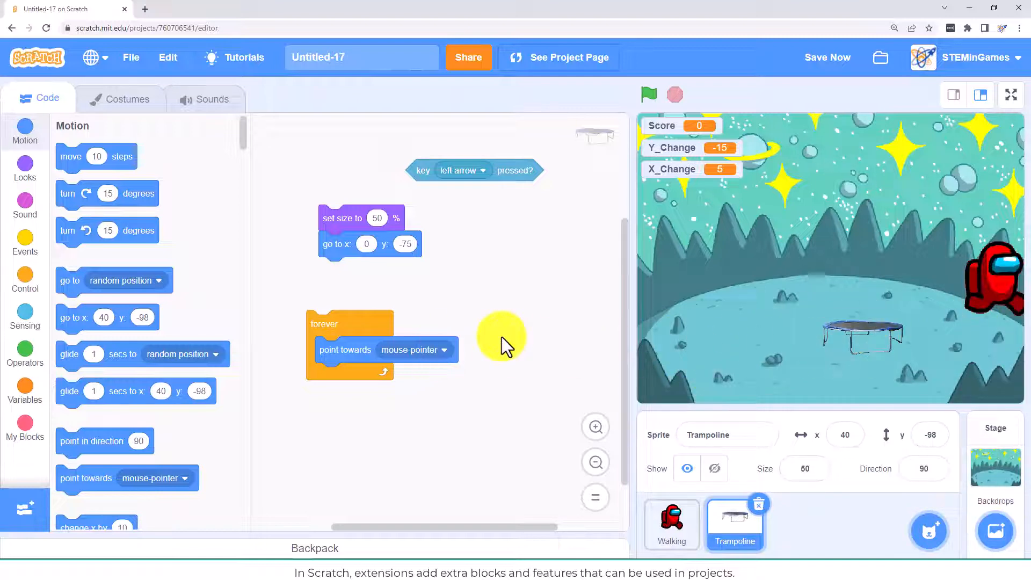
{"action": "mouse_move", "coordinate": [939, 354]}
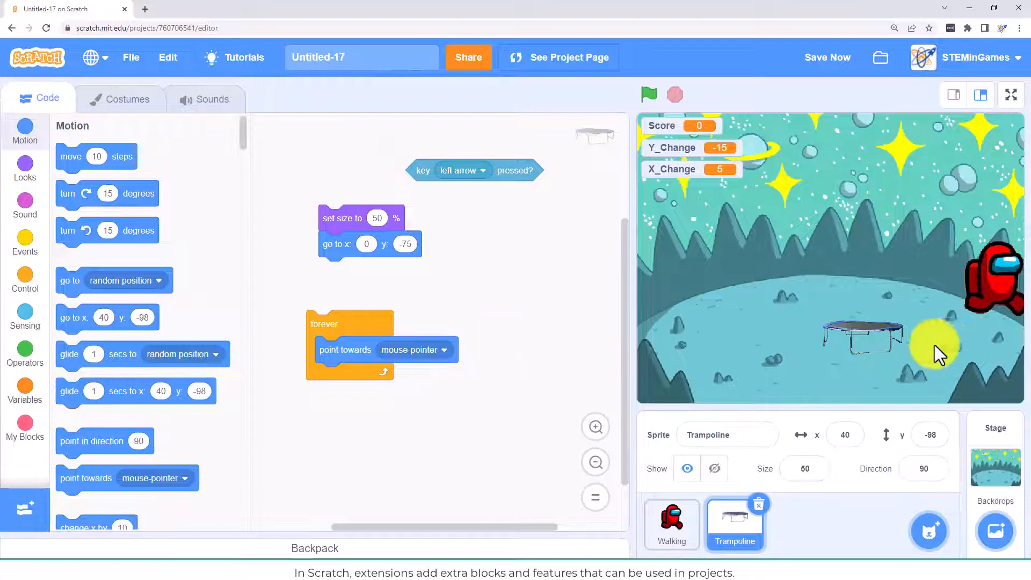
{"action": "mouse_move", "coordinate": [815, 355]}
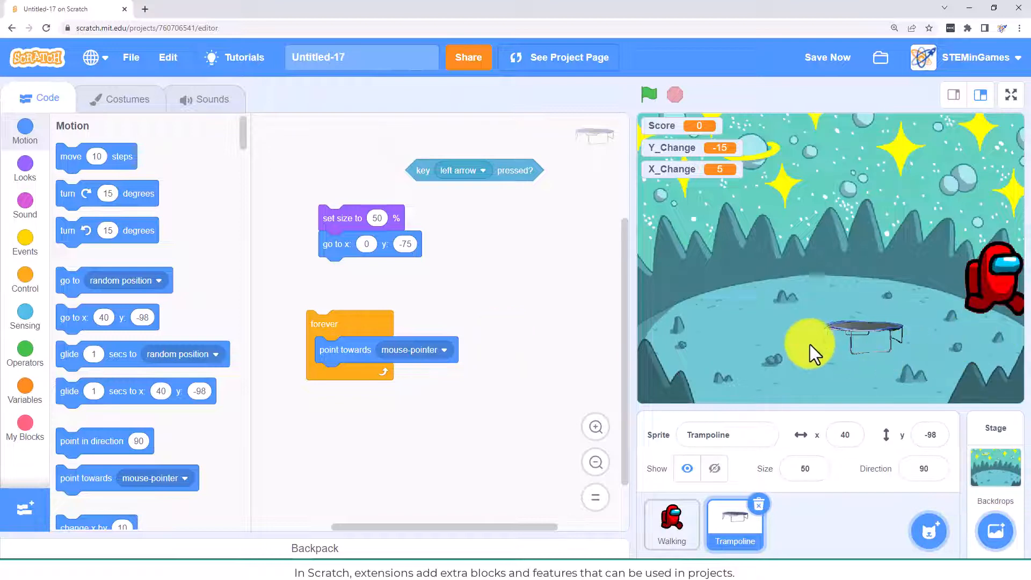
{"action": "mouse_move", "coordinate": [25, 288]}
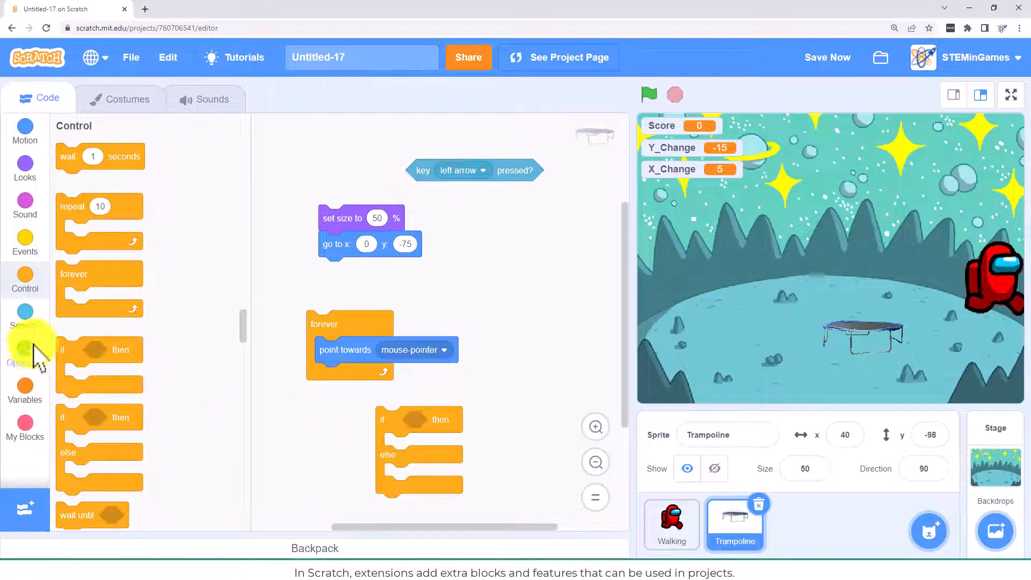
{"action": "left_click", "coordinate": [24, 355]}
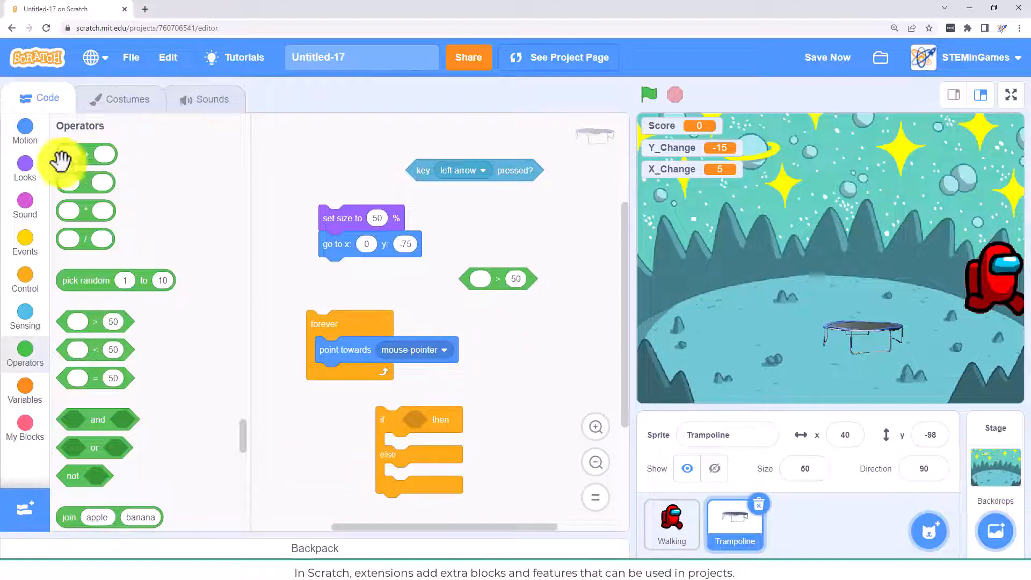
{"action": "mouse_move", "coordinate": [24, 132]}
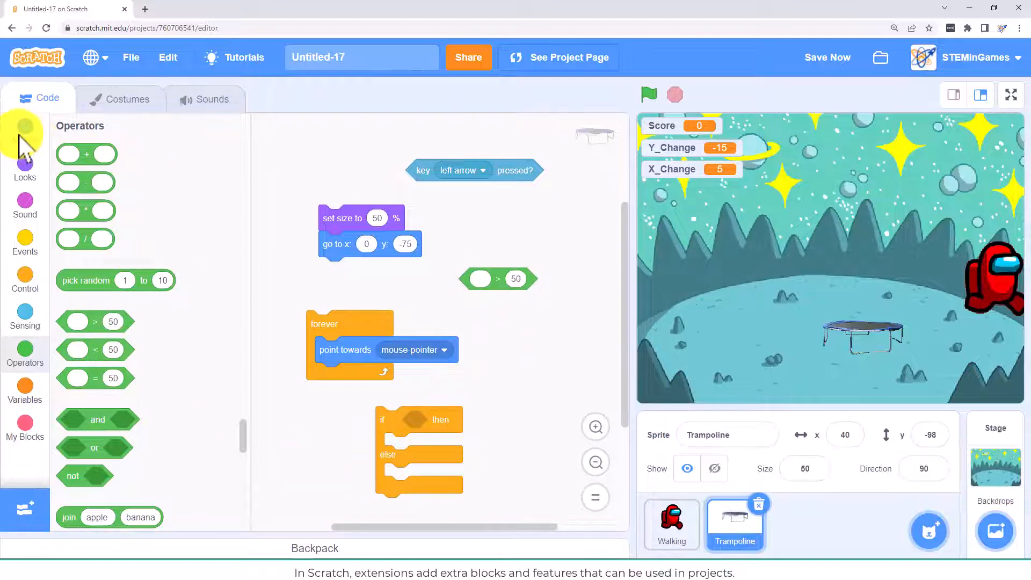
{"action": "left_click", "coordinate": [25, 131]}
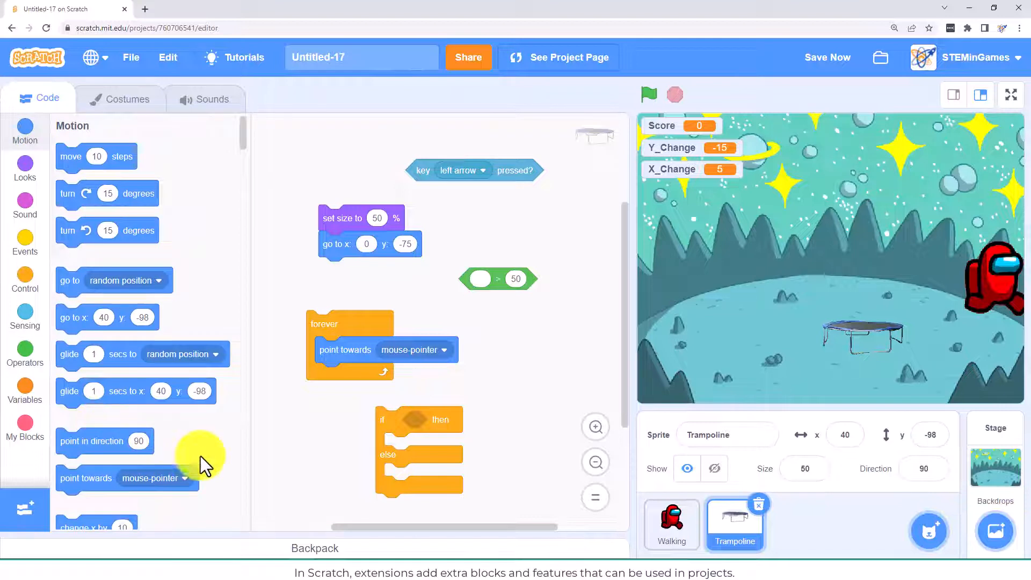
{"action": "scroll", "scroll_direction": "down", "scroll_amount": 3}
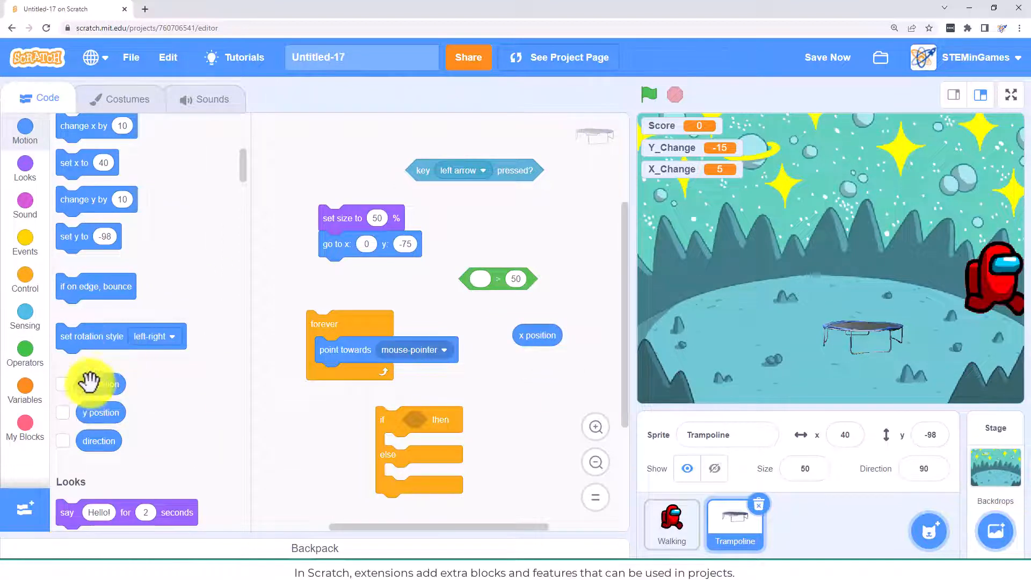
{"action": "scroll", "scroll_direction": "up", "scroll_amount": 3}
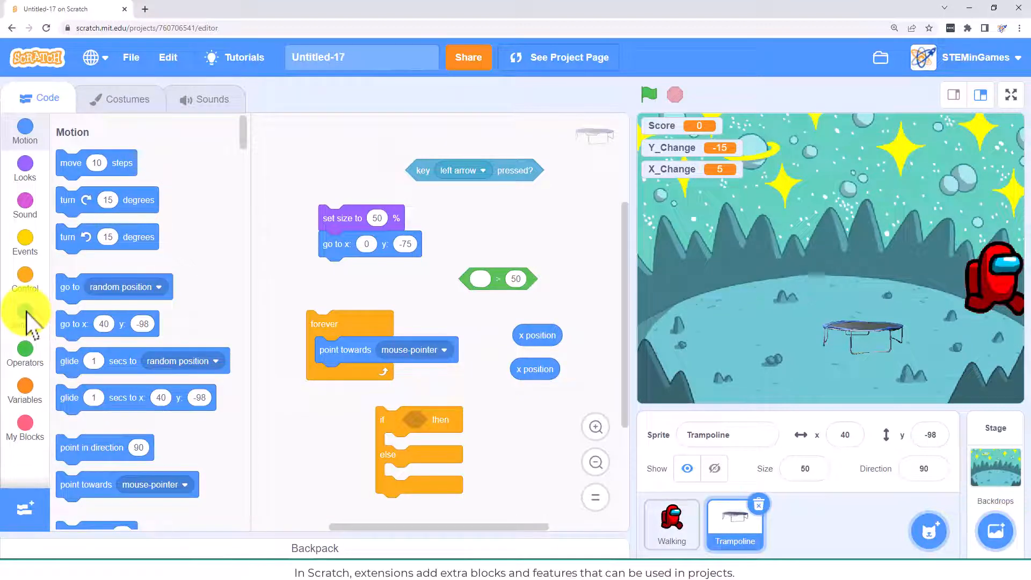
{"action": "left_click", "coordinate": [24, 317]}
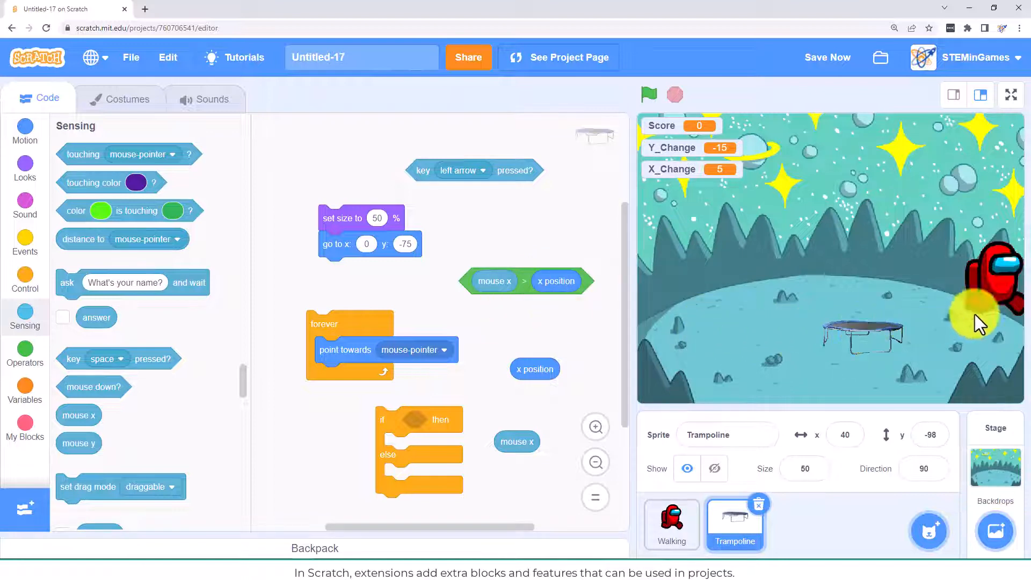
{"action": "mouse_move", "coordinate": [495, 281]}
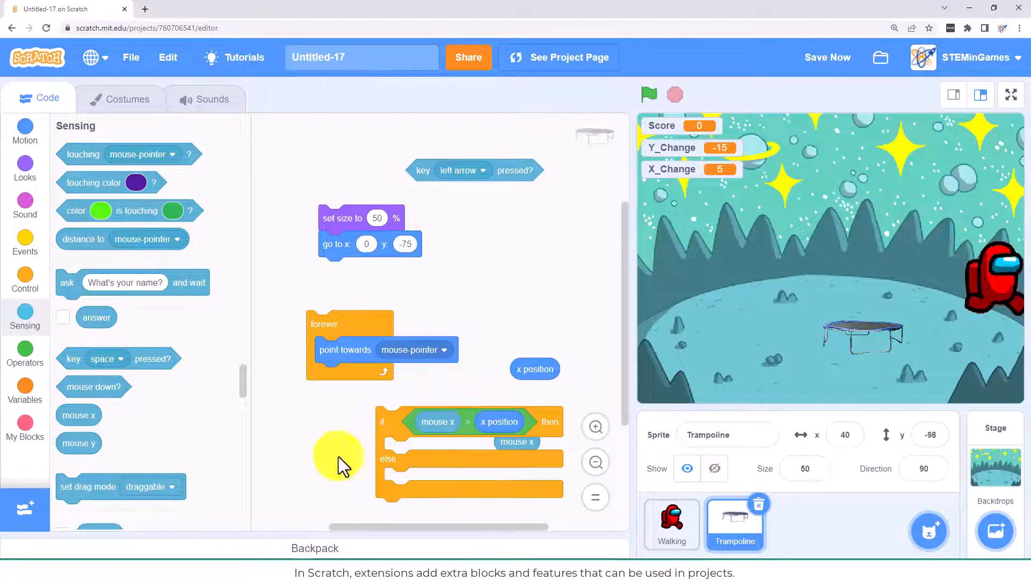
{"action": "mouse_move", "coordinate": [24, 138]}
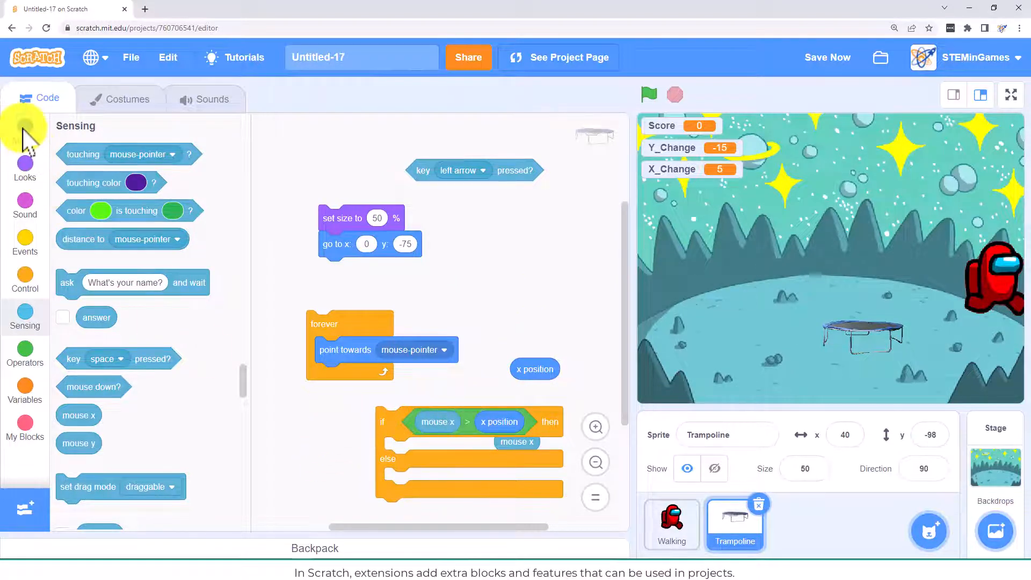
{"action": "left_click", "coordinate": [24, 132]}
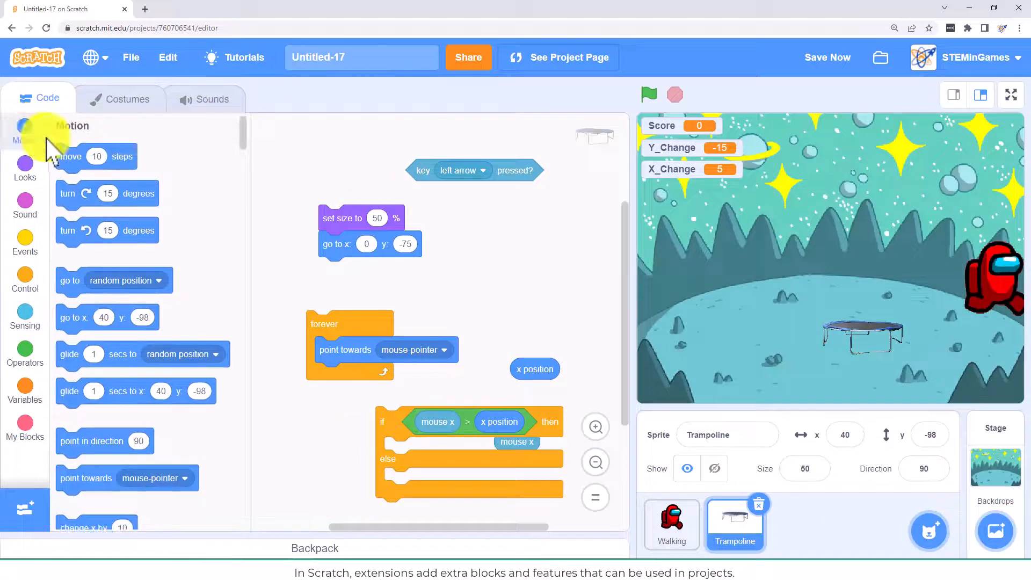
{"action": "scroll", "scroll_direction": "down", "scroll_amount": 3}
{"action": "type", "text": "7"}
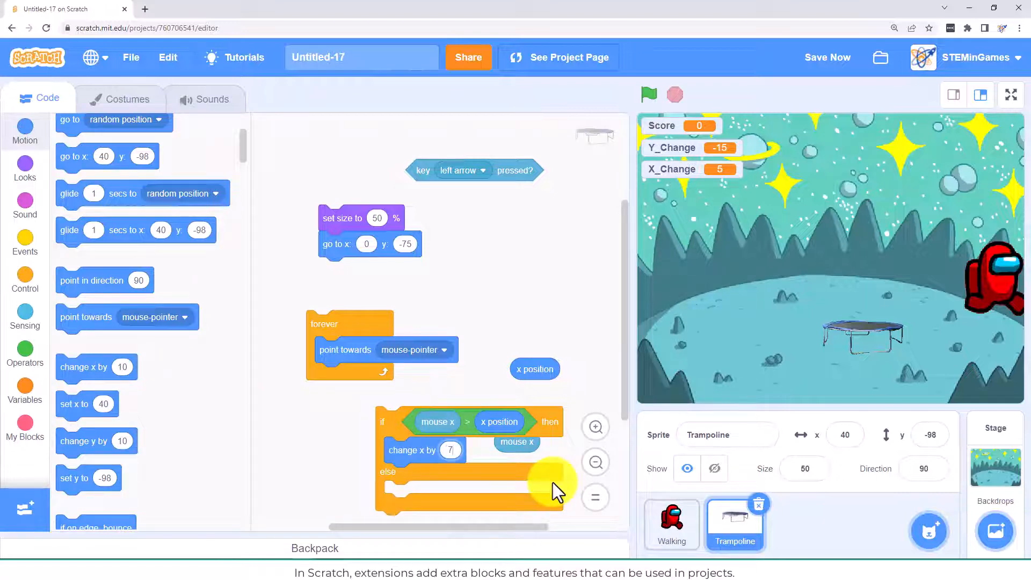
{"action": "mouse_move", "coordinate": [296, 487]}
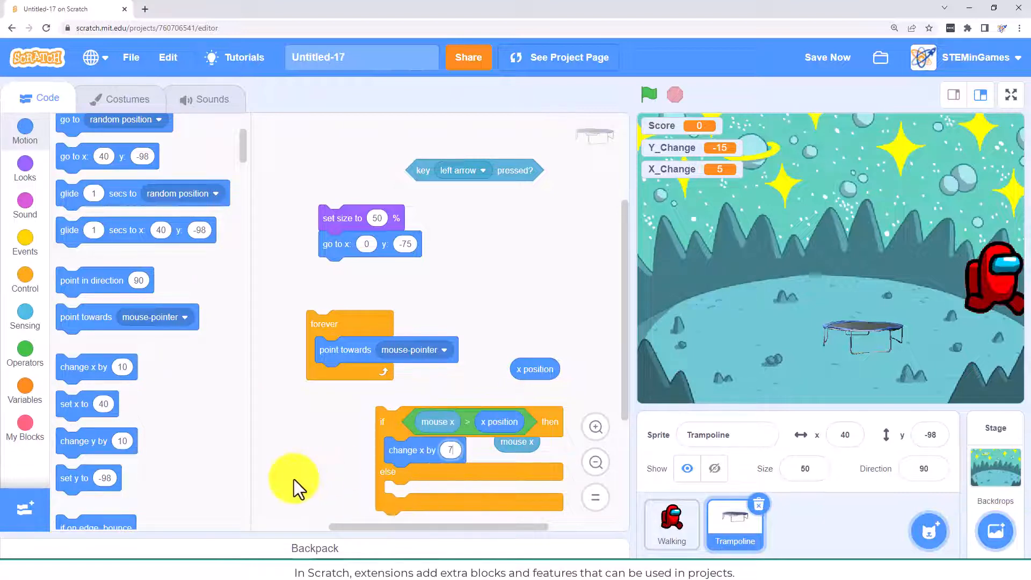
- Nest an if mouse x < x position with change x by -7 in the else branch
{"action": "left_click", "coordinate": [24, 355]}
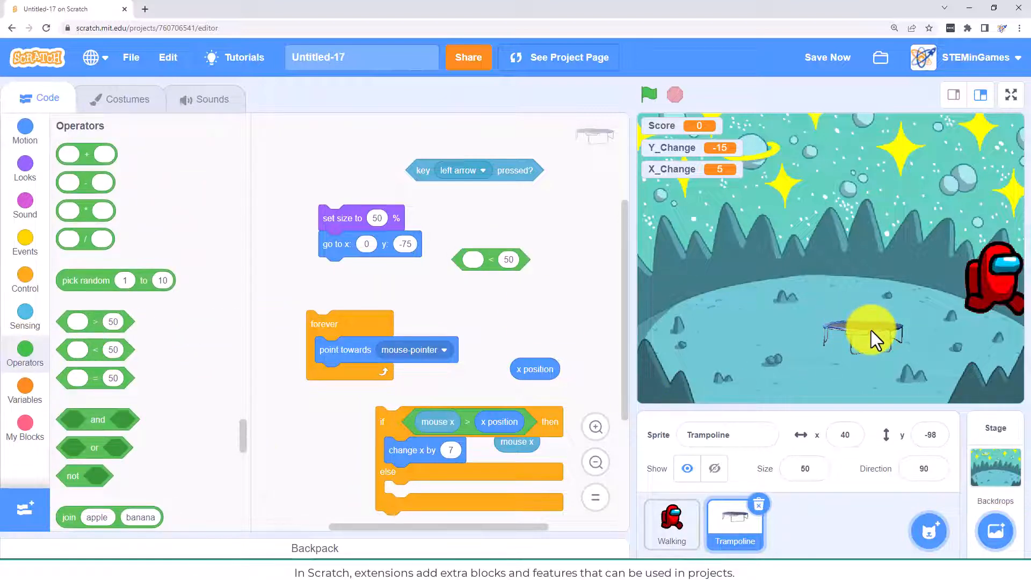
{"action": "left_click", "coordinate": [24, 279]}
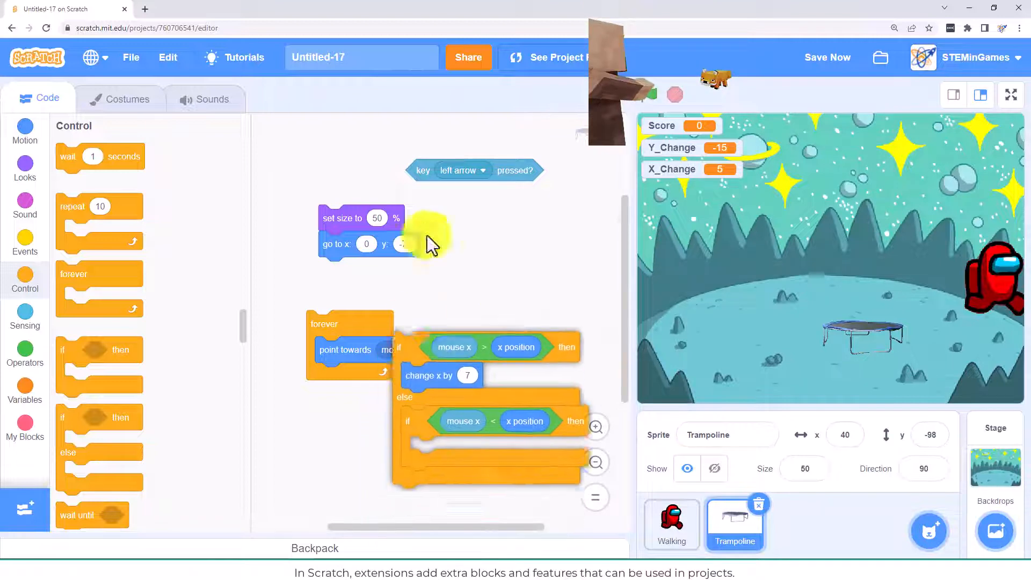
{"action": "left_click", "coordinate": [24, 132]}
{"action": "type", "text": "-7"}
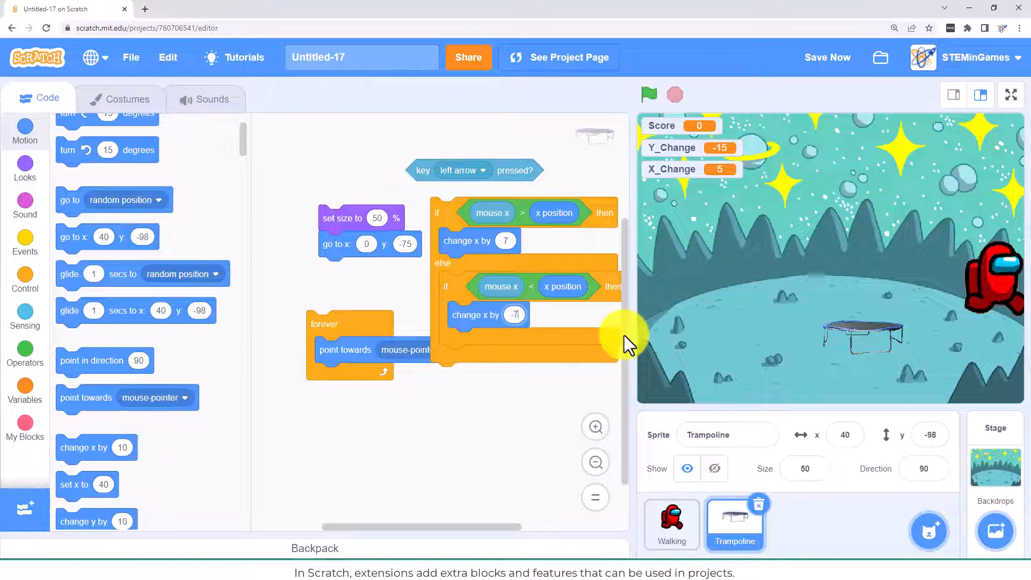
{"action": "mouse_move", "coordinate": [510, 434]}
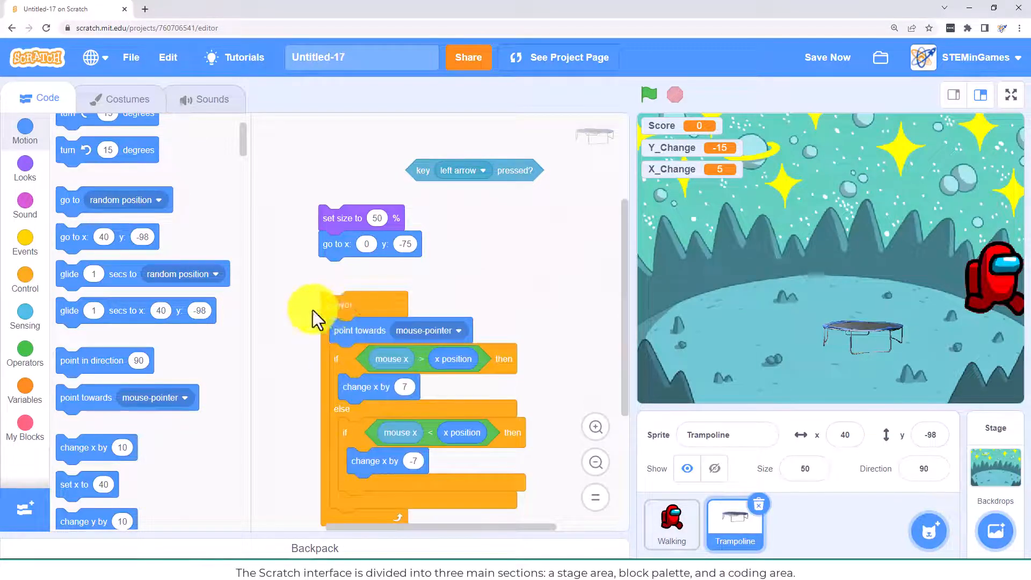
- Stack size, go to x 0 y -75 and left-right rotation style above forever, then test-run
{"action": "left_click", "coordinate": [648, 95]}
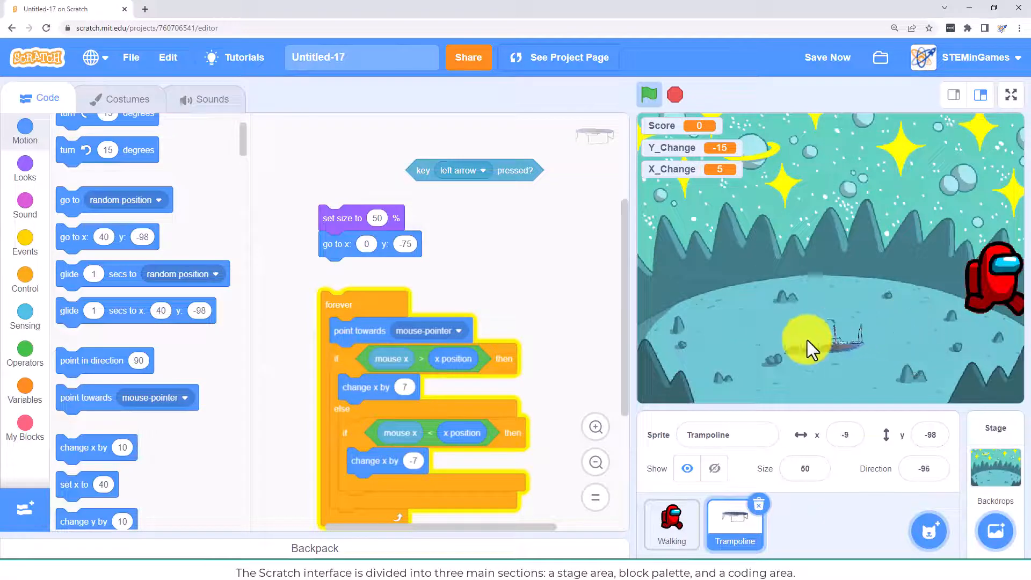
{"action": "mouse_move", "coordinate": [924, 332]}
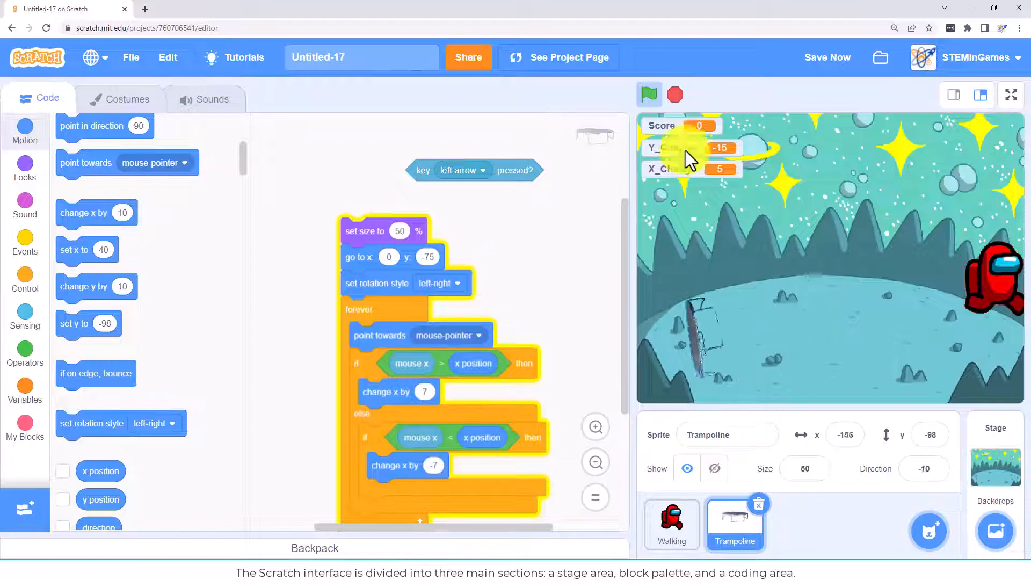
{"action": "left_click", "coordinate": [648, 95]}
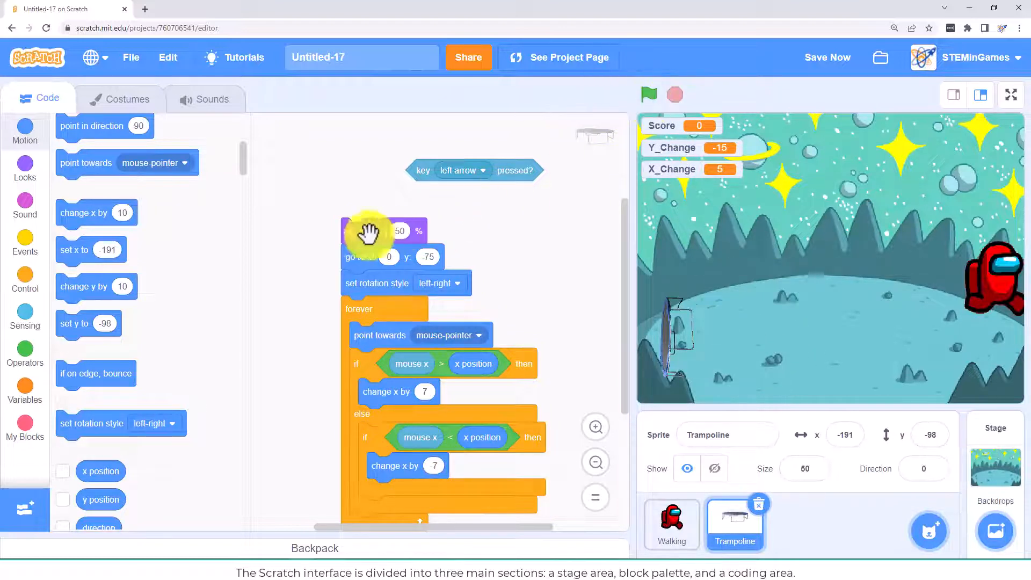
{"action": "left_click", "coordinate": [648, 94]}
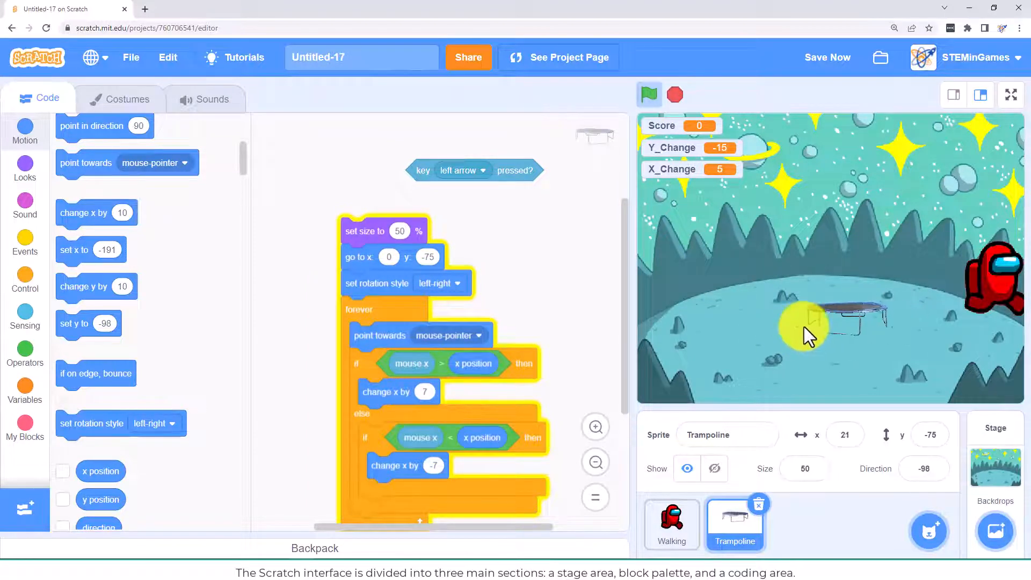
{"action": "left_click", "coordinate": [440, 283]}
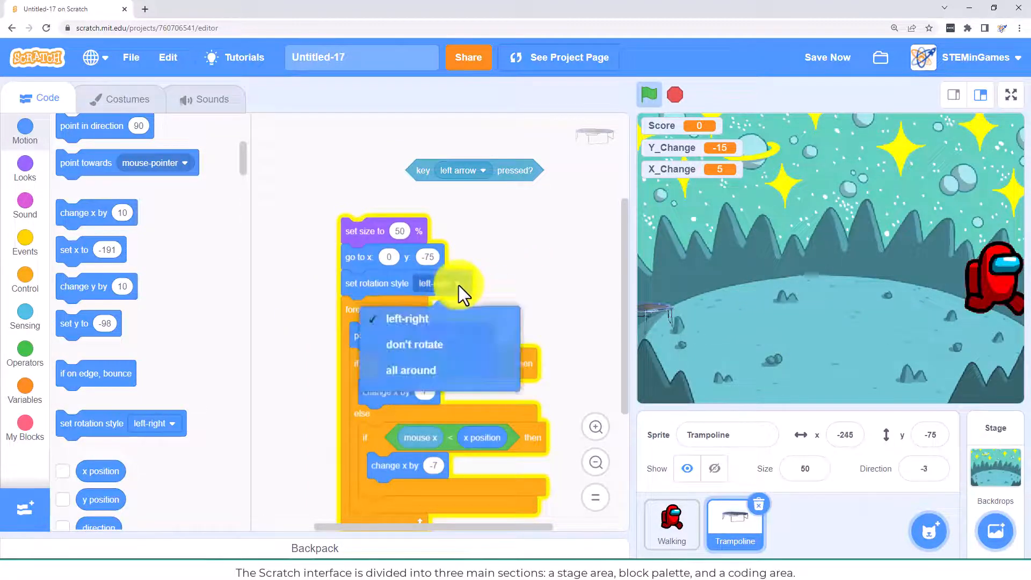
- Make the trampoline don't-rotate and pad its x position checks by +5 and -5
{"action": "left_click", "coordinate": [413, 344]}
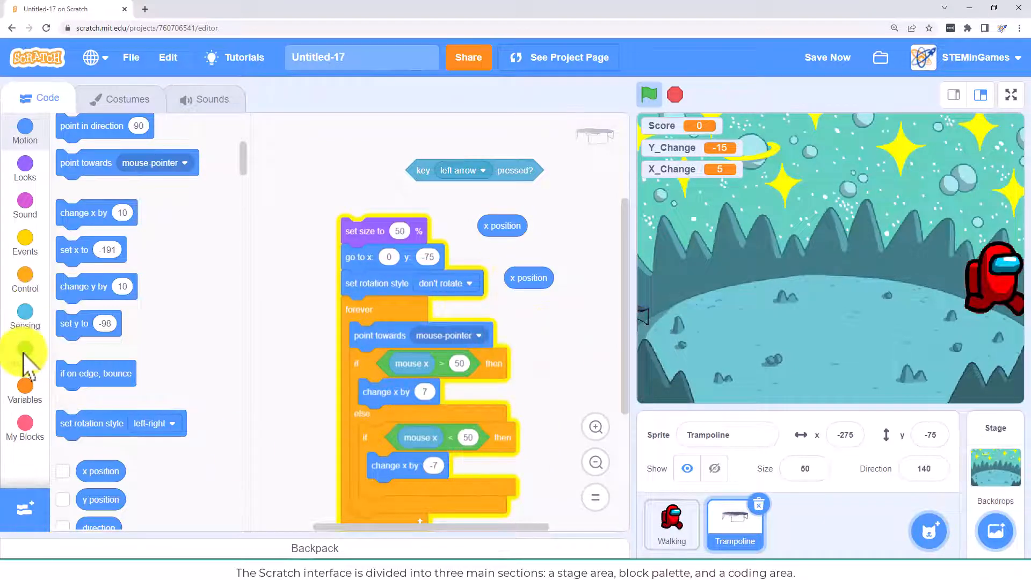
{"action": "left_click", "coordinate": [24, 354]}
{"action": "type", "text": "-5"}
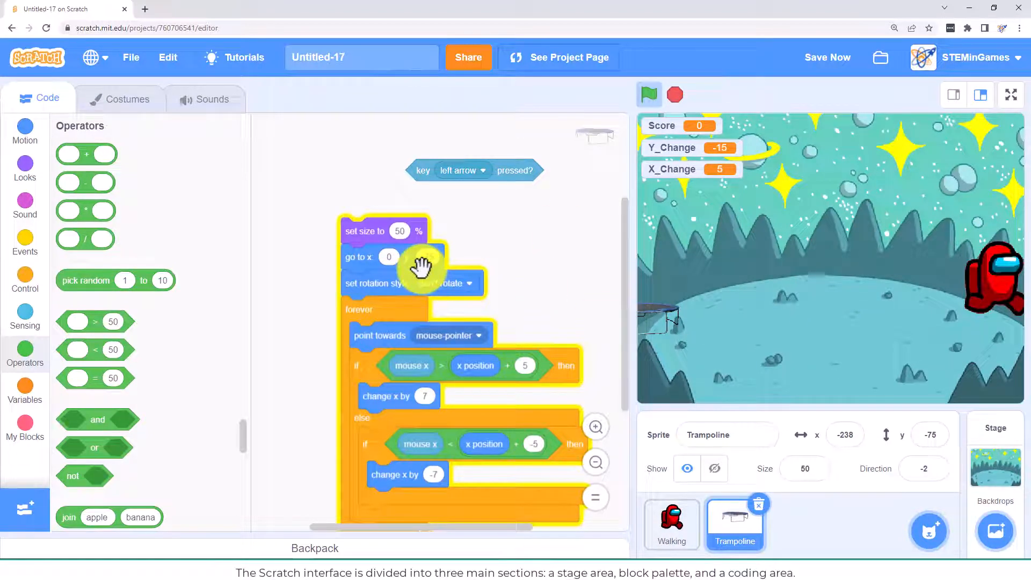
- Put a 'when green flag clicked' hat block on top of the trampoline script
{"action": "left_click", "coordinate": [24, 279]}
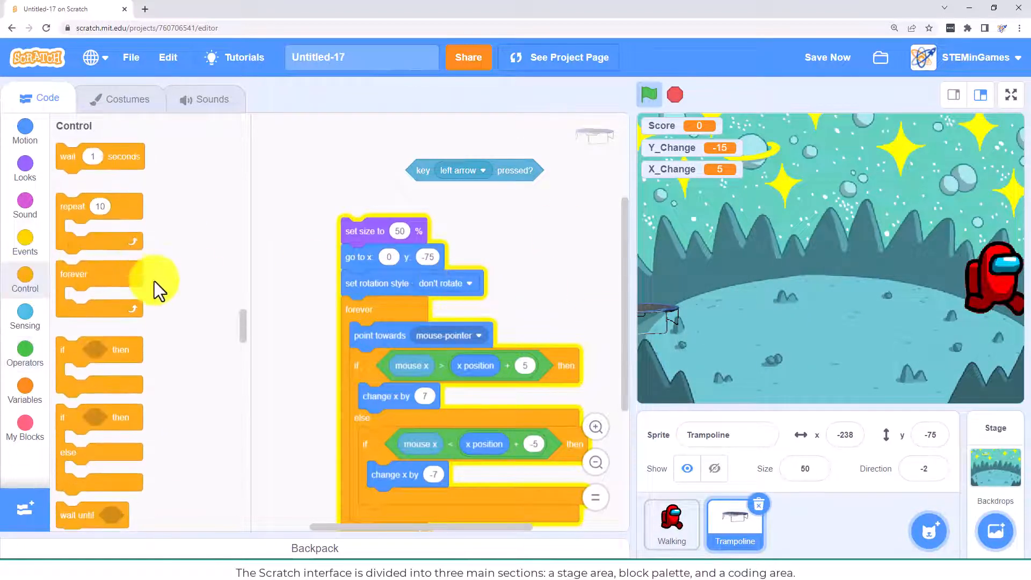
{"action": "left_click", "coordinate": [24, 243]}
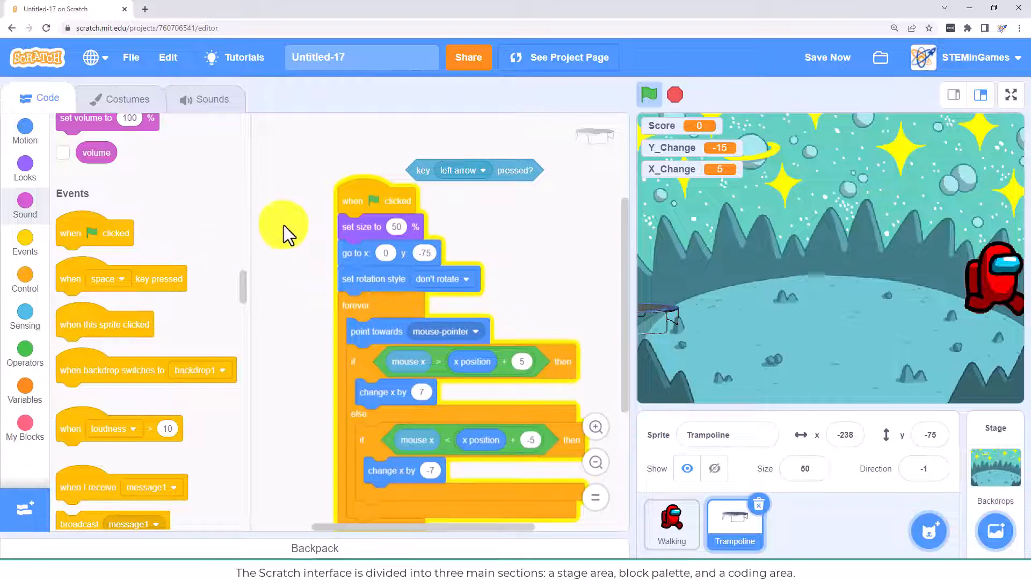
{"action": "mouse_move", "coordinate": [413, 164]}
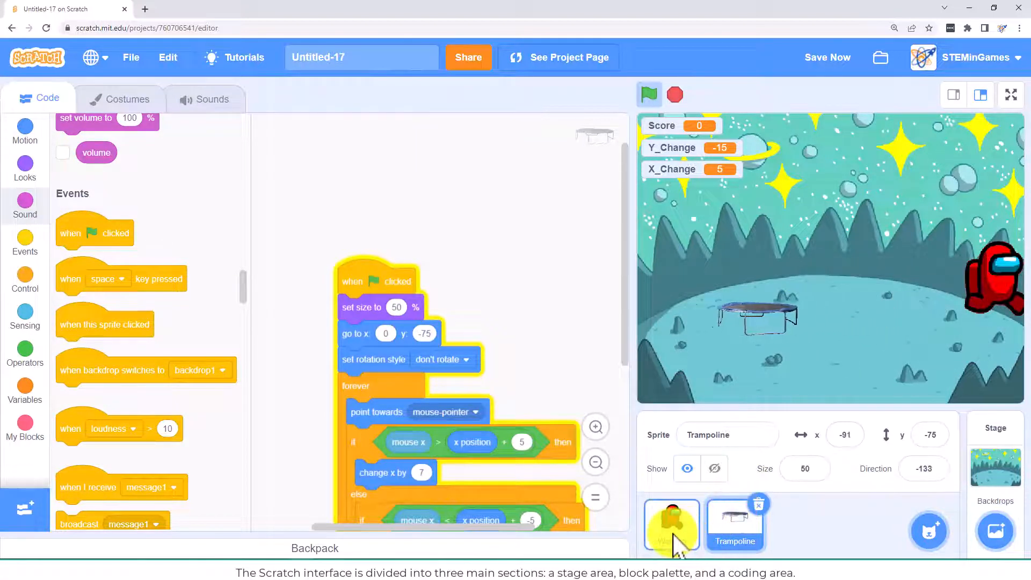
- Add 'set rotation style left-right' under 'set size to 50%' in the crewmate's green-flag script
{"action": "left_click", "coordinate": [671, 525]}
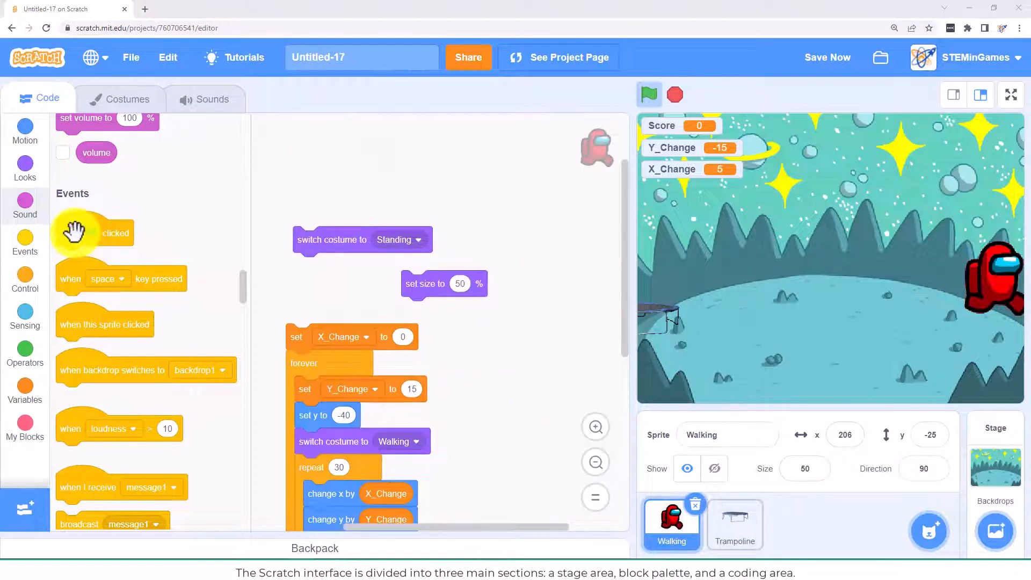
{"action": "left_click_drag", "start_coordinate": [76, 233], "coordinate": [398, 158]}
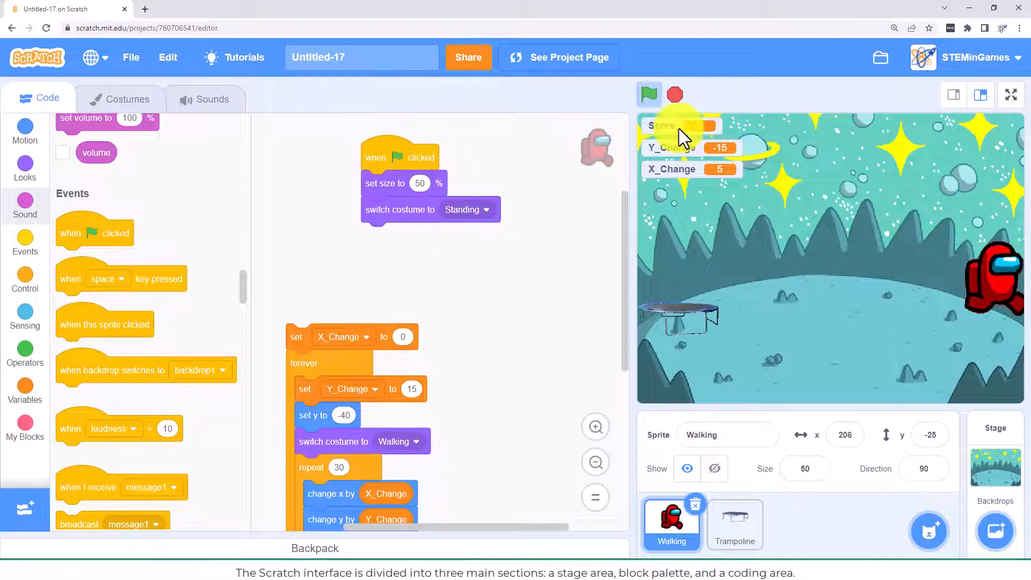
{"action": "left_click", "coordinate": [24, 316]}
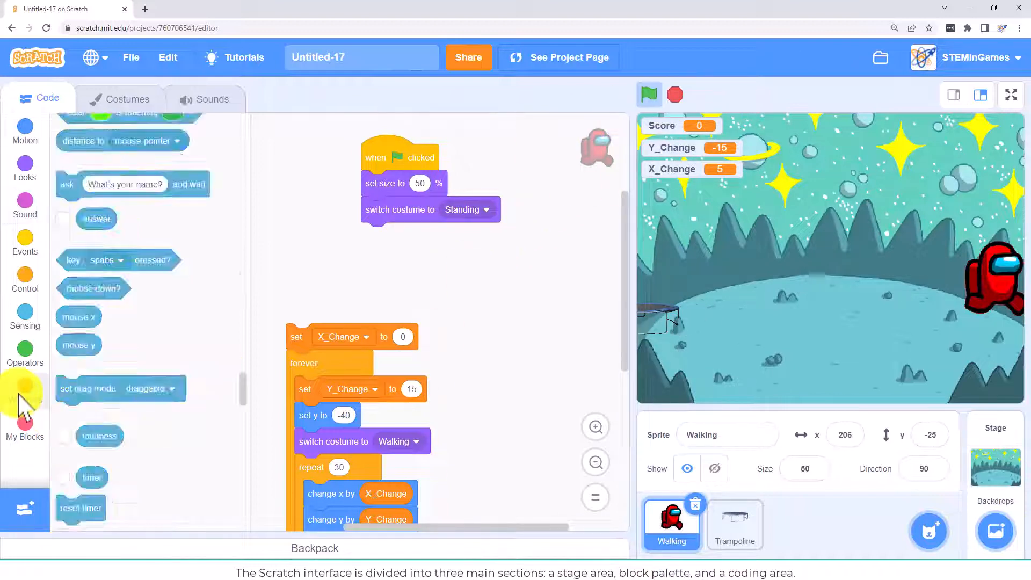
{"action": "left_click", "coordinate": [24, 388]}
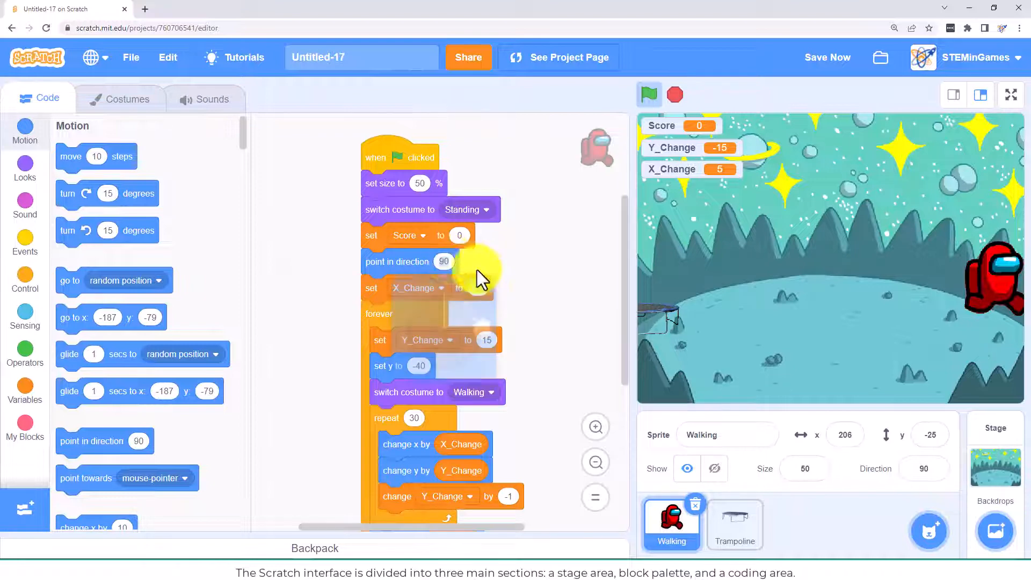
{"action": "left_click", "coordinate": [444, 262]}
{"action": "type", "text": "-90"}
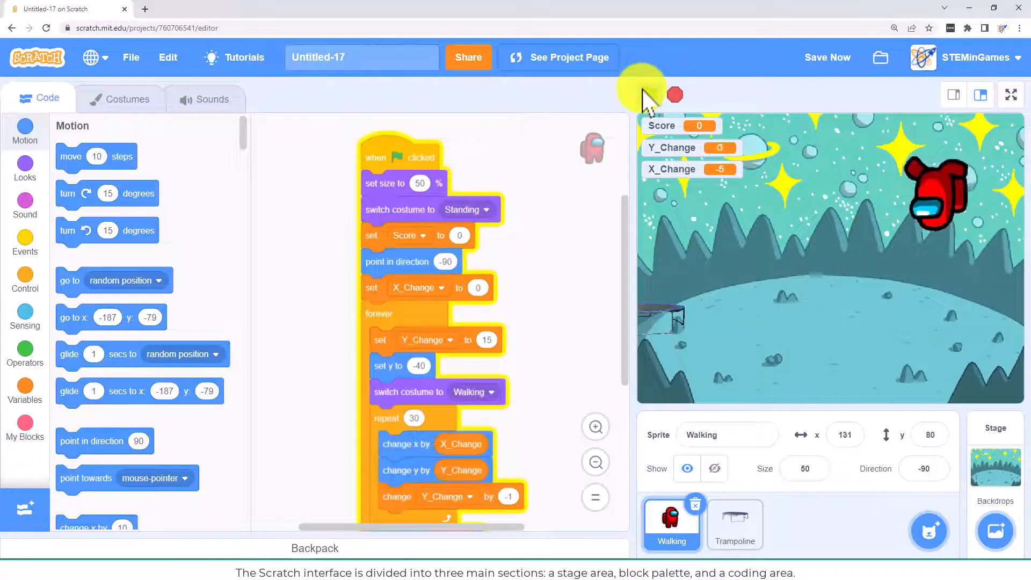
- Run and stop the game a few times to check the crewmate bounces upright
{"action": "left_click", "coordinate": [648, 96]}
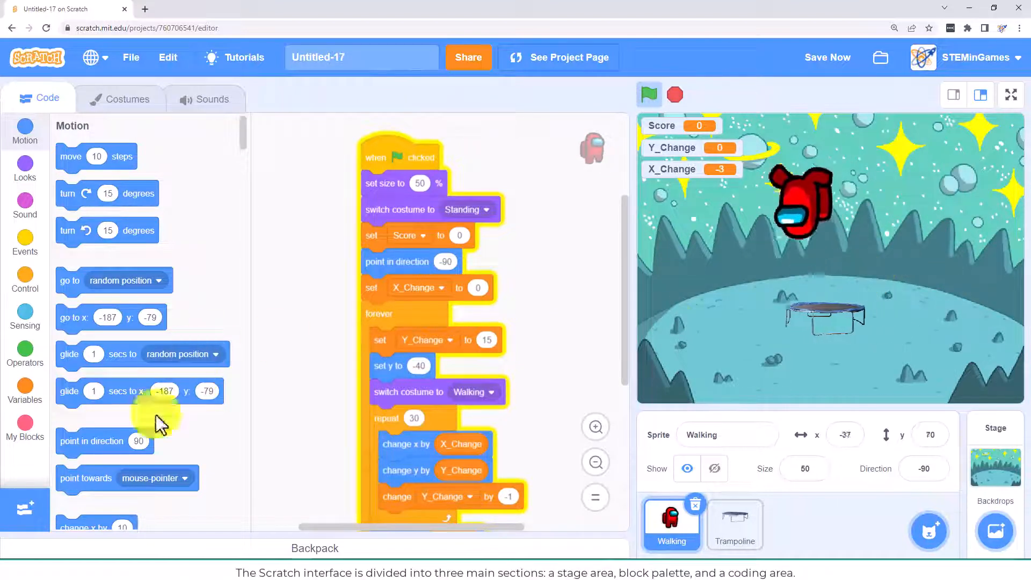
{"action": "left_click", "coordinate": [648, 96]}
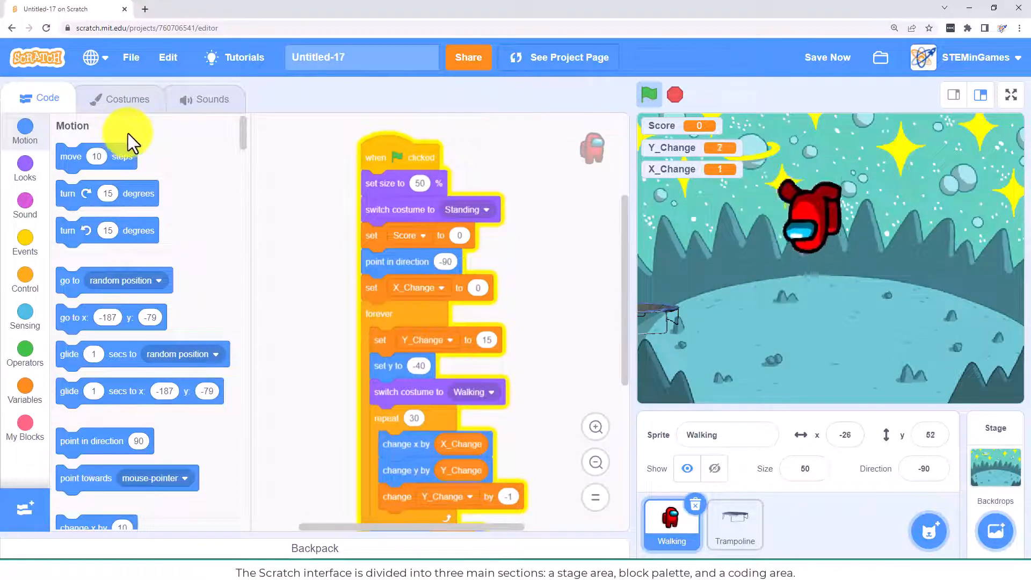
{"action": "left_click", "coordinate": [649, 94]}
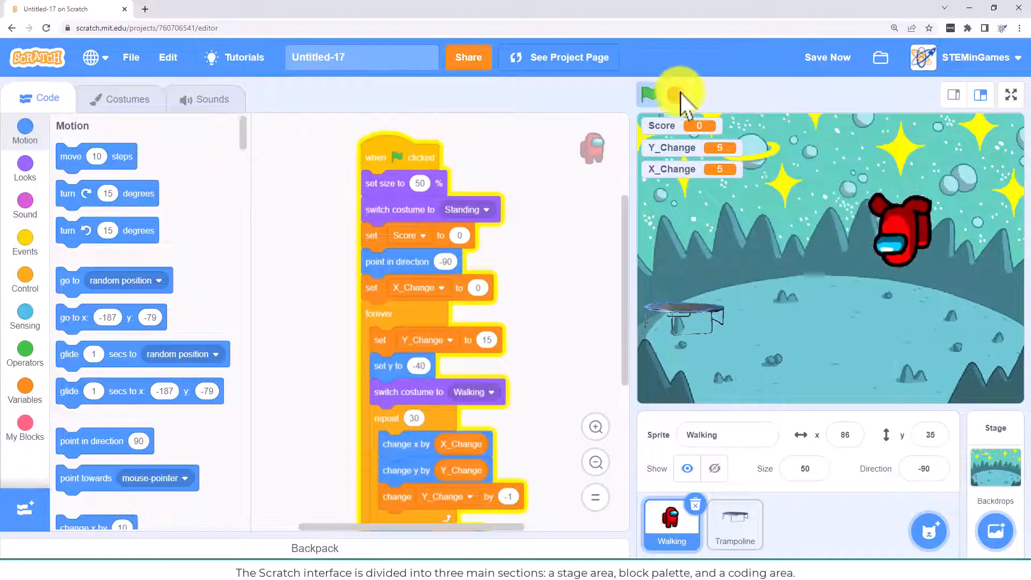
{"action": "left_click", "coordinate": [648, 95]}
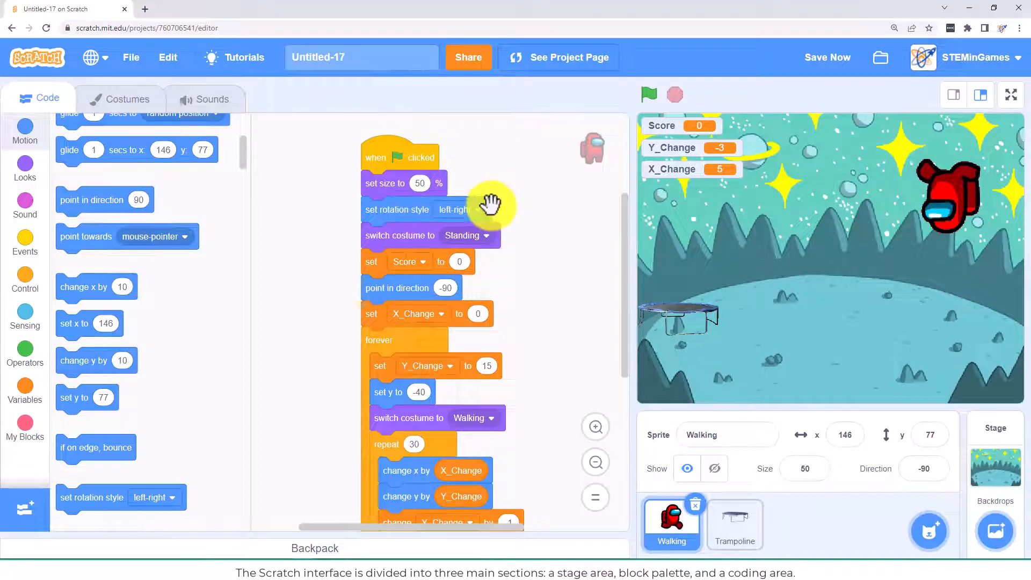
{"action": "mouse_move", "coordinate": [661, 98]}
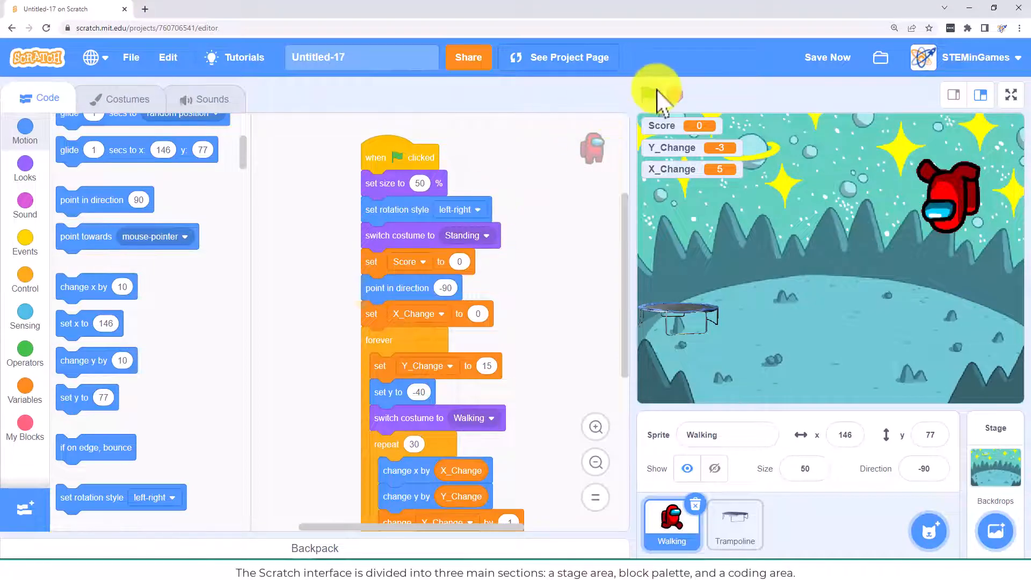
{"action": "left_click", "coordinate": [648, 95]}
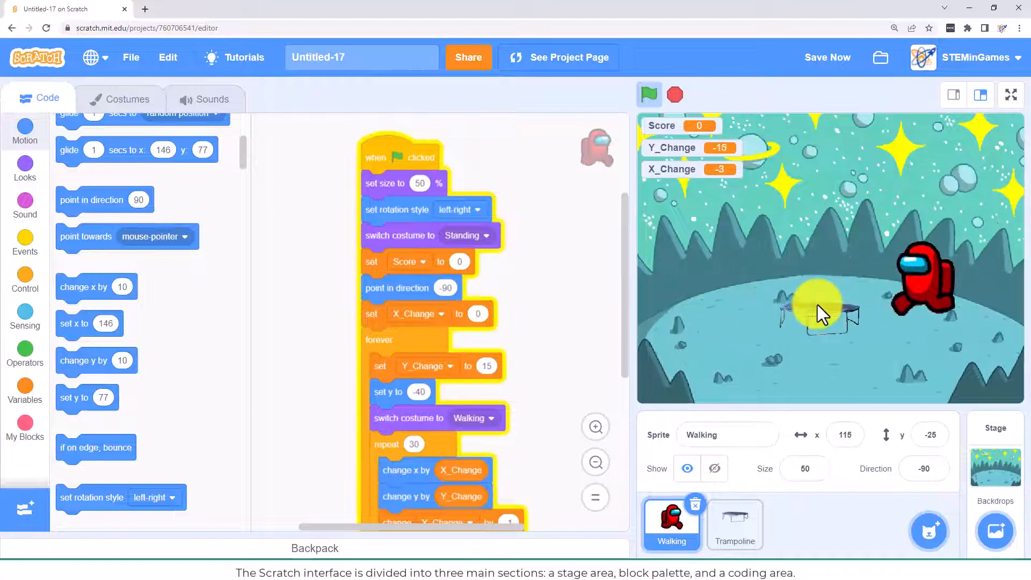
{"action": "left_click", "coordinate": [648, 95]}
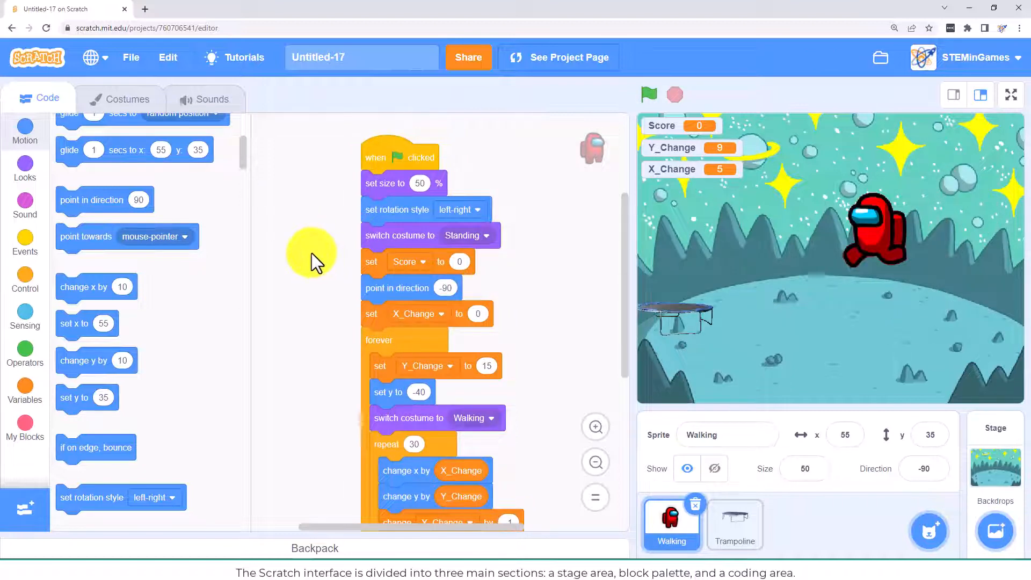
{"action": "scroll", "scroll_direction": "down", "scroll_amount": 3}
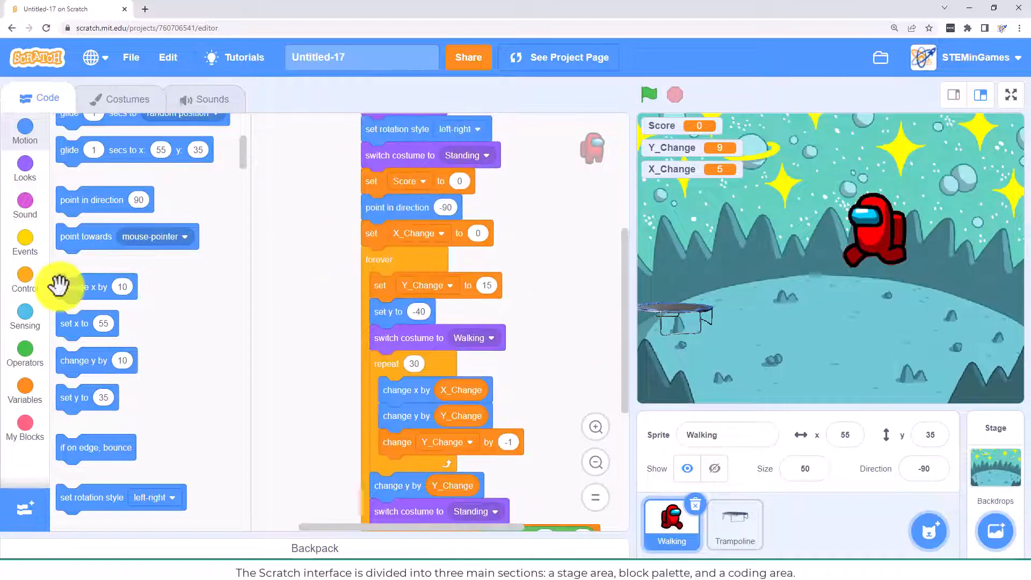
- Wrap the crewmate's jump in an 'if touching Trampoline?' block and start a test
{"action": "left_click", "coordinate": [24, 281]}
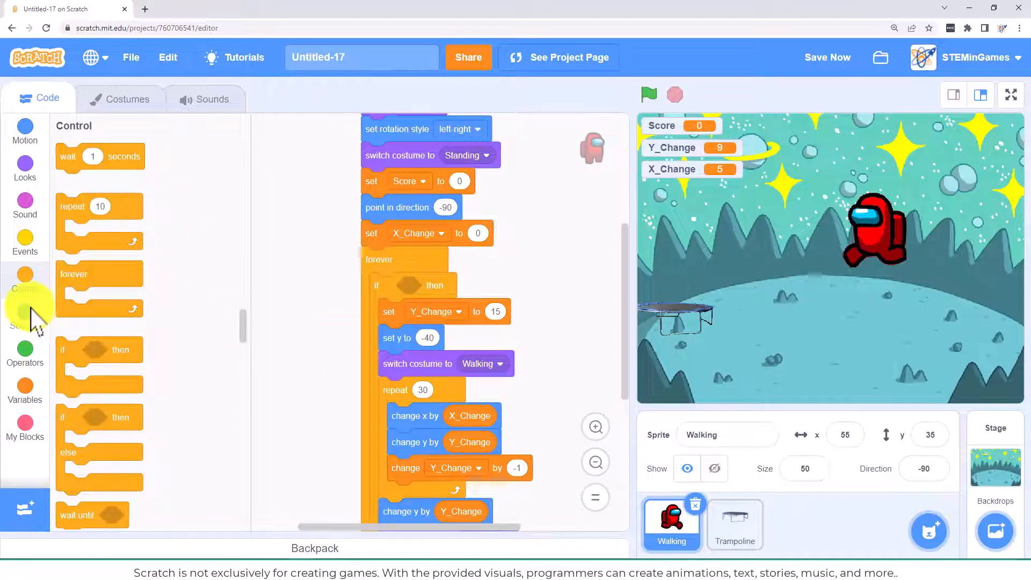
{"action": "left_click", "coordinate": [24, 303]}
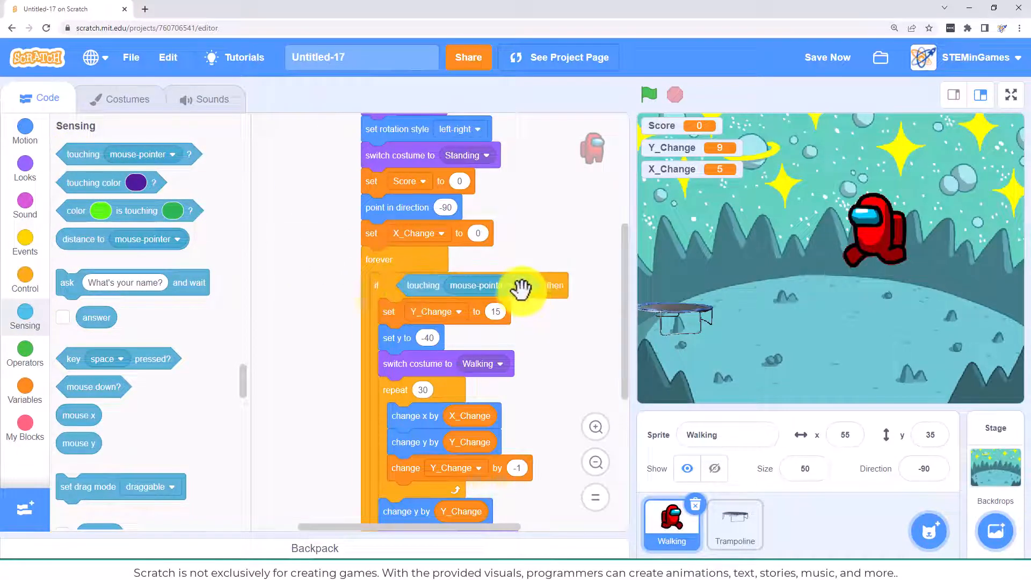
{"action": "left_click", "coordinate": [475, 285]}
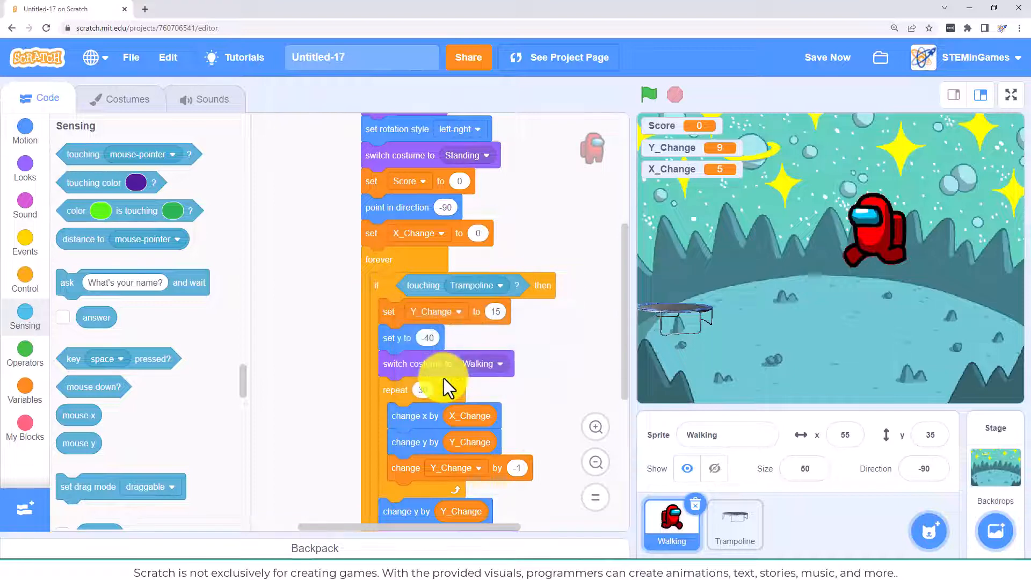
{"action": "left_click", "coordinate": [648, 94]}
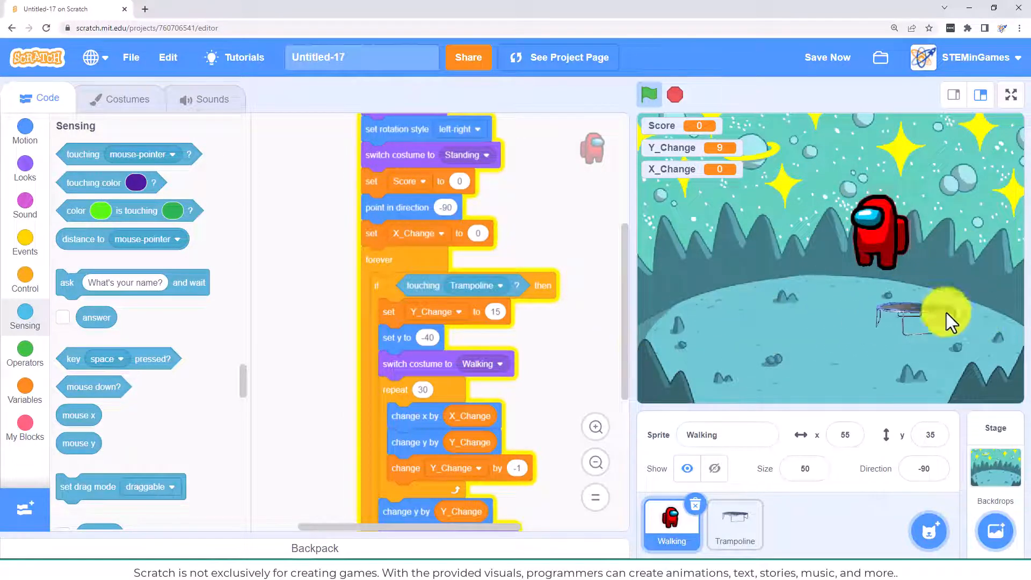
- Add 'go to x: 90 y: -75' after the rotation-style block and test-run the game
{"action": "left_click", "coordinate": [24, 164]}
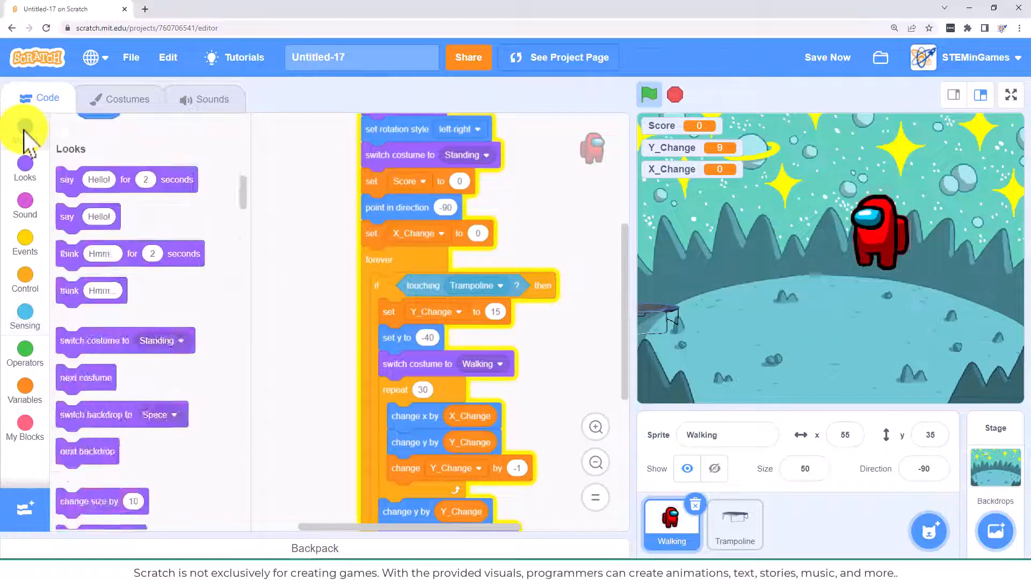
{"action": "left_click", "coordinate": [24, 132]}
{"action": "type", "text": "90"}
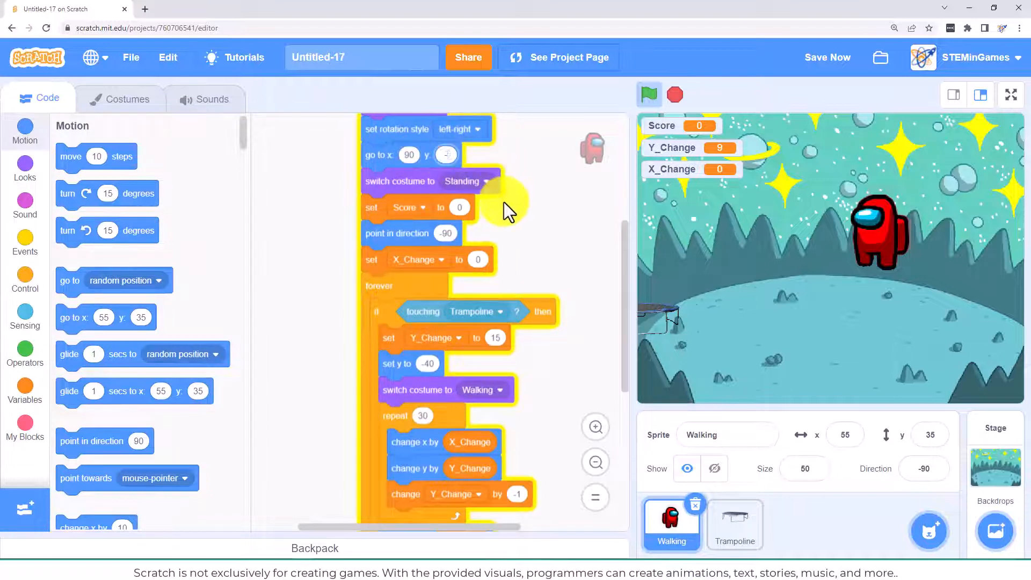
{"action": "left_click", "coordinate": [648, 95]}
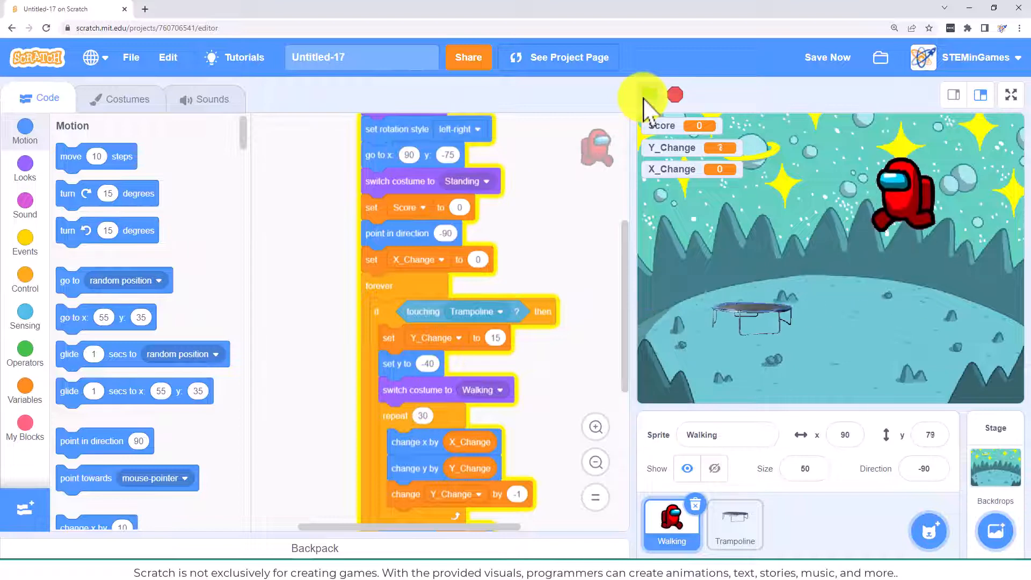
{"action": "left_click", "coordinate": [648, 95]}
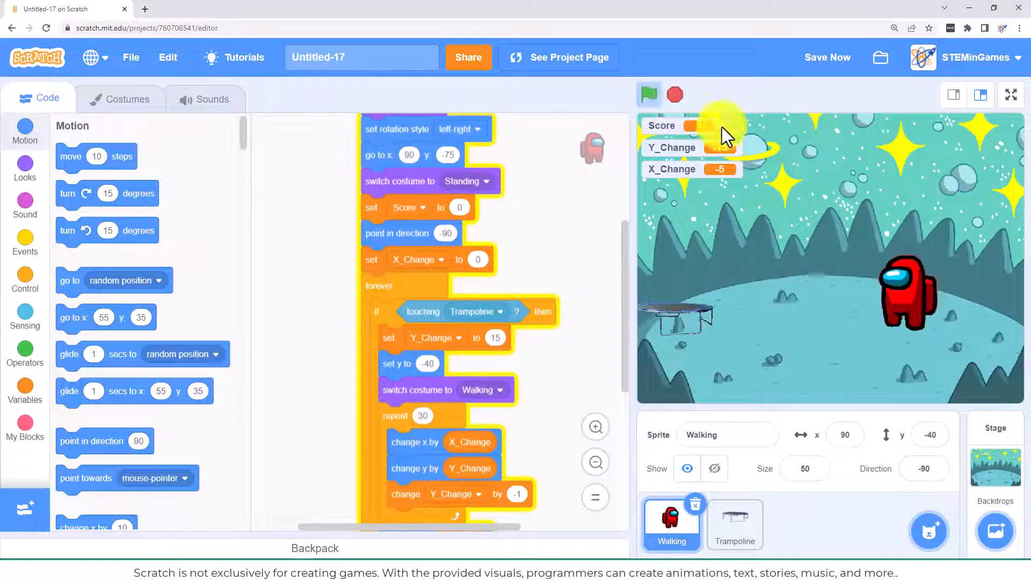
{"action": "left_click", "coordinate": [648, 95]}
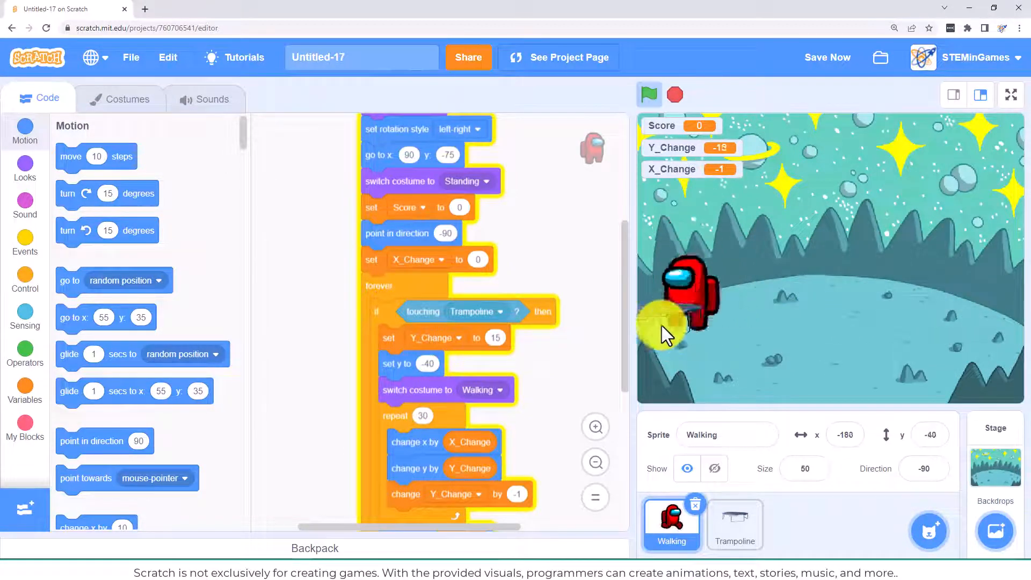
- Place 'go to front layer' below 'point in direction -90' and test the layering
{"action": "left_click", "coordinate": [24, 170]}
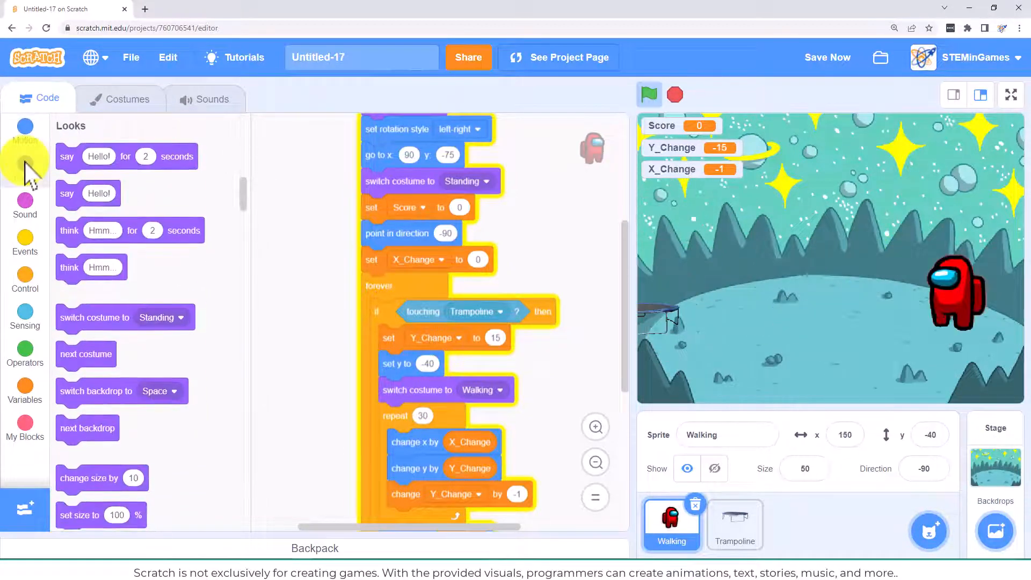
{"action": "scroll", "scroll_direction": "down", "scroll_amount": 3}
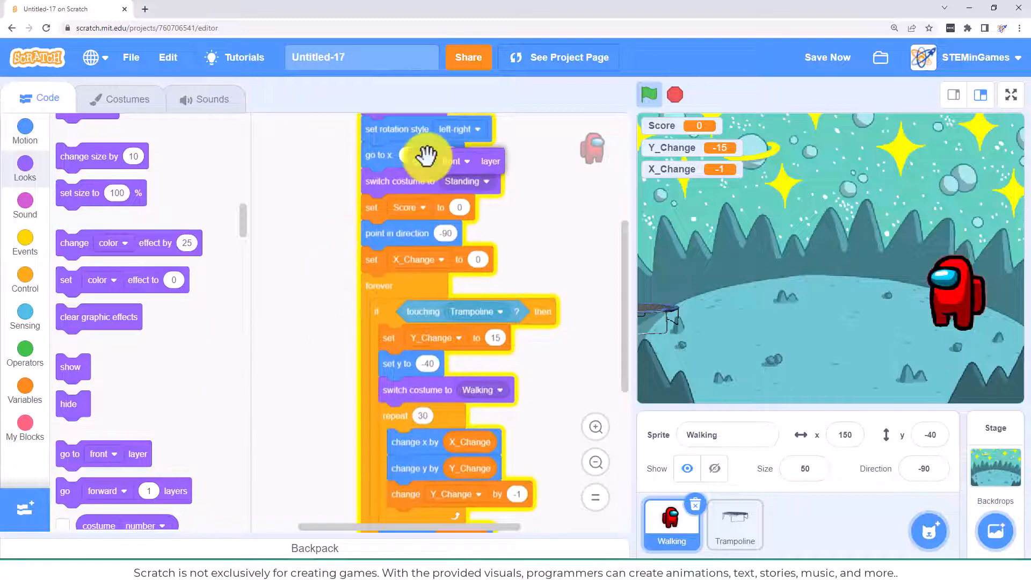
{"action": "left_click", "coordinate": [648, 94]}
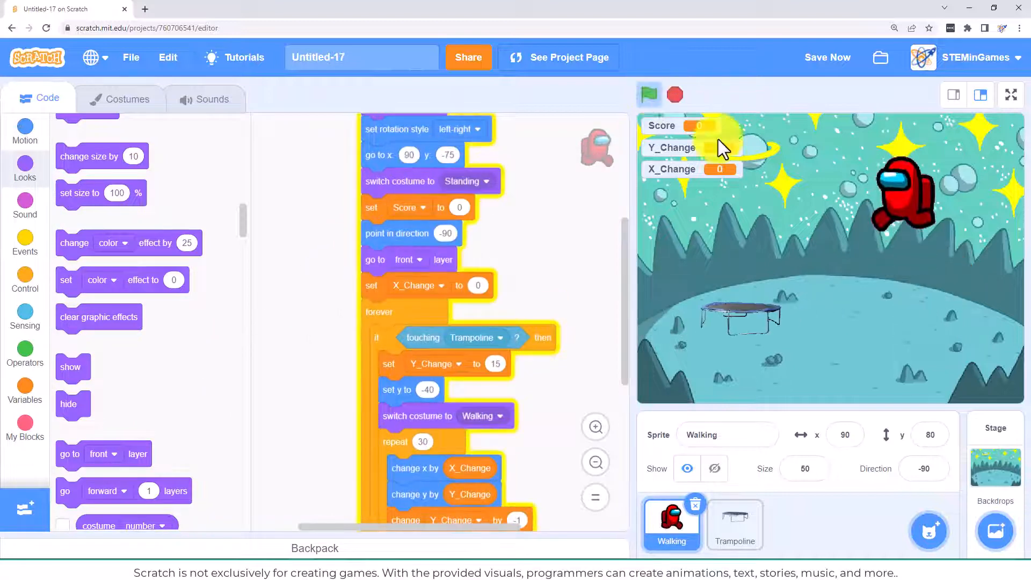
{"action": "left_click", "coordinate": [648, 95]}
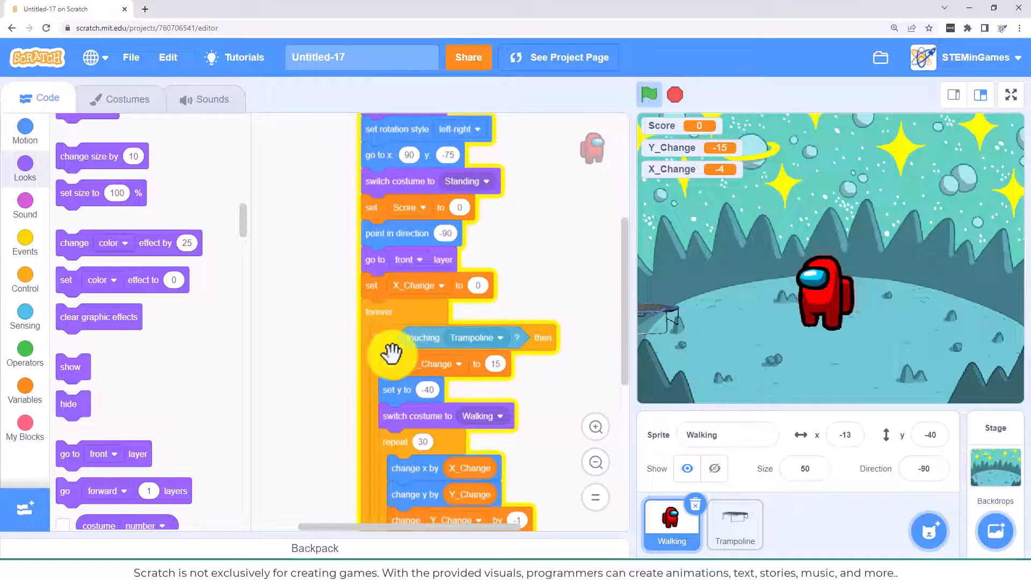
{"action": "scroll", "scroll_direction": "down", "scroll_amount": 3}
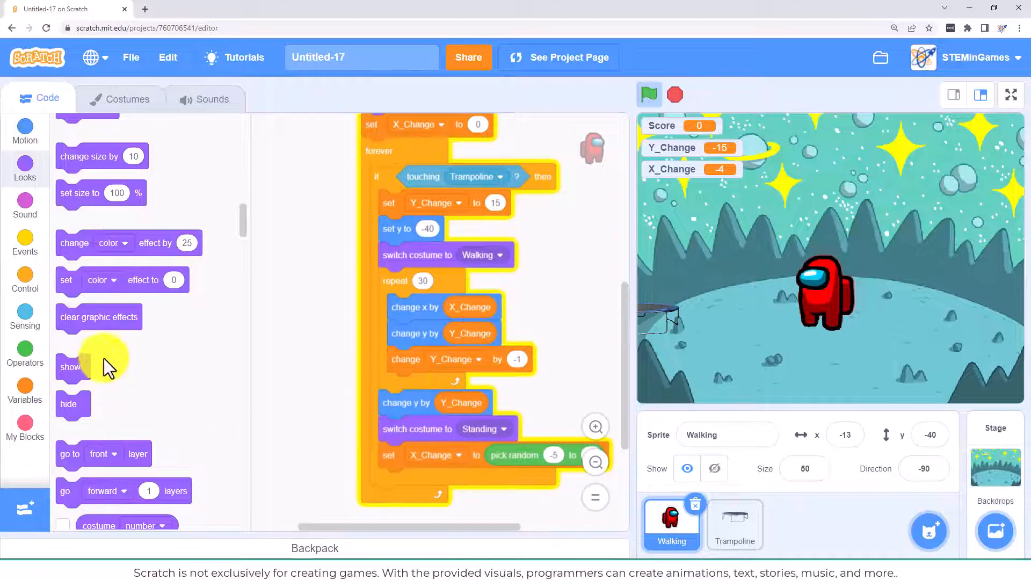
- Assemble an 'if not touching Trampoline' block and bring out a costume-switch block
{"action": "left_click", "coordinate": [24, 282]}
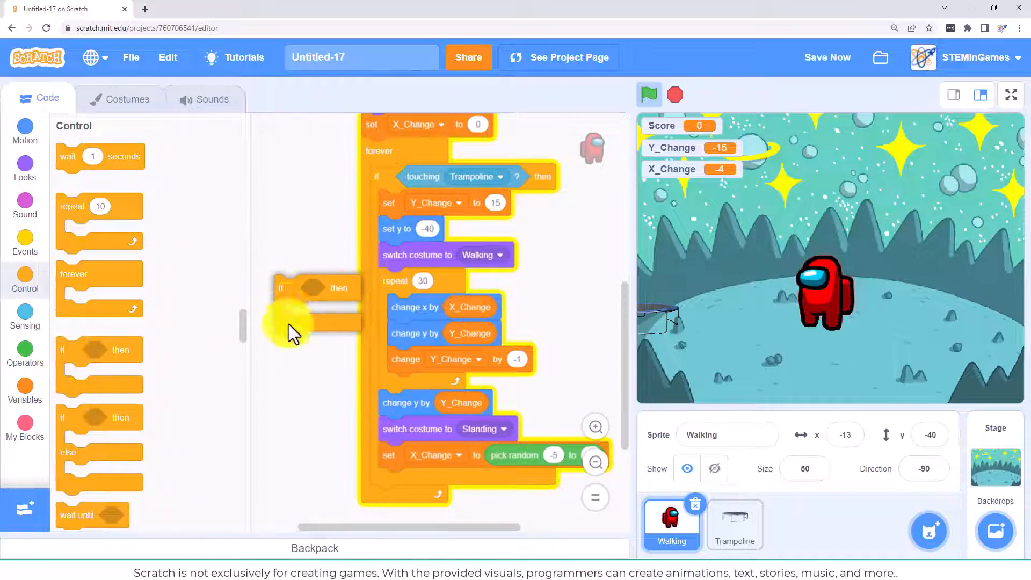
{"action": "left_click", "coordinate": [24, 353]}
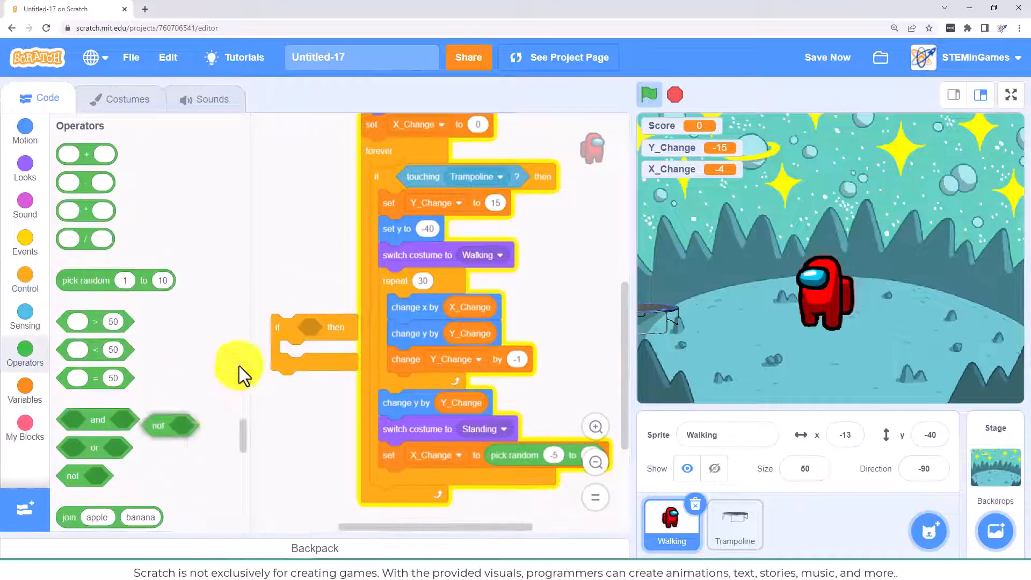
{"action": "left_click", "coordinate": [24, 316]}
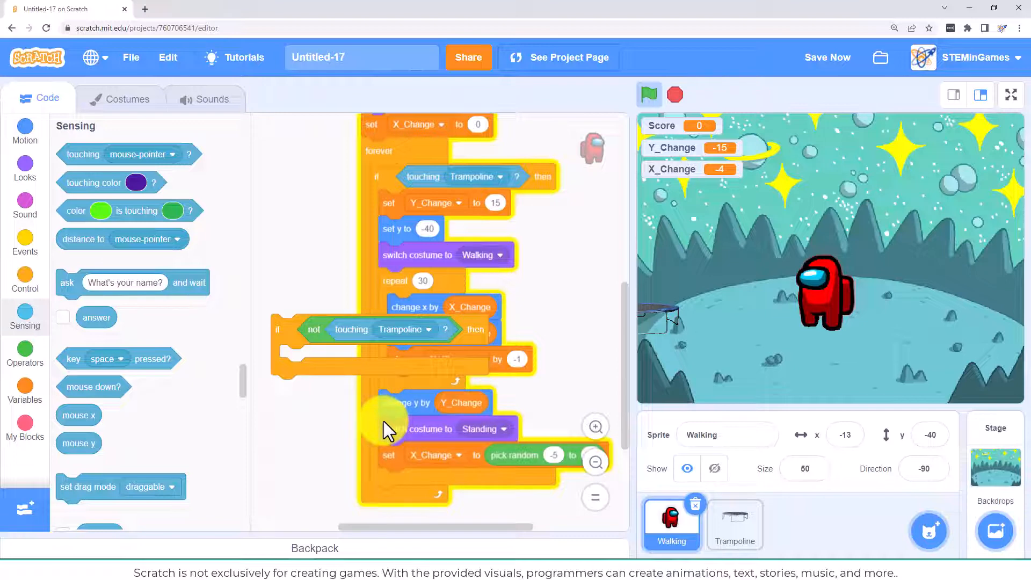
{"action": "left_click", "coordinate": [24, 168]}
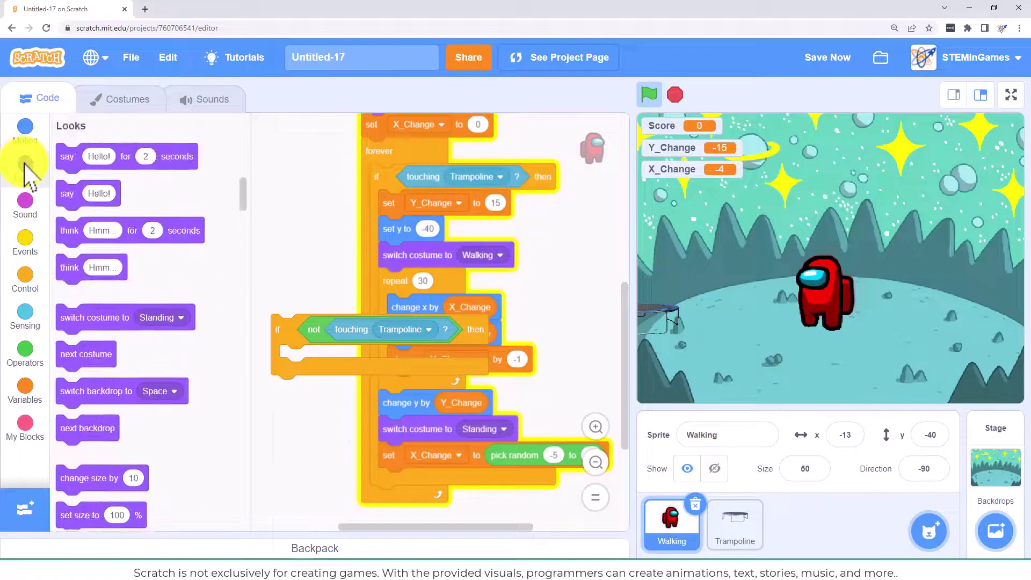
{"action": "scroll", "scroll_direction": "down", "scroll_amount": 3}
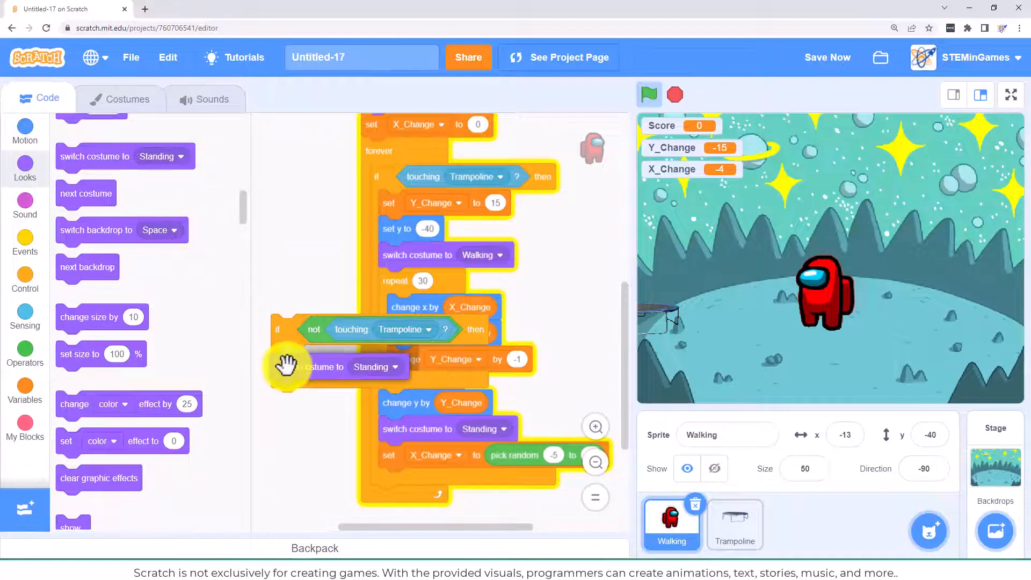
- Switch the new block to the Dead costume, check costumes, and add a 4-second wait before Dead4
{"action": "left_click", "coordinate": [376, 367]}
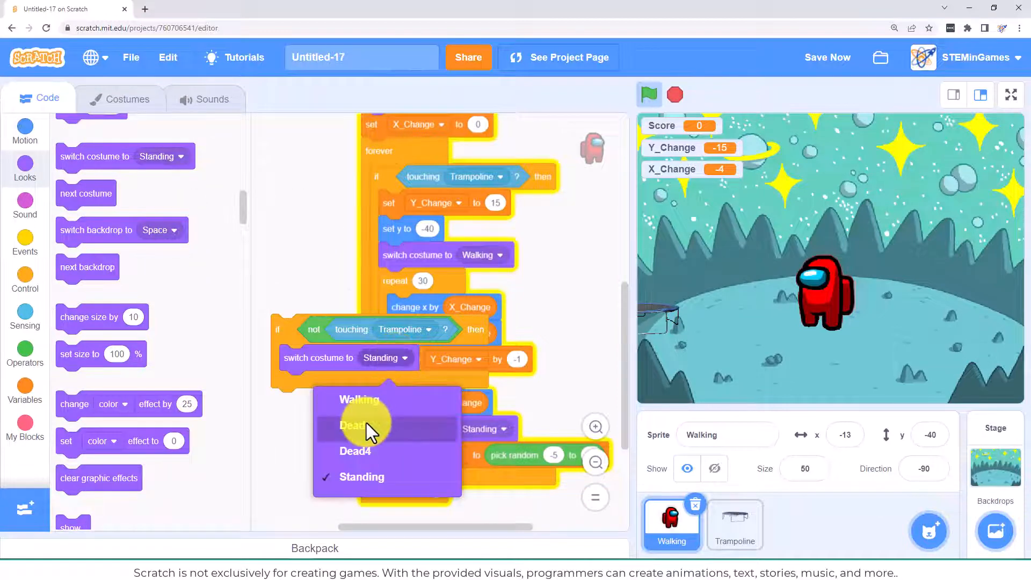
{"action": "left_click", "coordinate": [352, 425]}
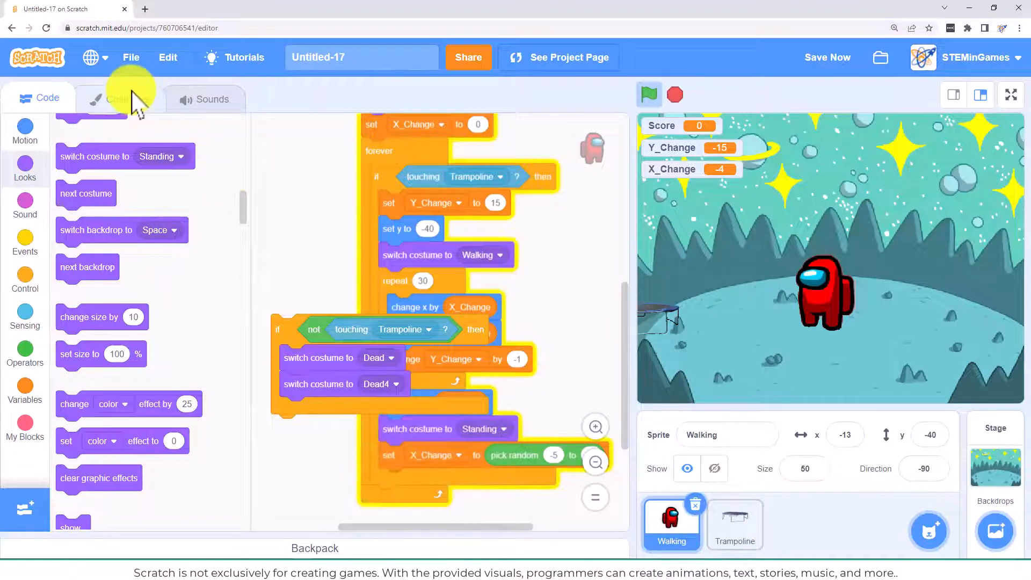
{"action": "left_click", "coordinate": [105, 96]}
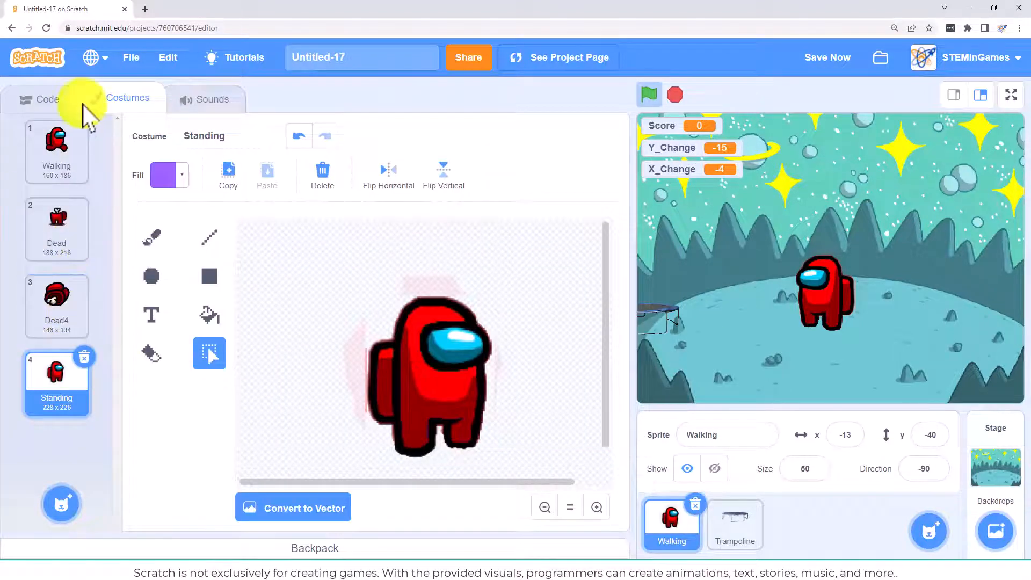
{"action": "left_click", "coordinate": [40, 99]}
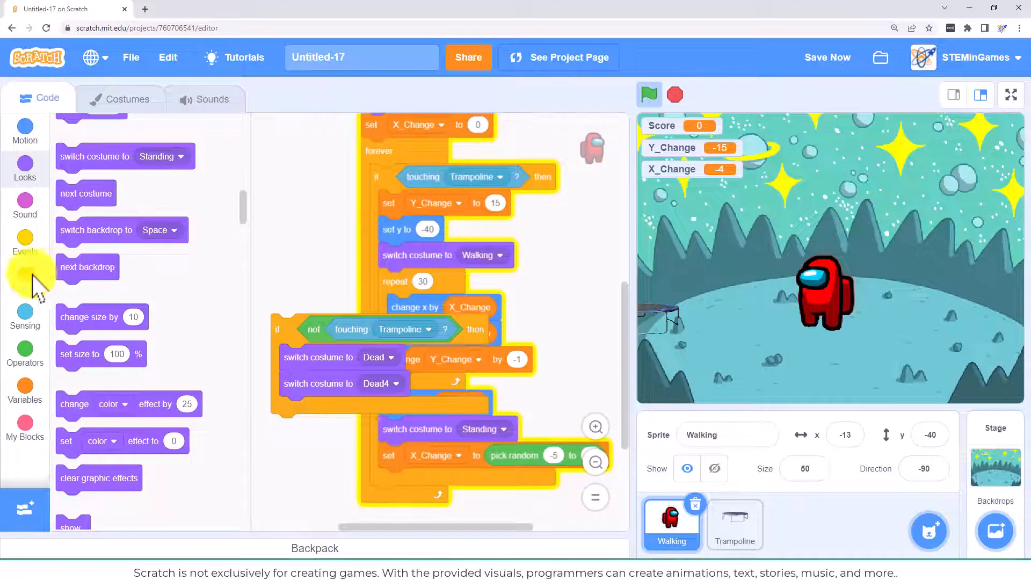
{"action": "left_click", "coordinate": [24, 279]}
{"action": "type", "text": "4"}
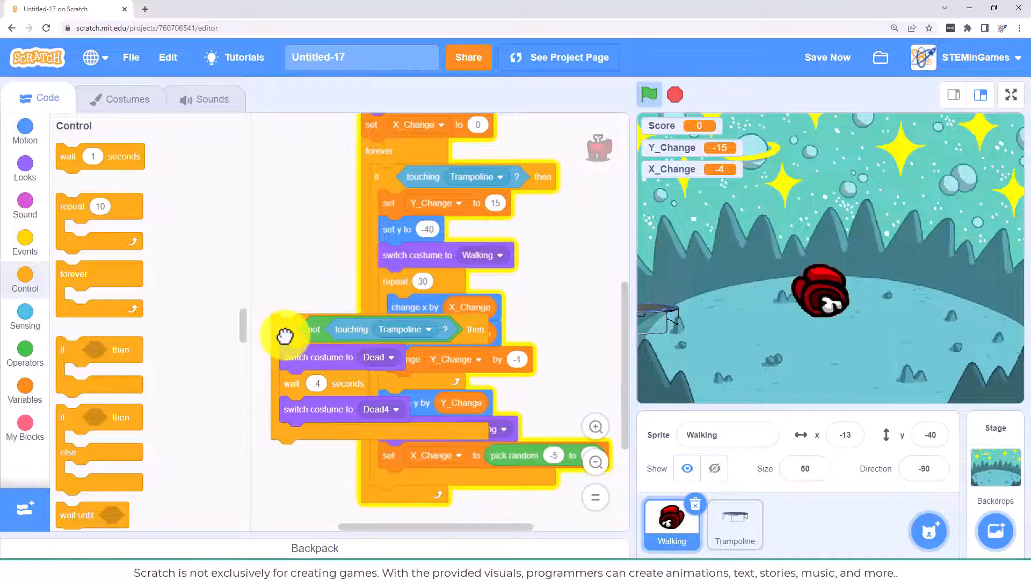
{"action": "mouse_move", "coordinate": [391, 414]}
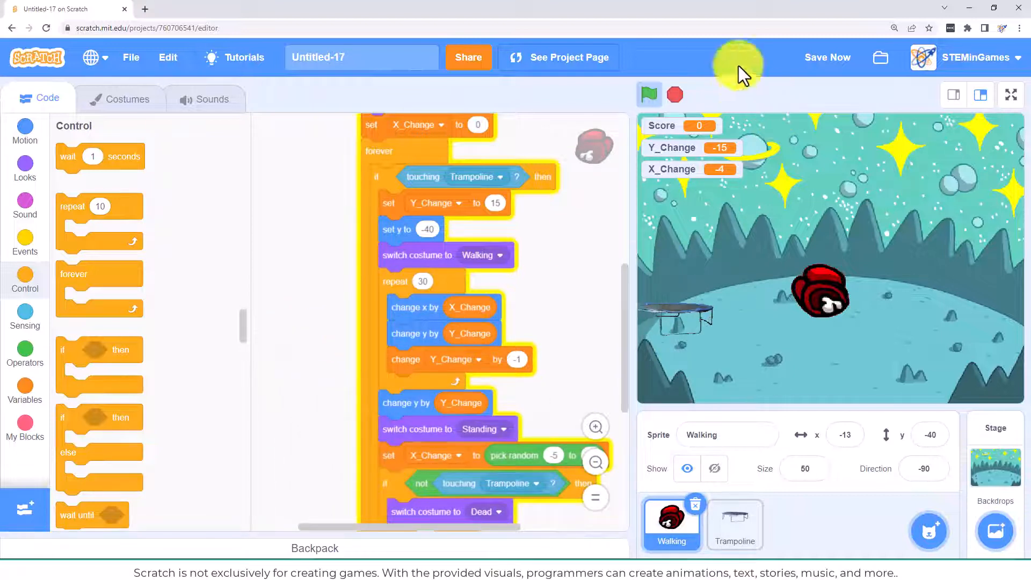
- Test the squish, change the trampoline's starting x to -30, and run the game again
{"action": "left_click", "coordinate": [649, 95]}
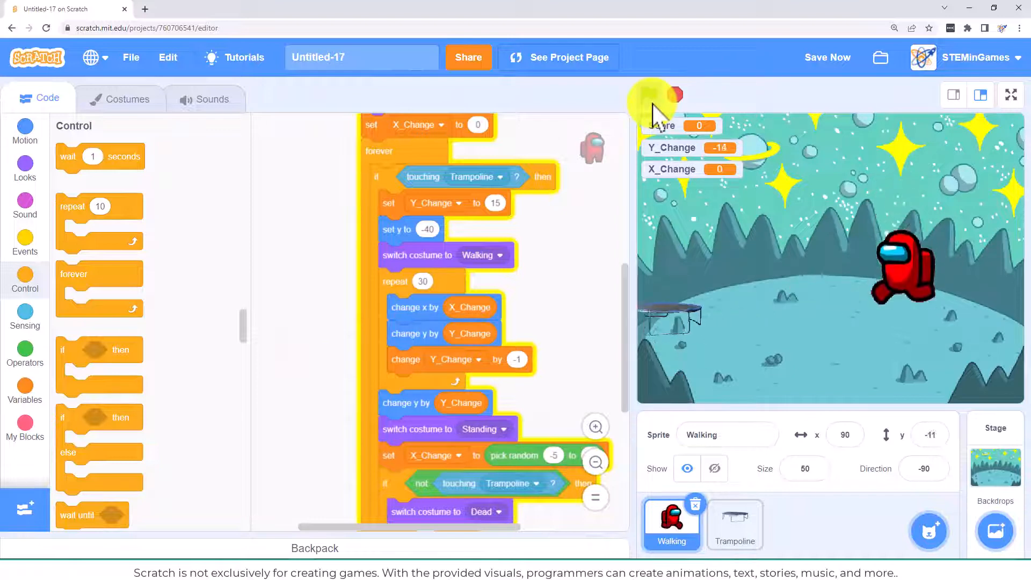
{"action": "left_click", "coordinate": [648, 94]}
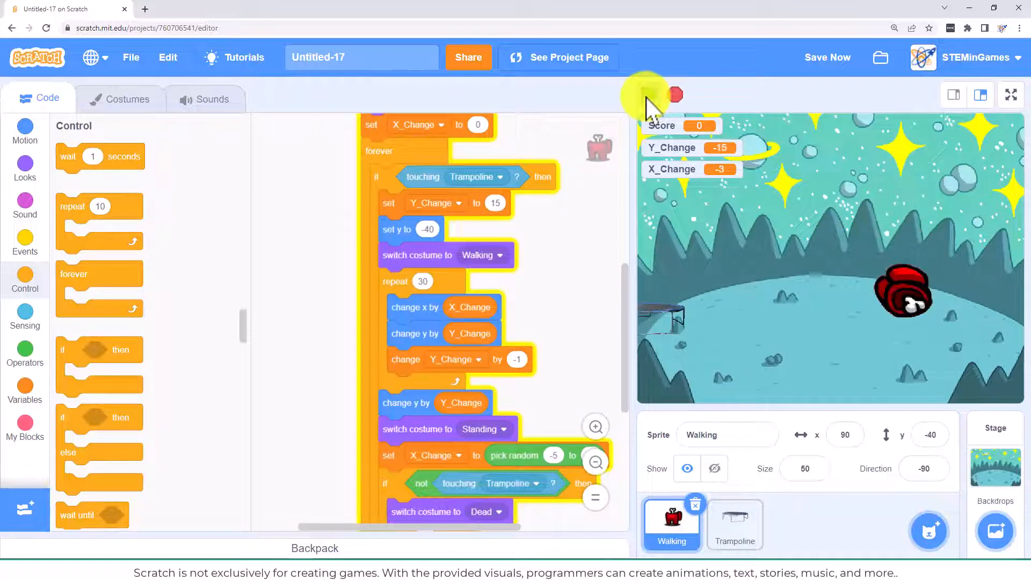
{"action": "left_click", "coordinate": [734, 523]}
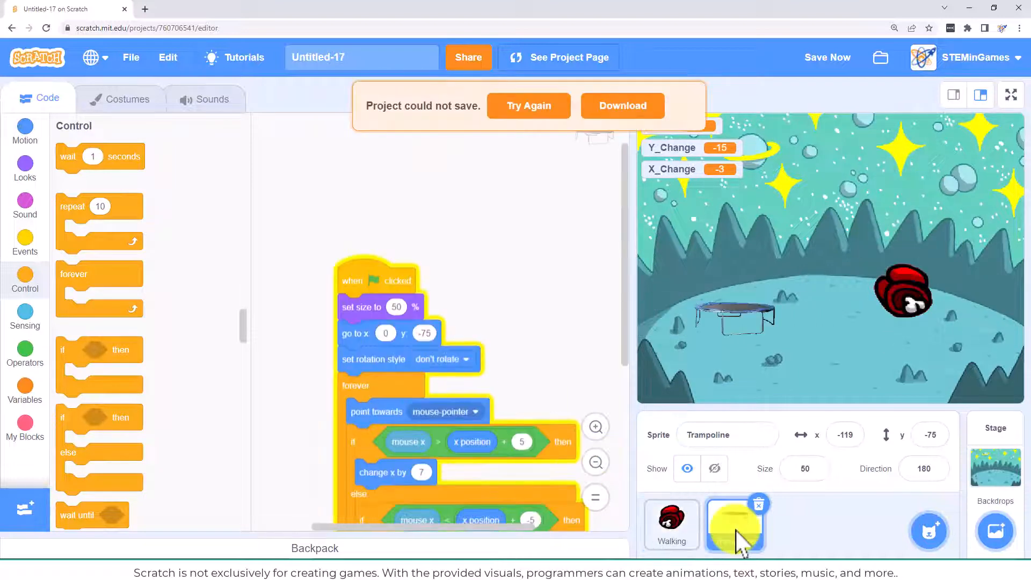
{"action": "left_click", "coordinate": [734, 523]}
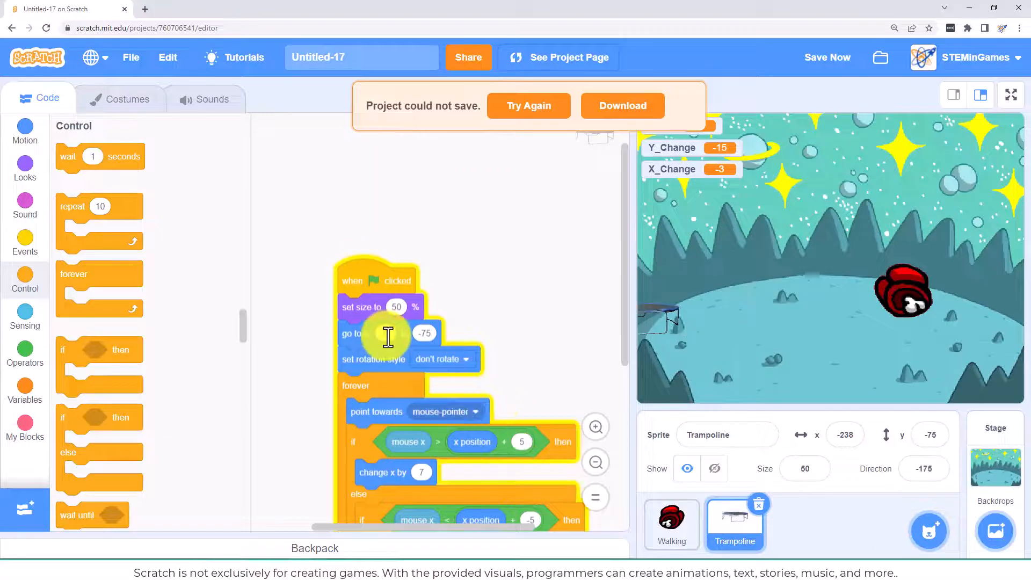
{"action": "left_click", "coordinate": [387, 333]}
{"action": "type", "text": "-30"}
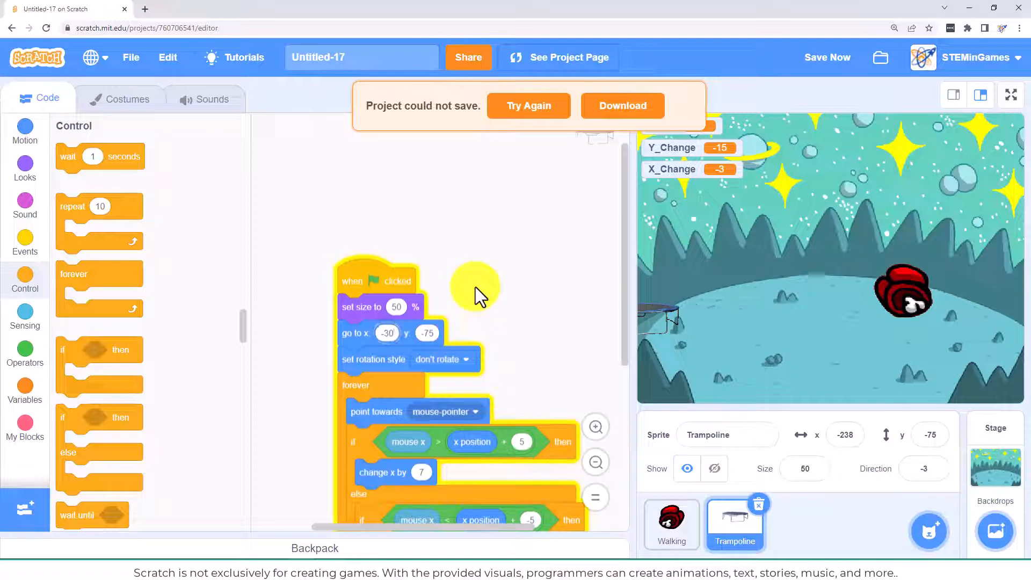
{"action": "left_click", "coordinate": [528, 105]}
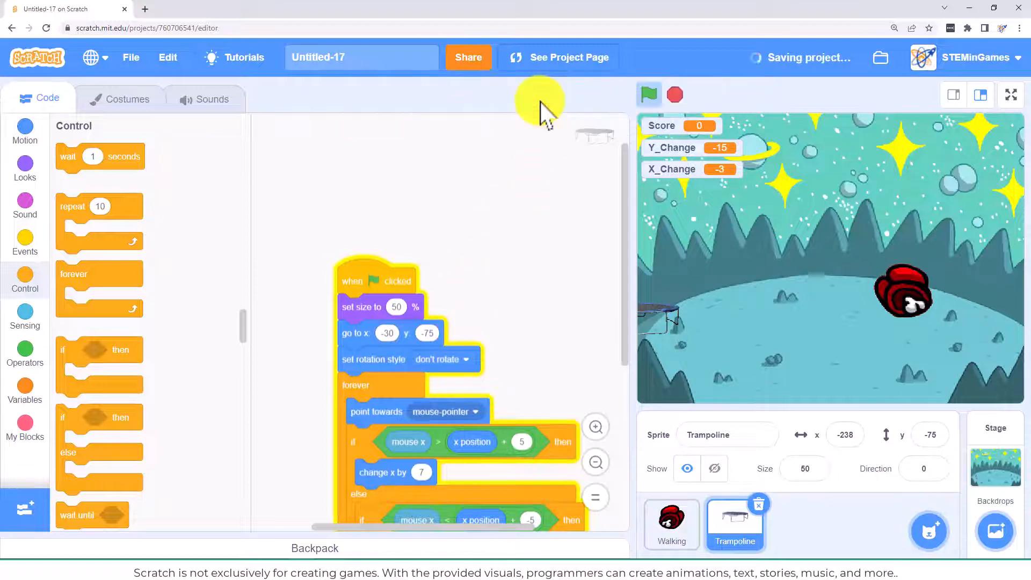
{"action": "left_click", "coordinate": [648, 94]}
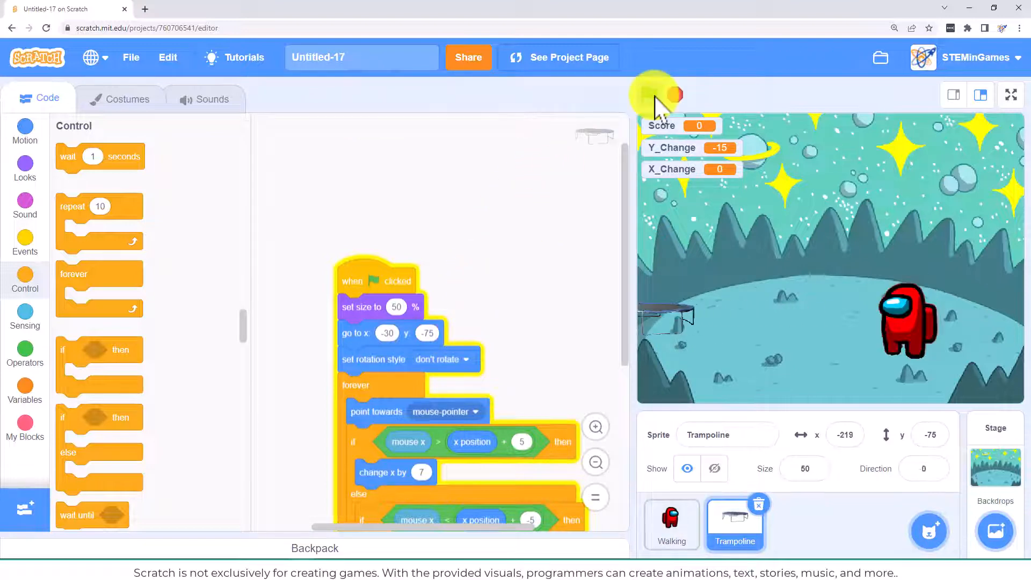
{"action": "left_click", "coordinate": [649, 95]}
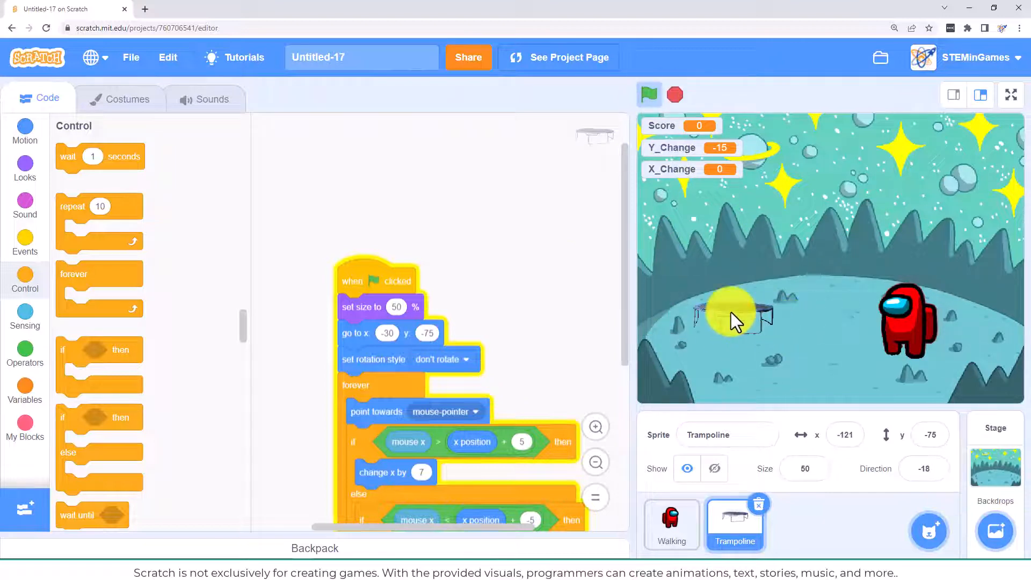
{"action": "mouse_move", "coordinate": [901, 339]}
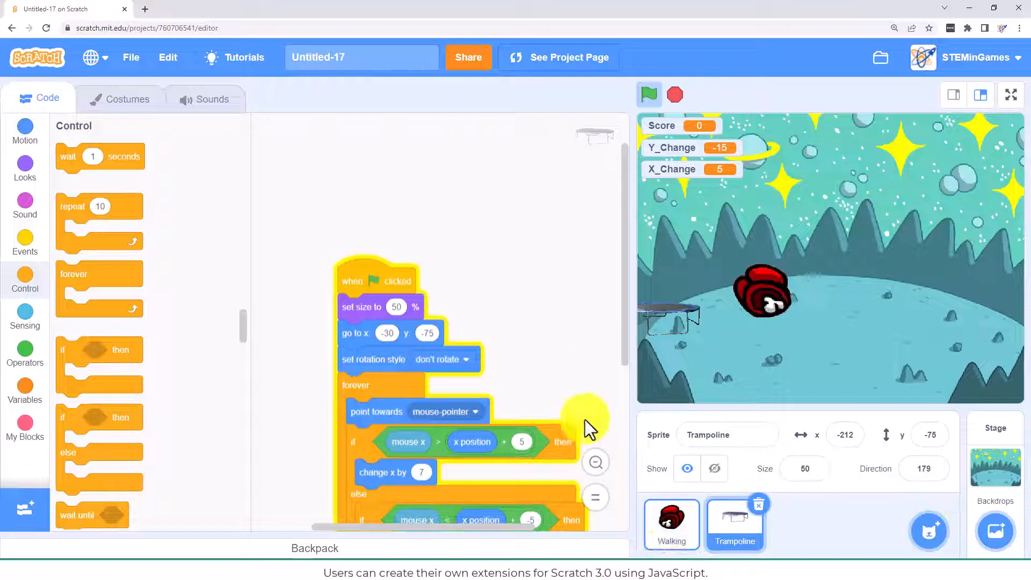
- Add 'change Score by 1' to the crewmate's bounce loop and 'stop all' after Dead4
{"action": "left_click", "coordinate": [671, 524]}
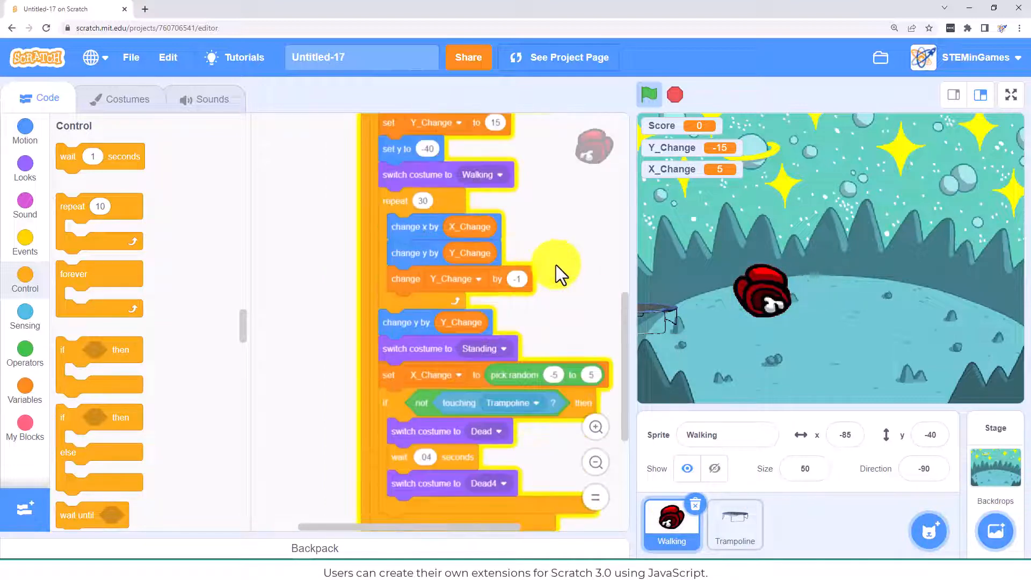
{"action": "left_click", "coordinate": [24, 392]}
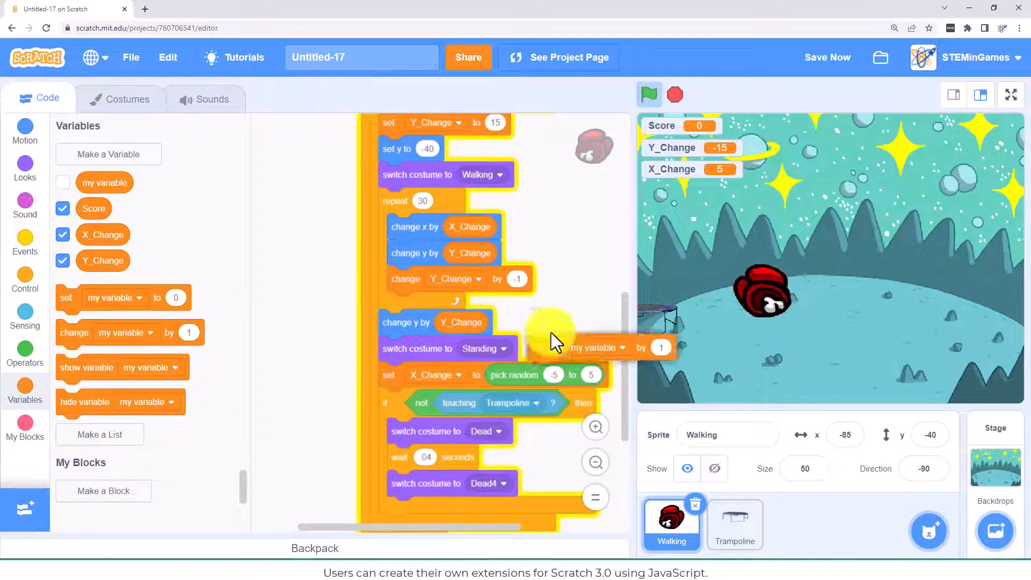
{"action": "left_click", "coordinate": [454, 279]}
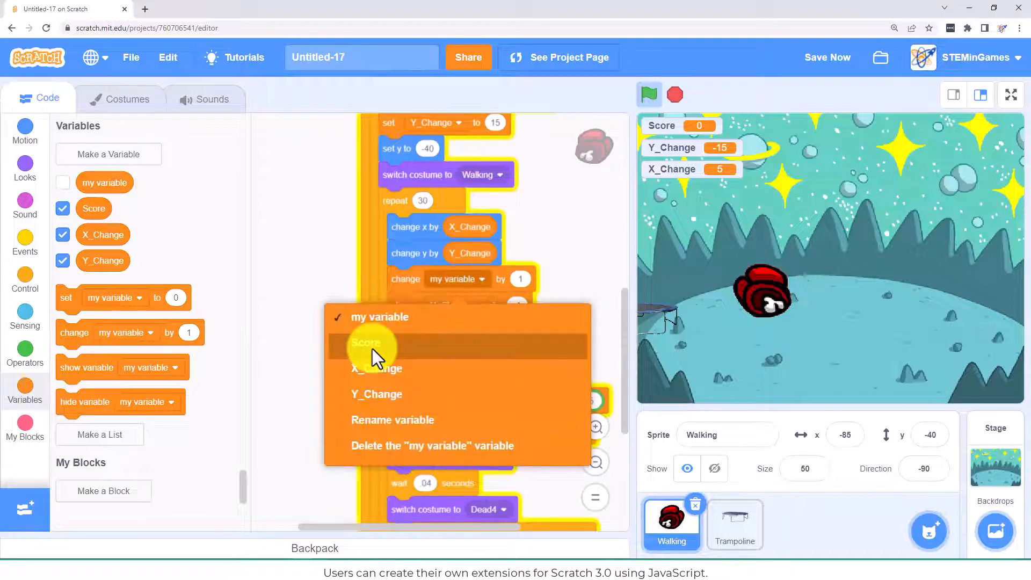
{"action": "left_click", "coordinate": [367, 342]}
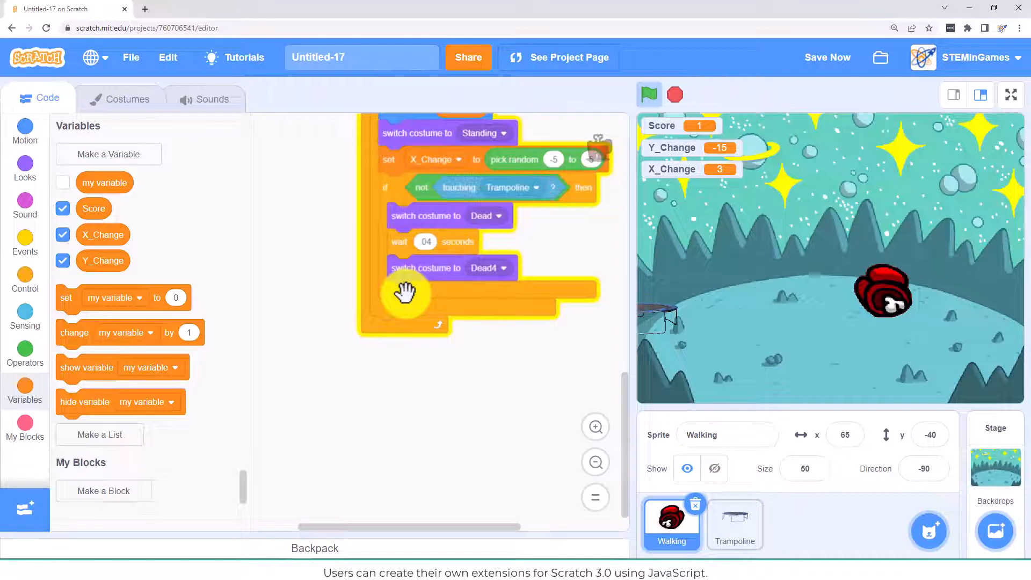
{"action": "mouse_move", "coordinate": [26, 276]}
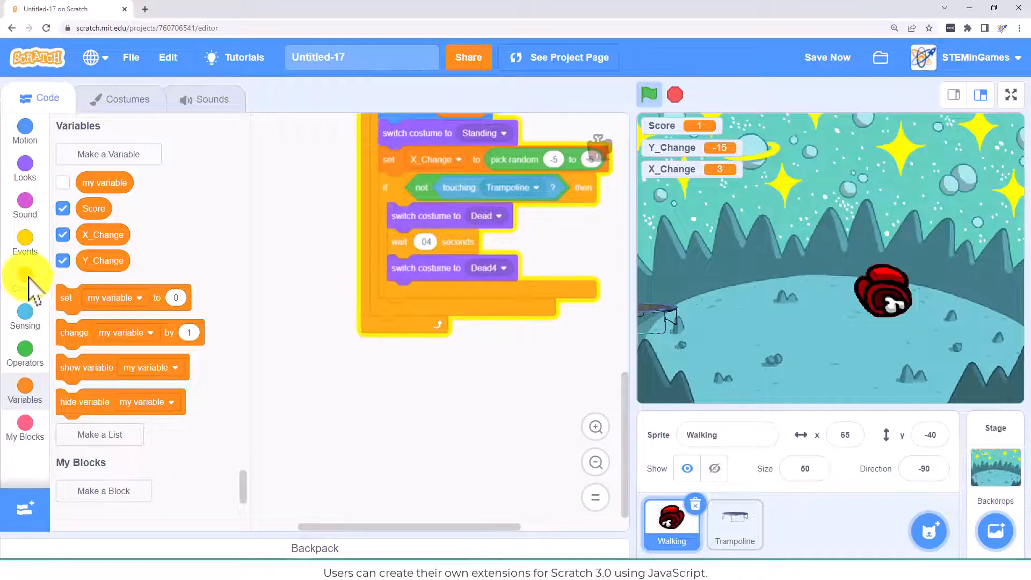
{"action": "left_click", "coordinate": [24, 279]}
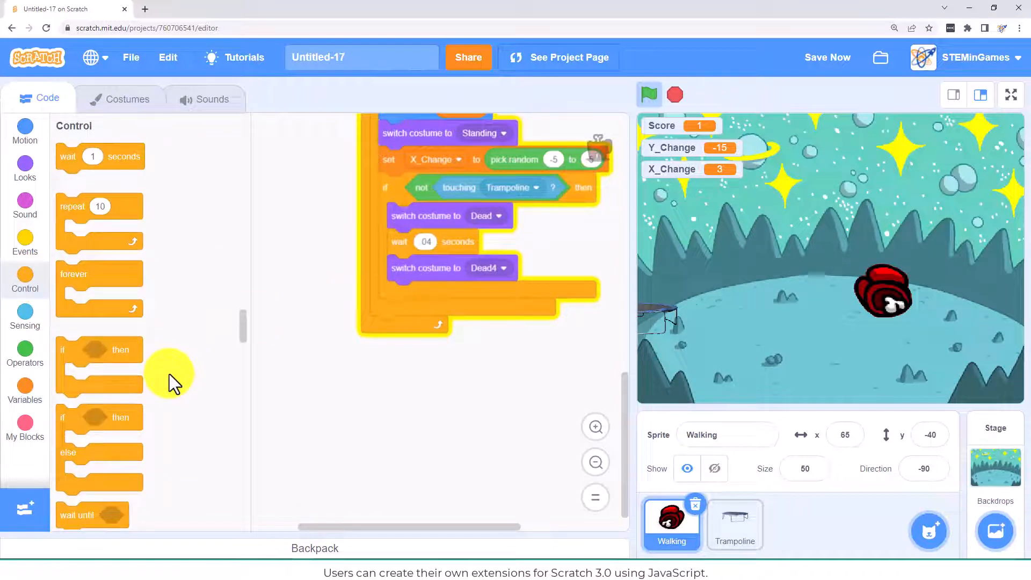
{"action": "scroll", "scroll_direction": "down", "scroll_amount": 3}
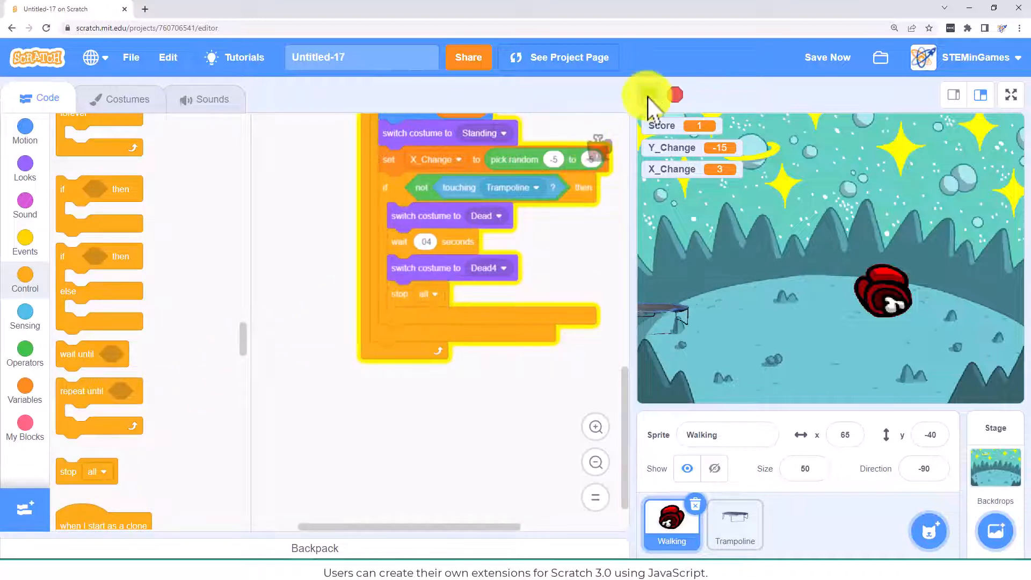
- Test scoring, hide the X_Change and Y_Change readouts, set size to 40%, and re-run
{"action": "left_click", "coordinate": [648, 95]}
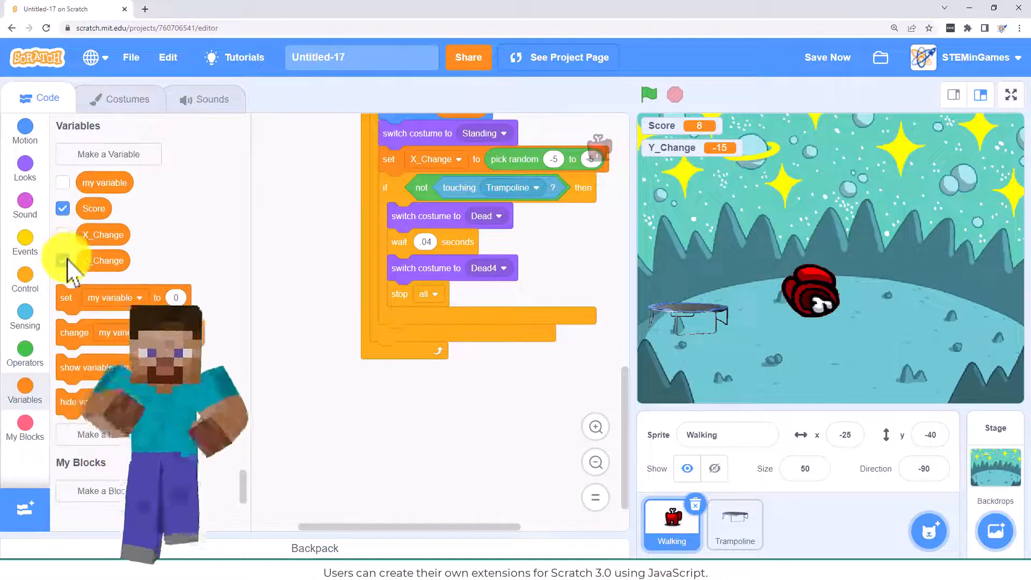
{"action": "left_click", "coordinate": [63, 260]}
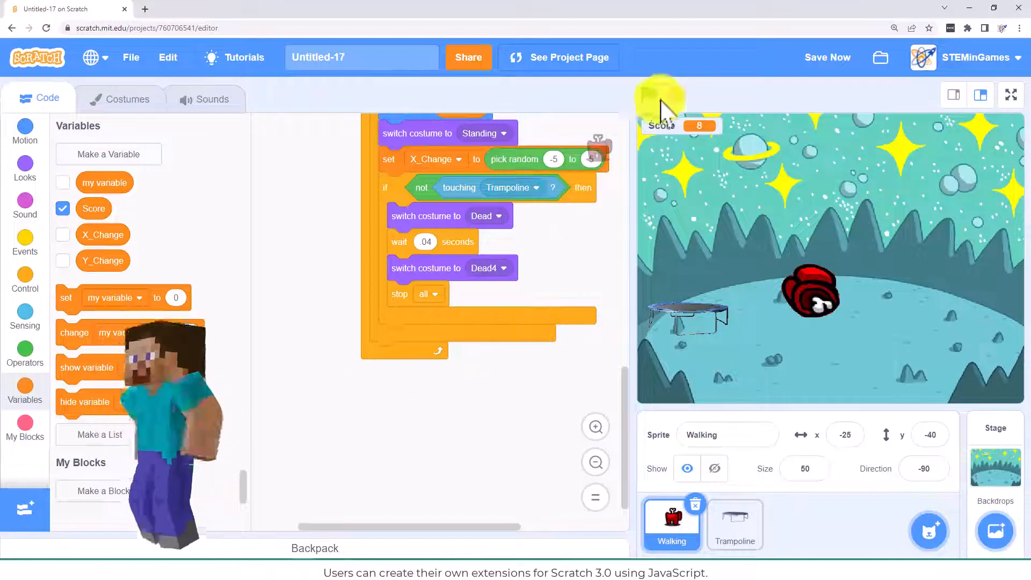
{"action": "left_click", "coordinate": [648, 94]}
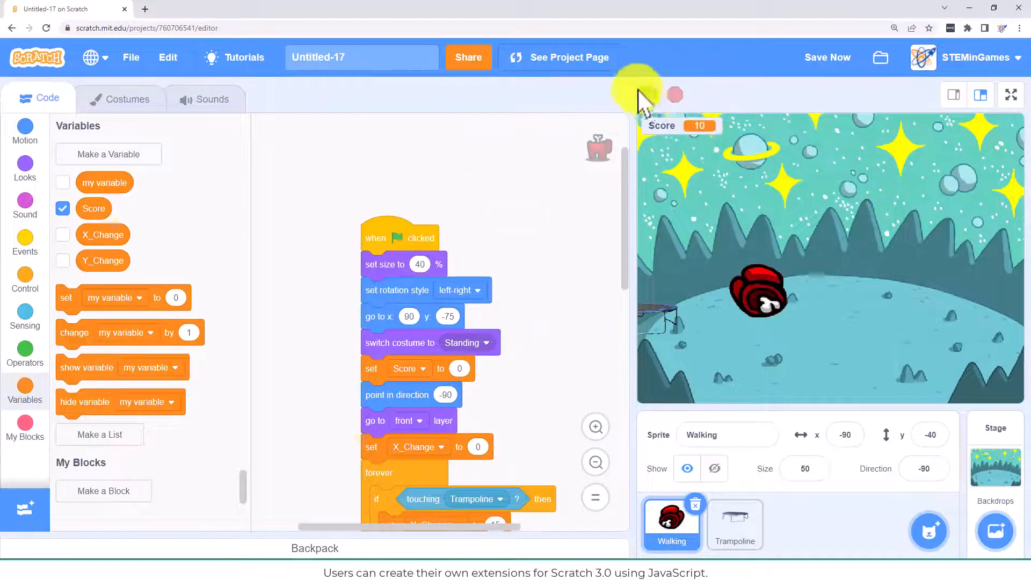
{"action": "left_click", "coordinate": [648, 95]}
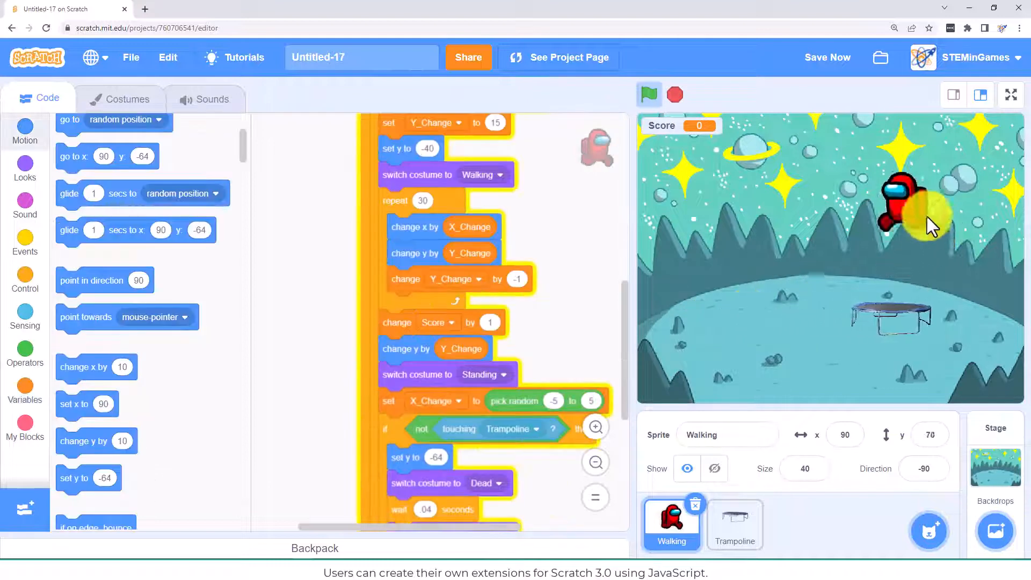